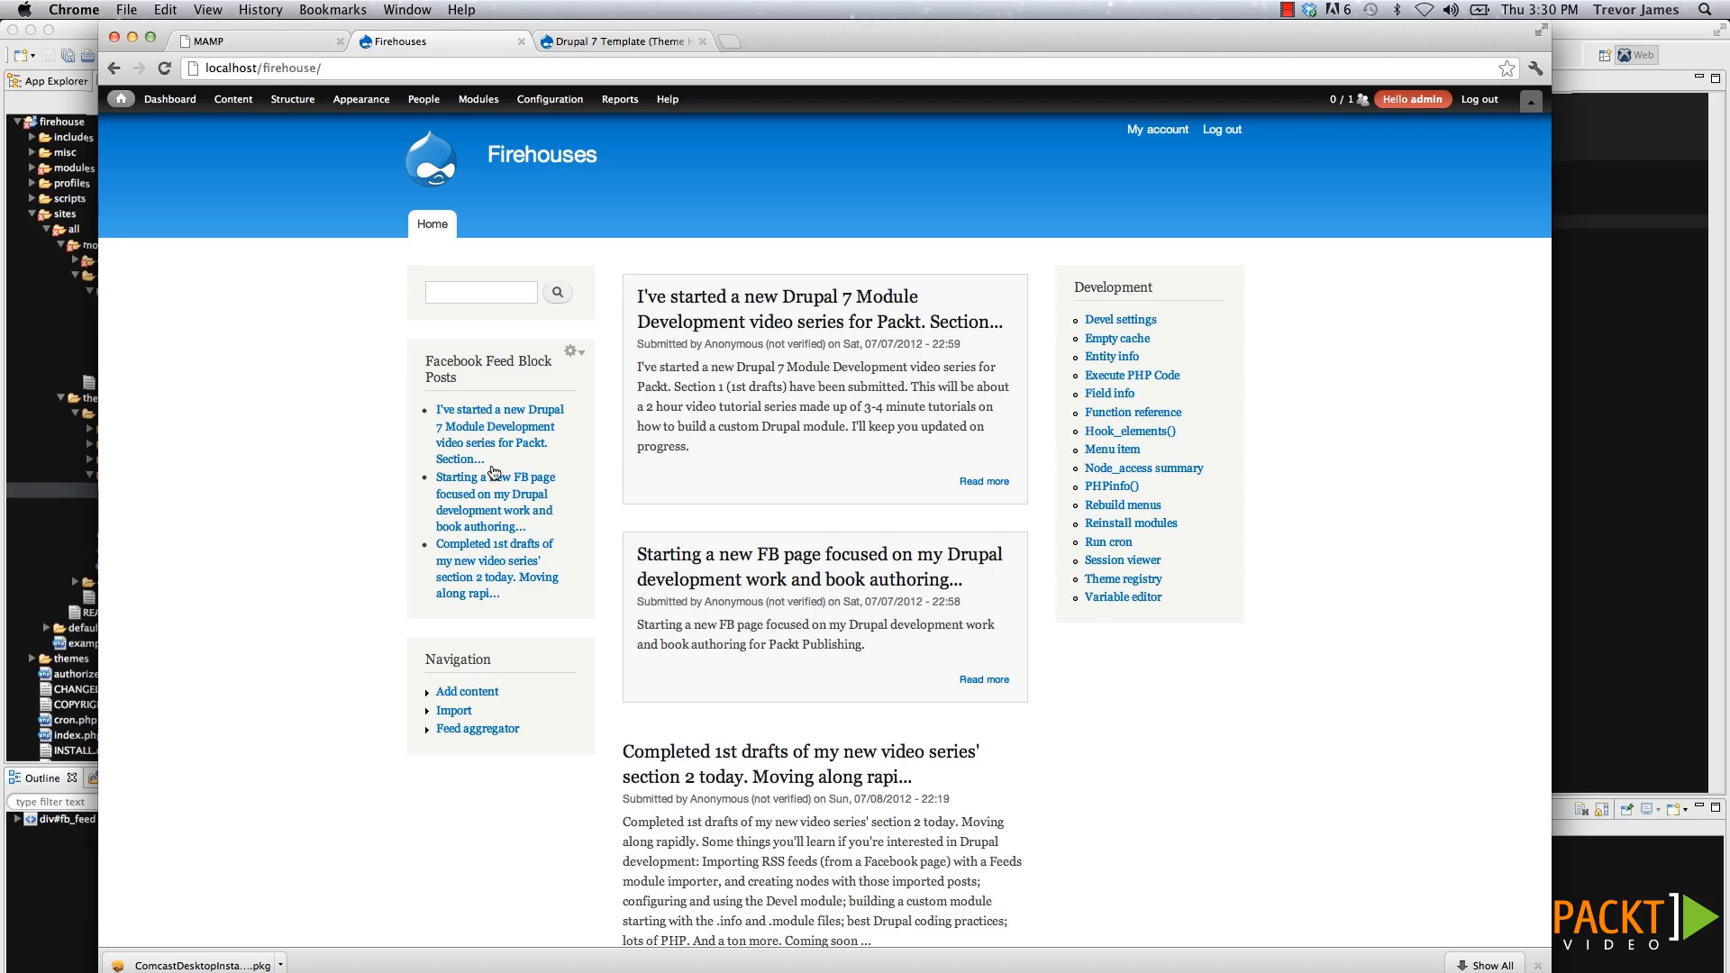
mouse_move(499, 434)
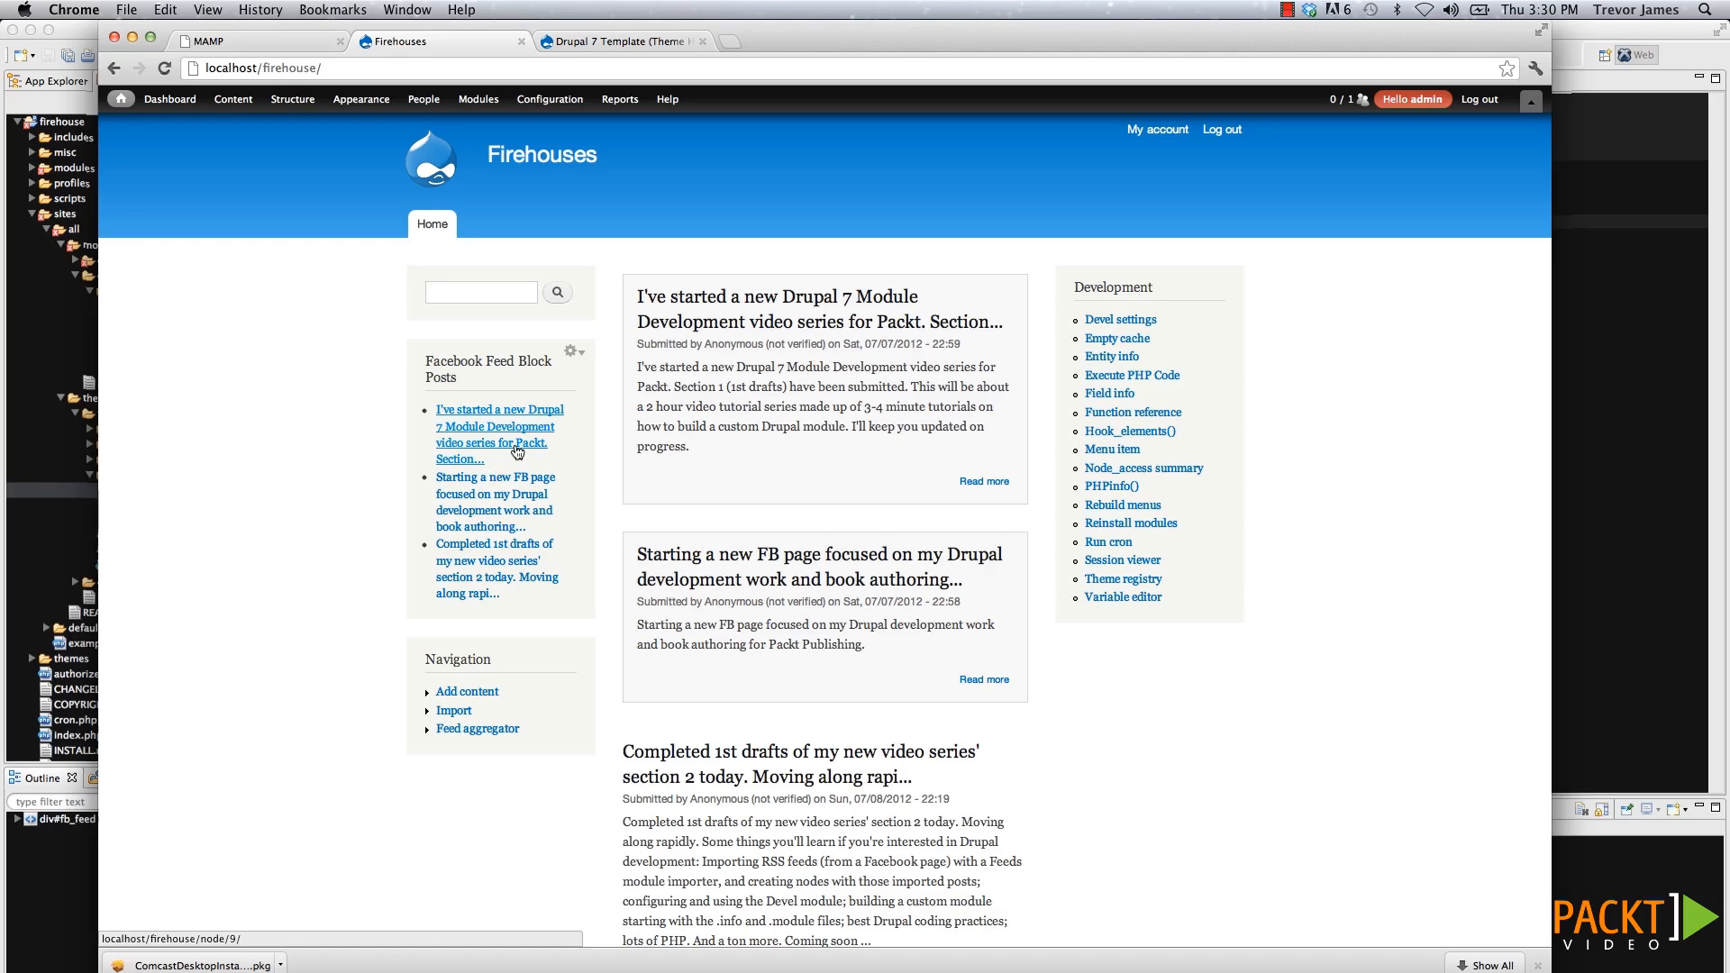
mouse_move(495, 568)
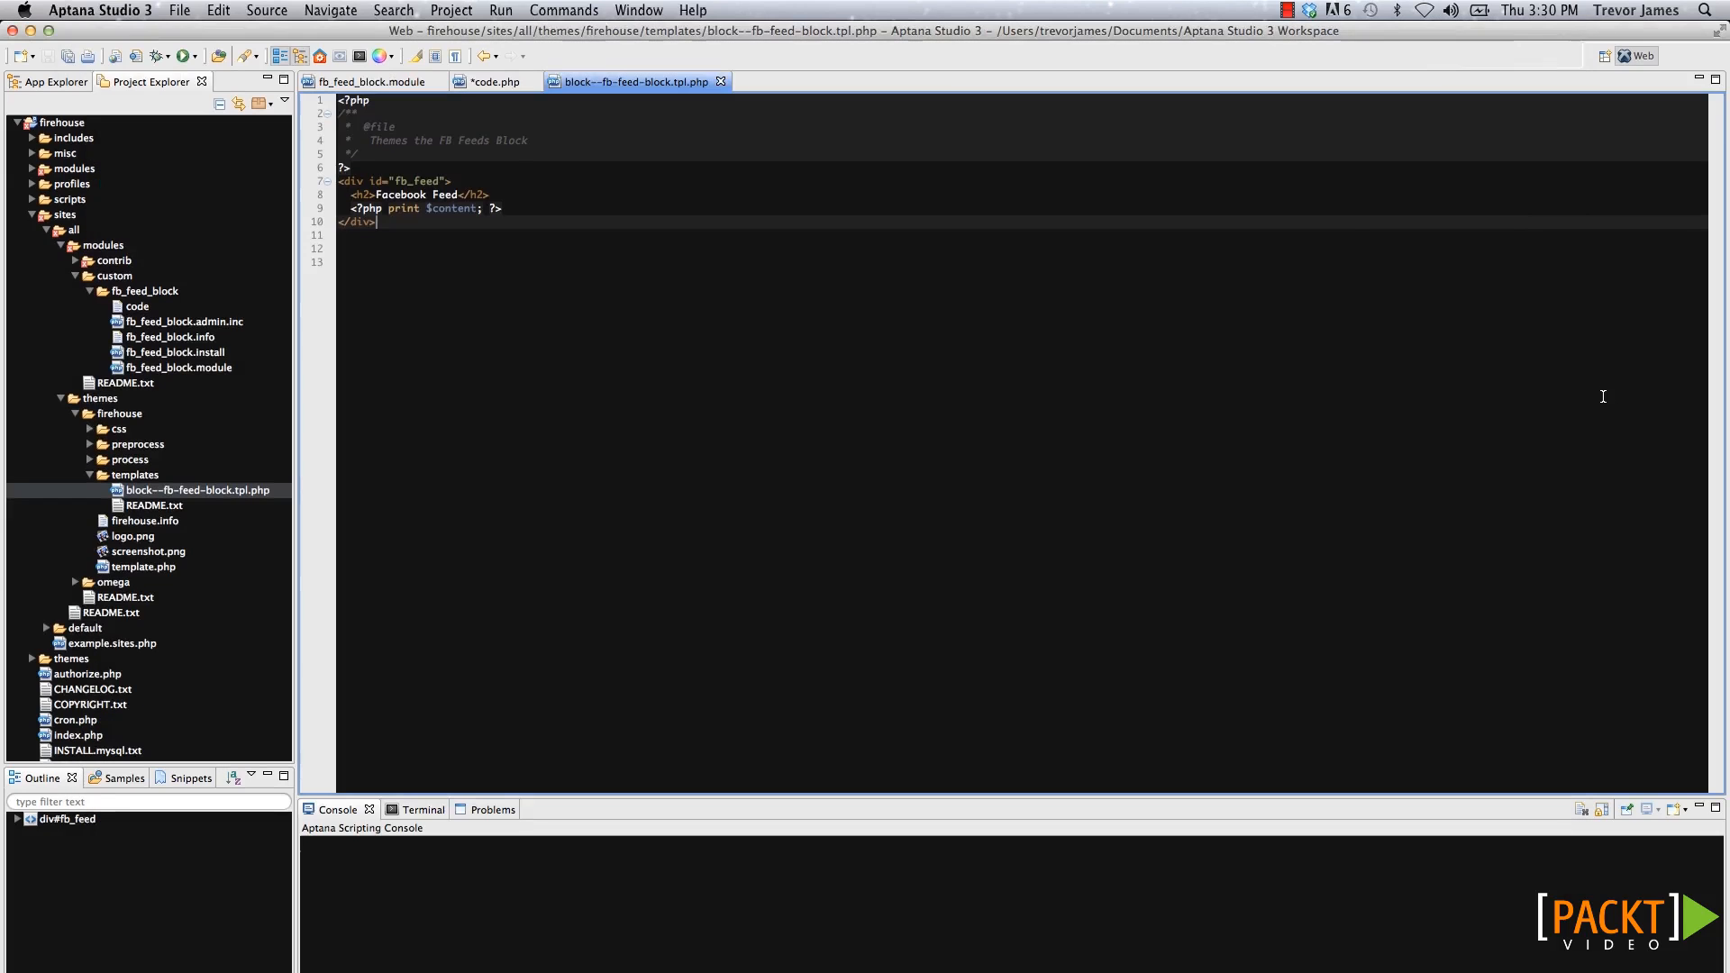
Review the fb_feed_block module's hook_block_view and block contents code in Aptana.
click(373, 81)
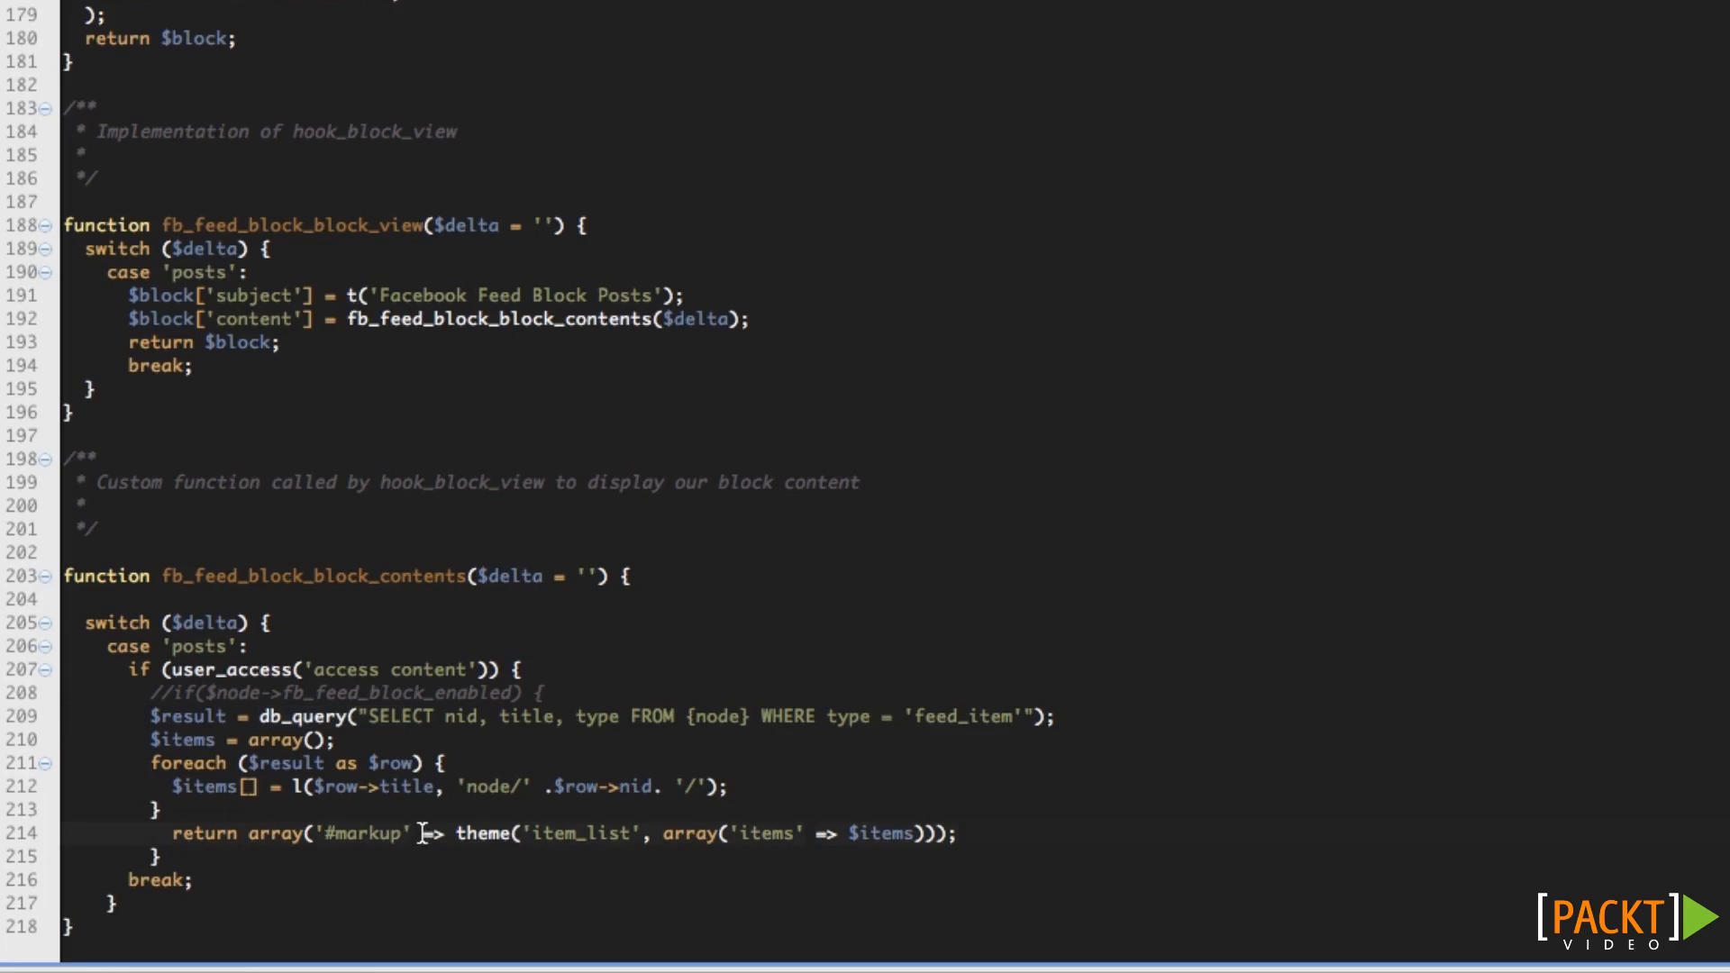
mouse_move(650, 841)
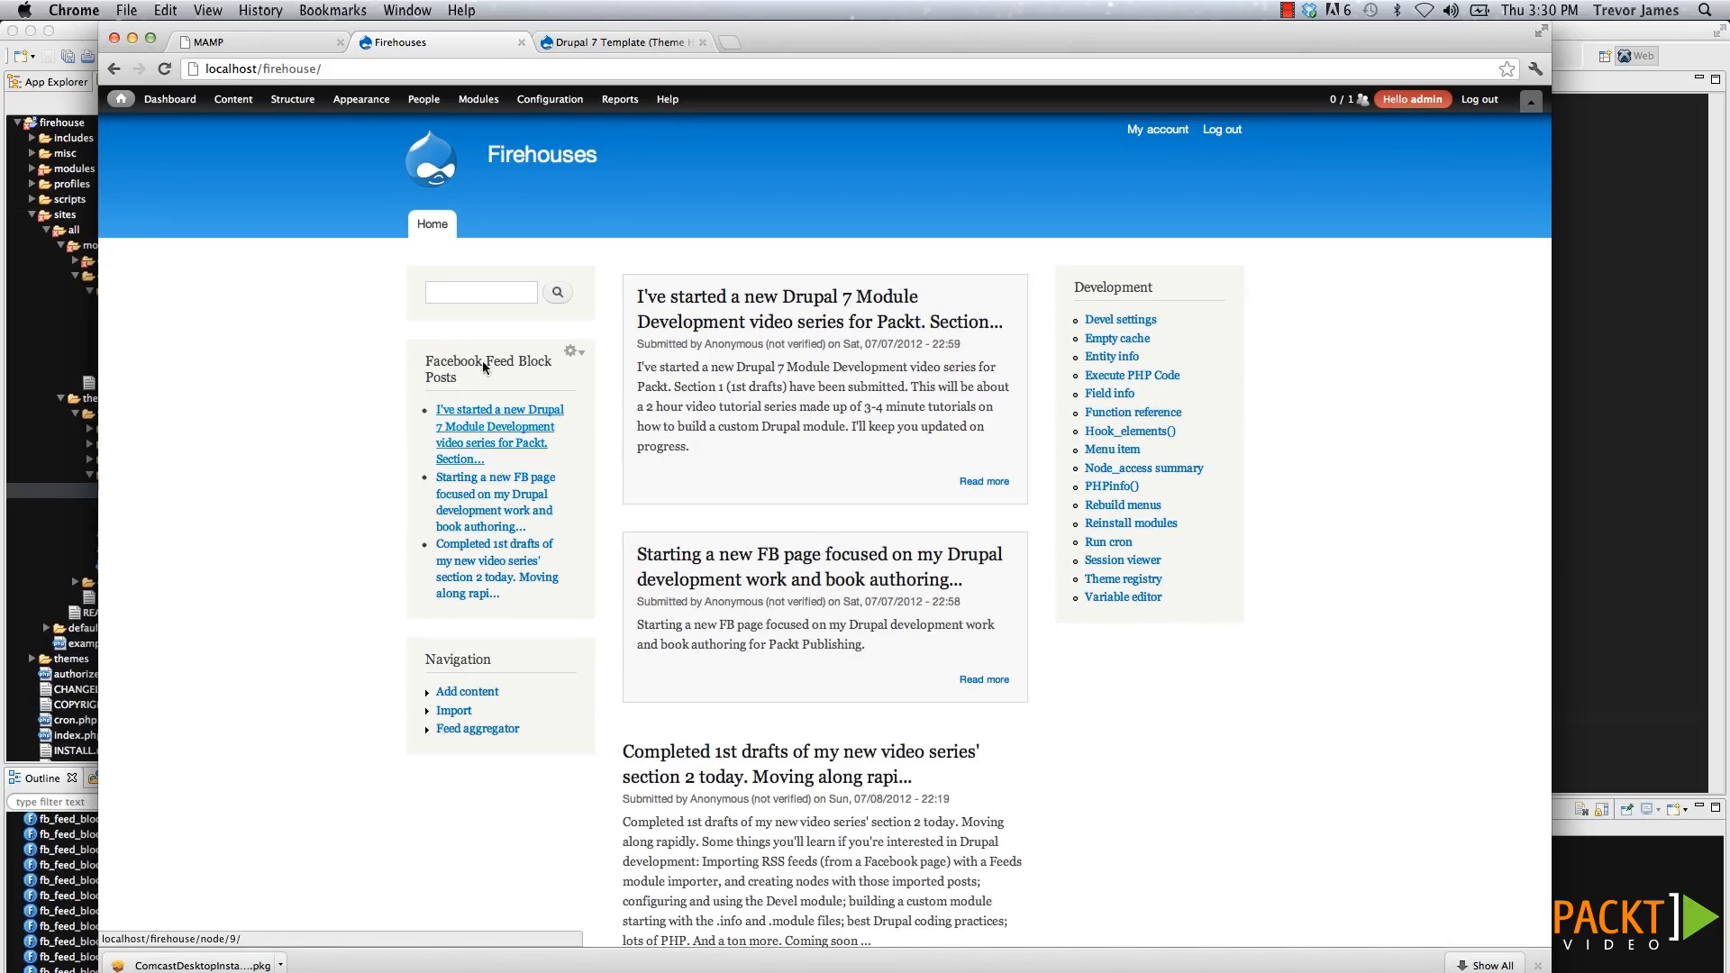
mouse_move(509, 413)
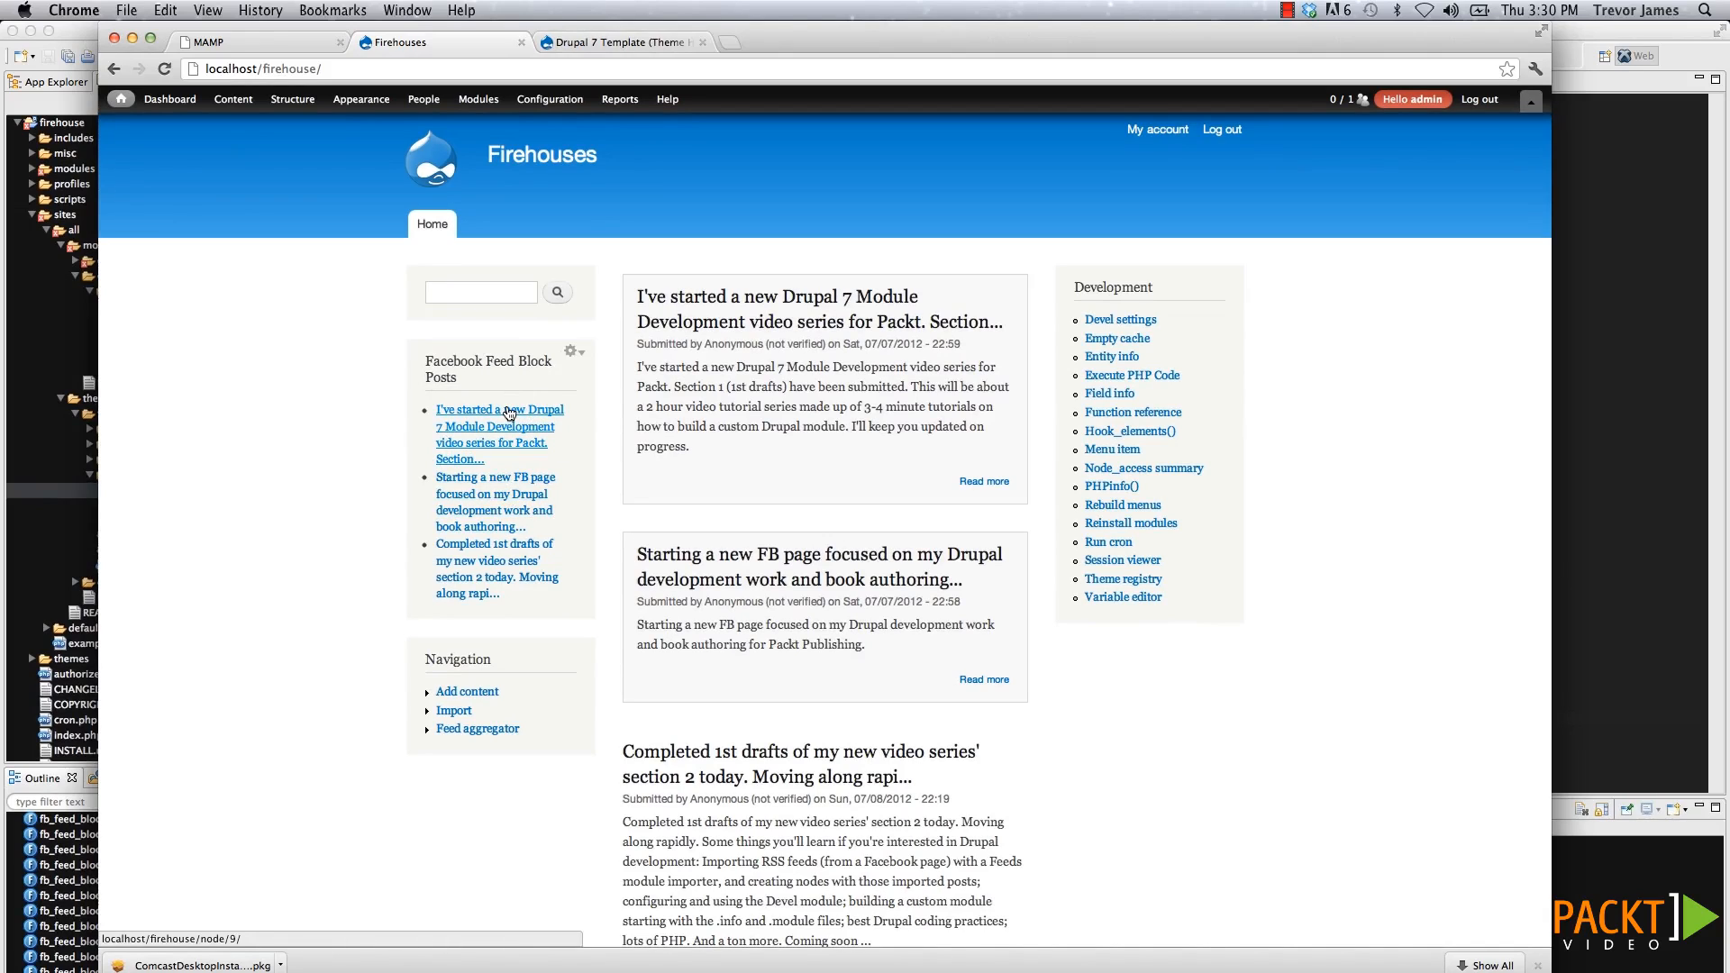
mouse_move(447, 323)
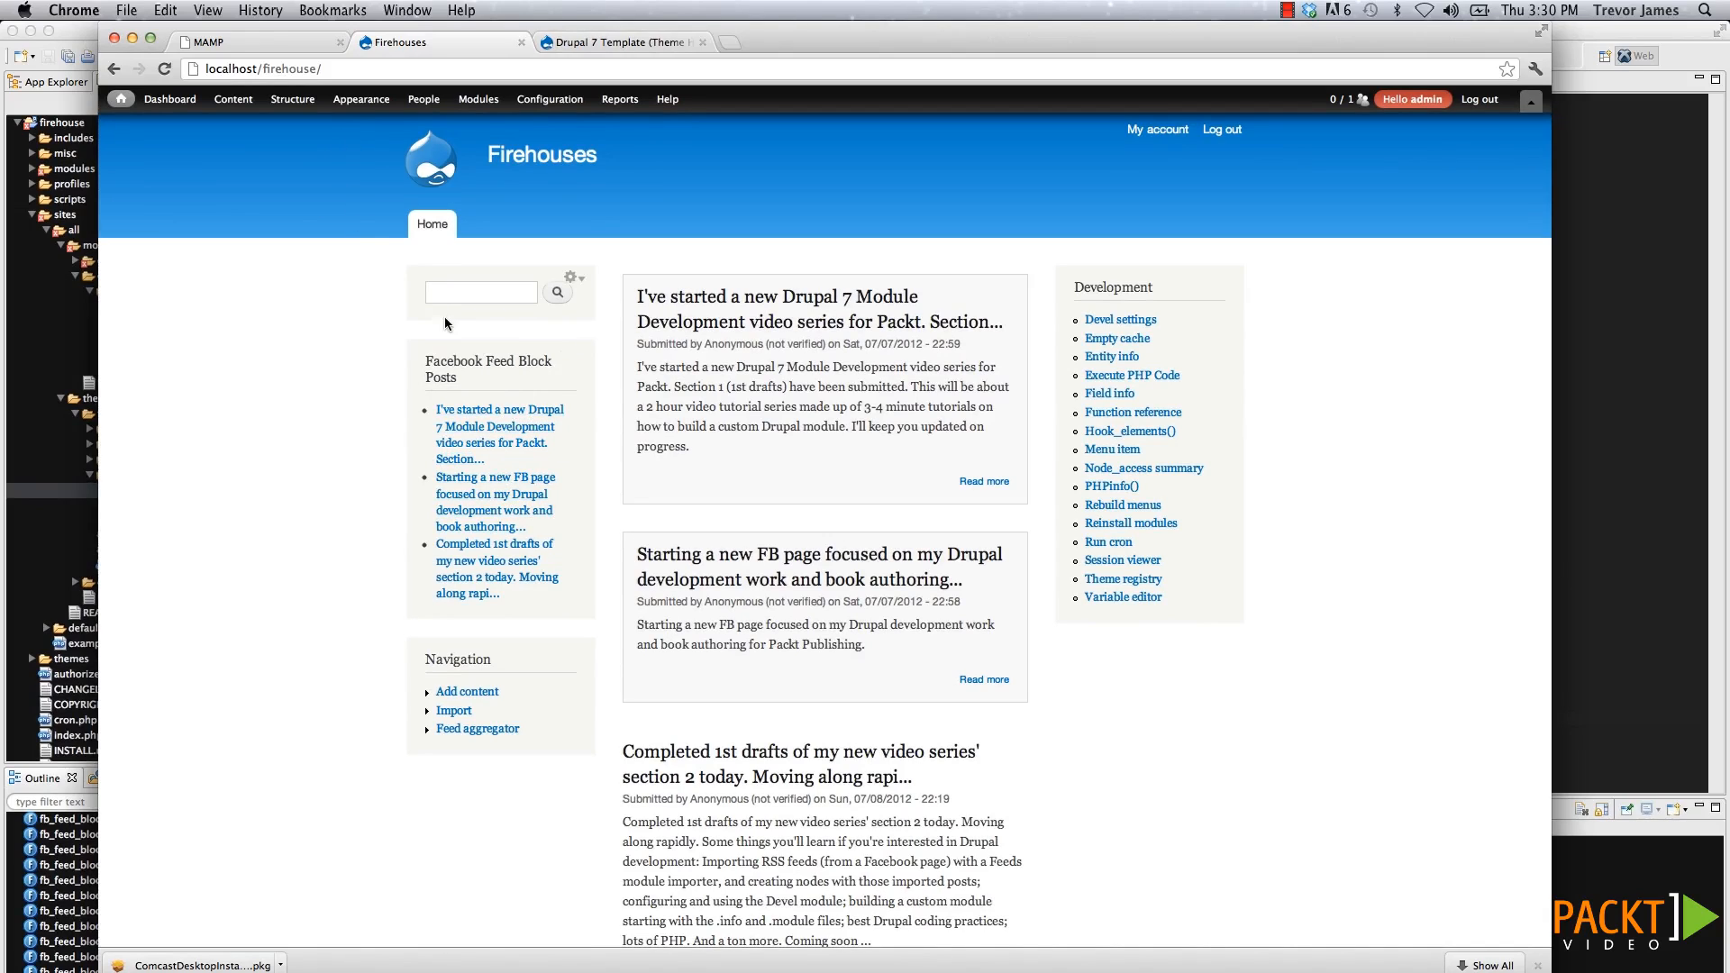
mouse_move(416, 312)
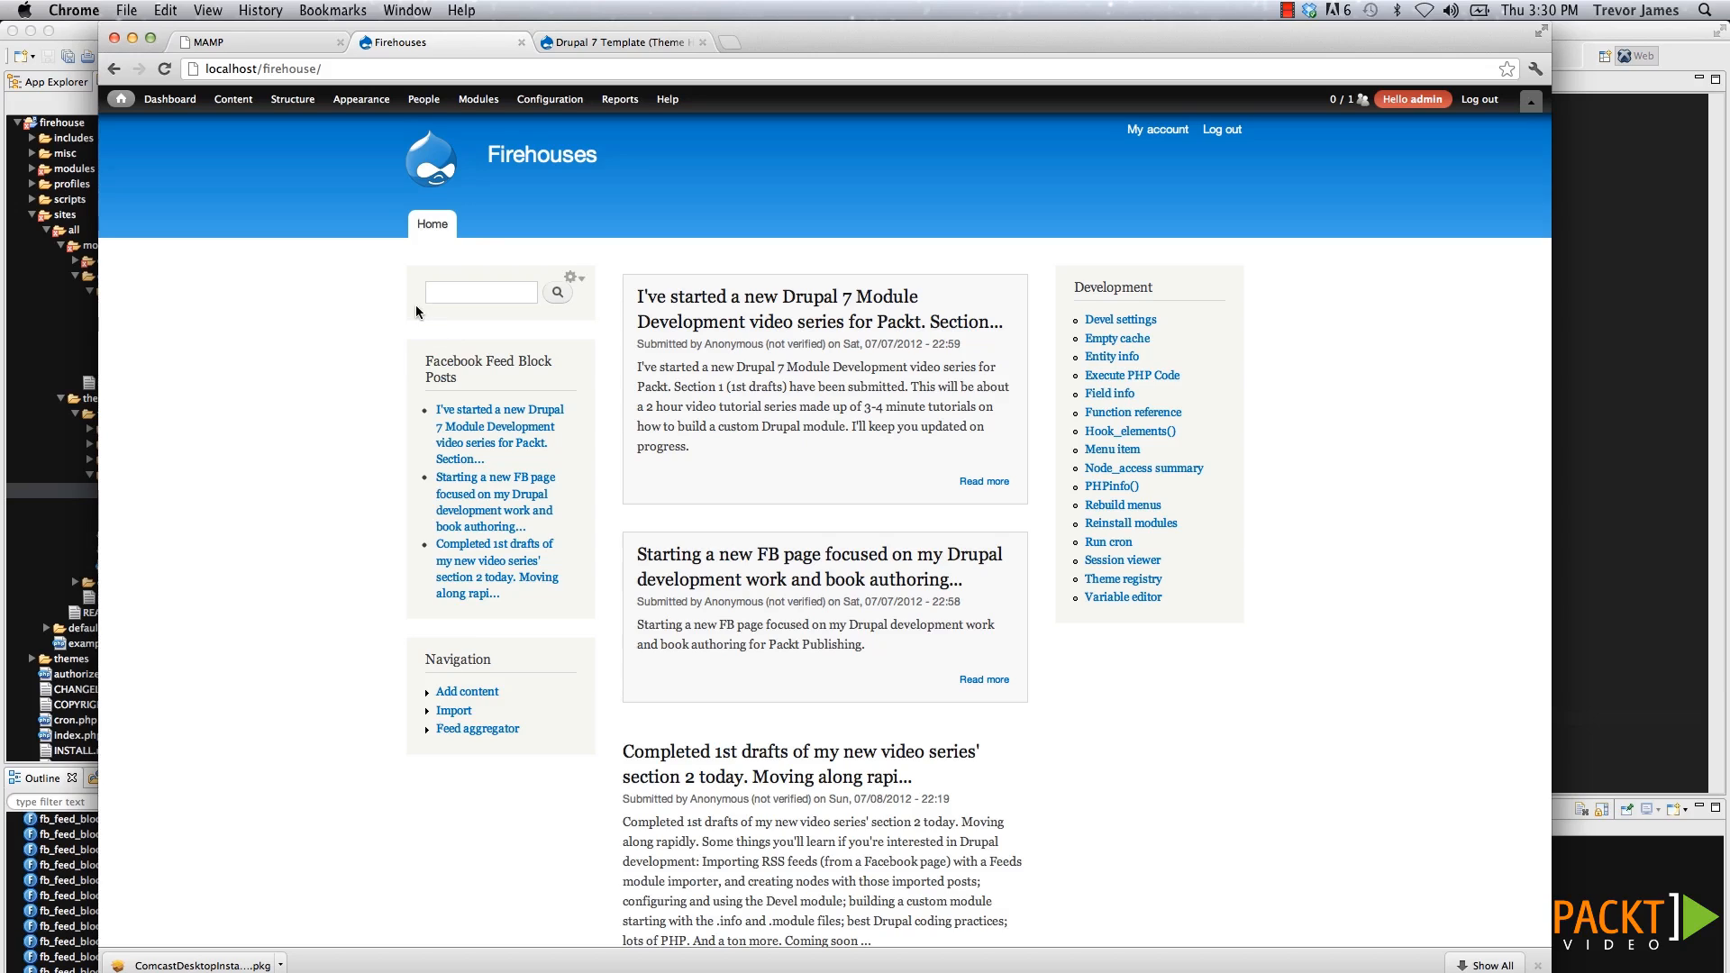
Enable the Firehouse theme as site default under Disabled Themes and return to the home page.
click(361, 98)
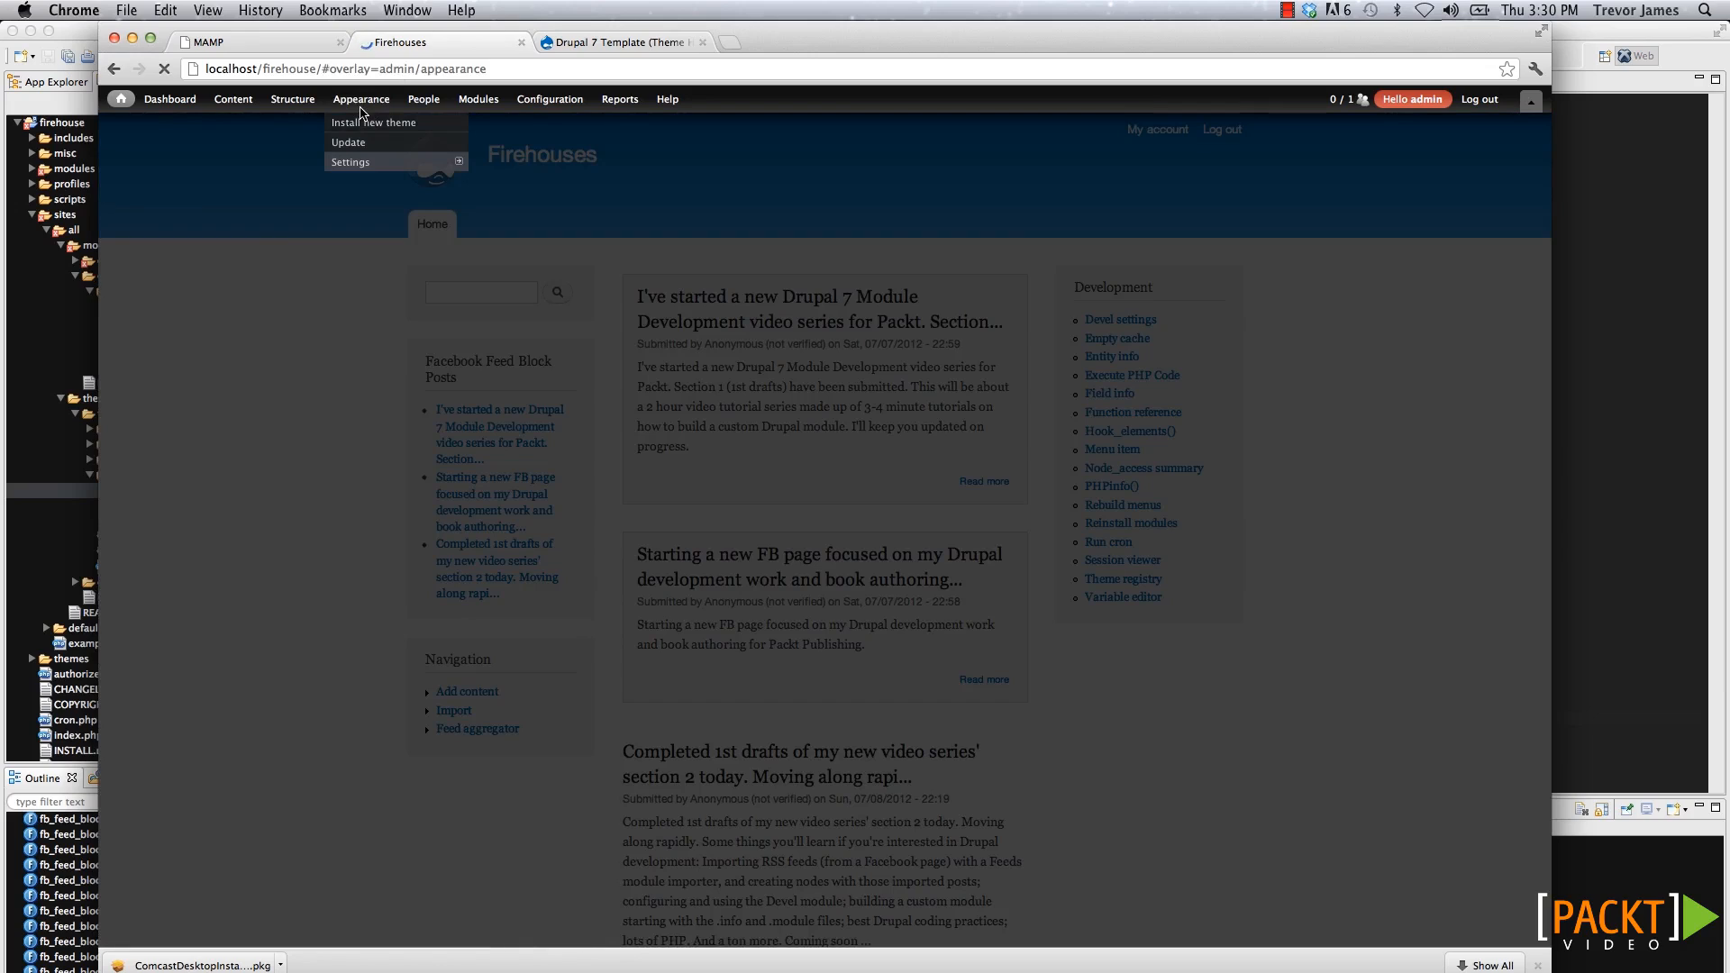
click(360, 98)
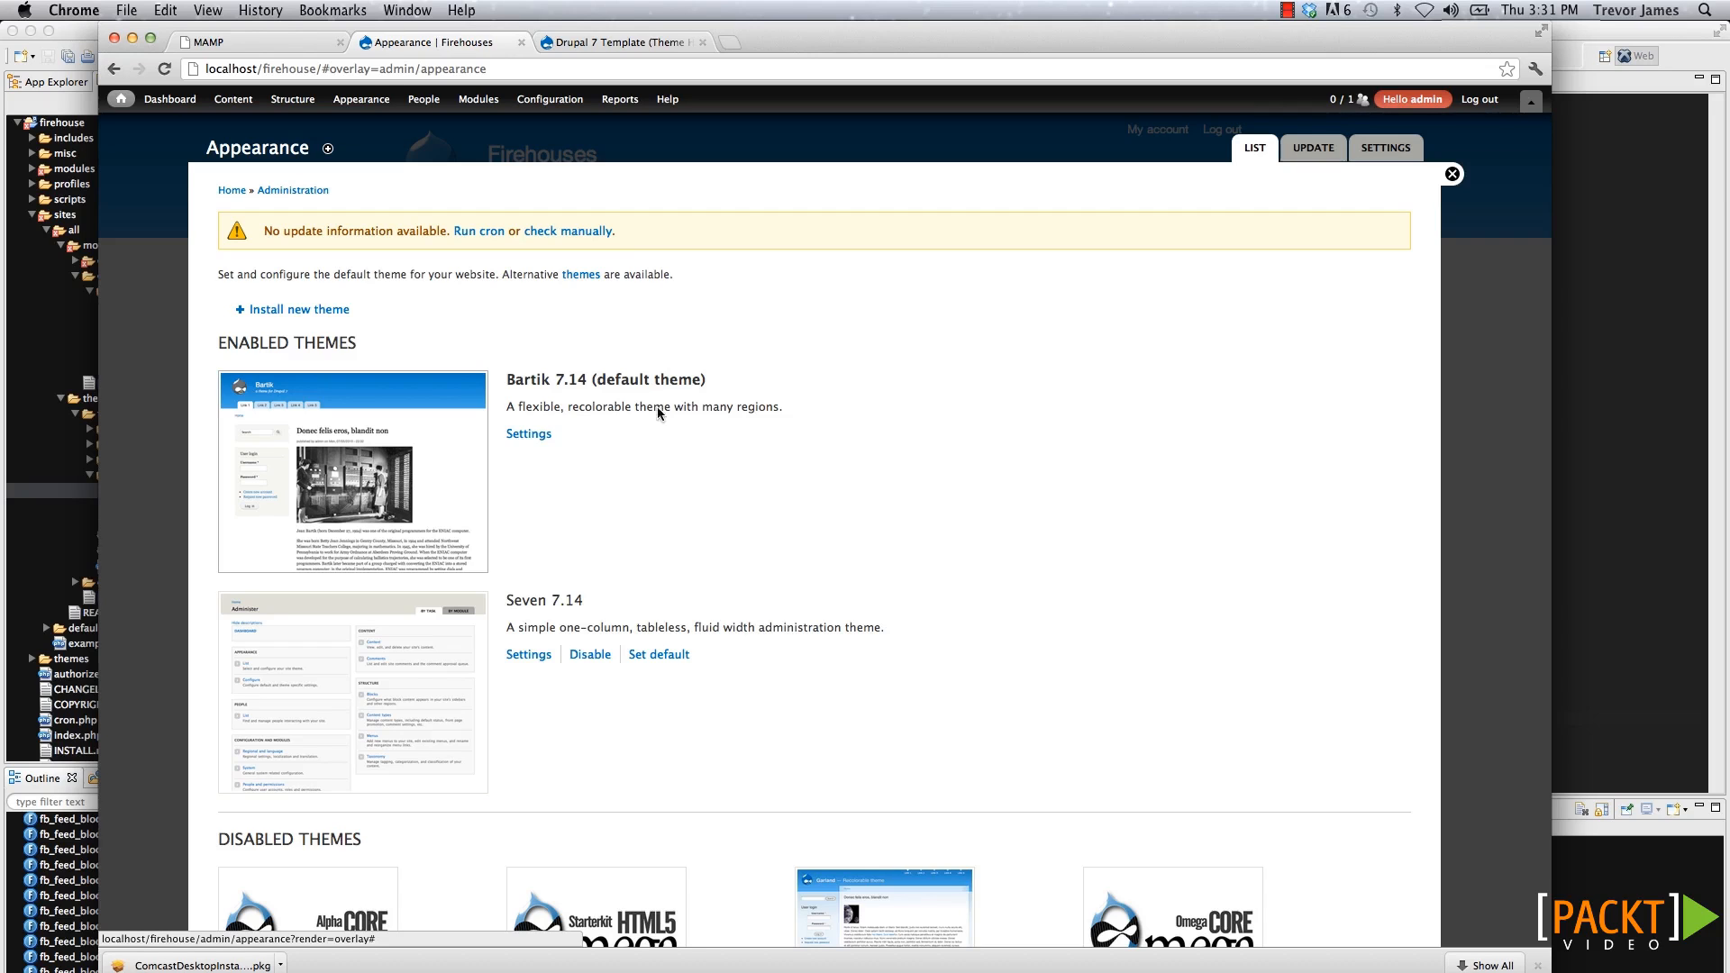
scroll(down, 3)
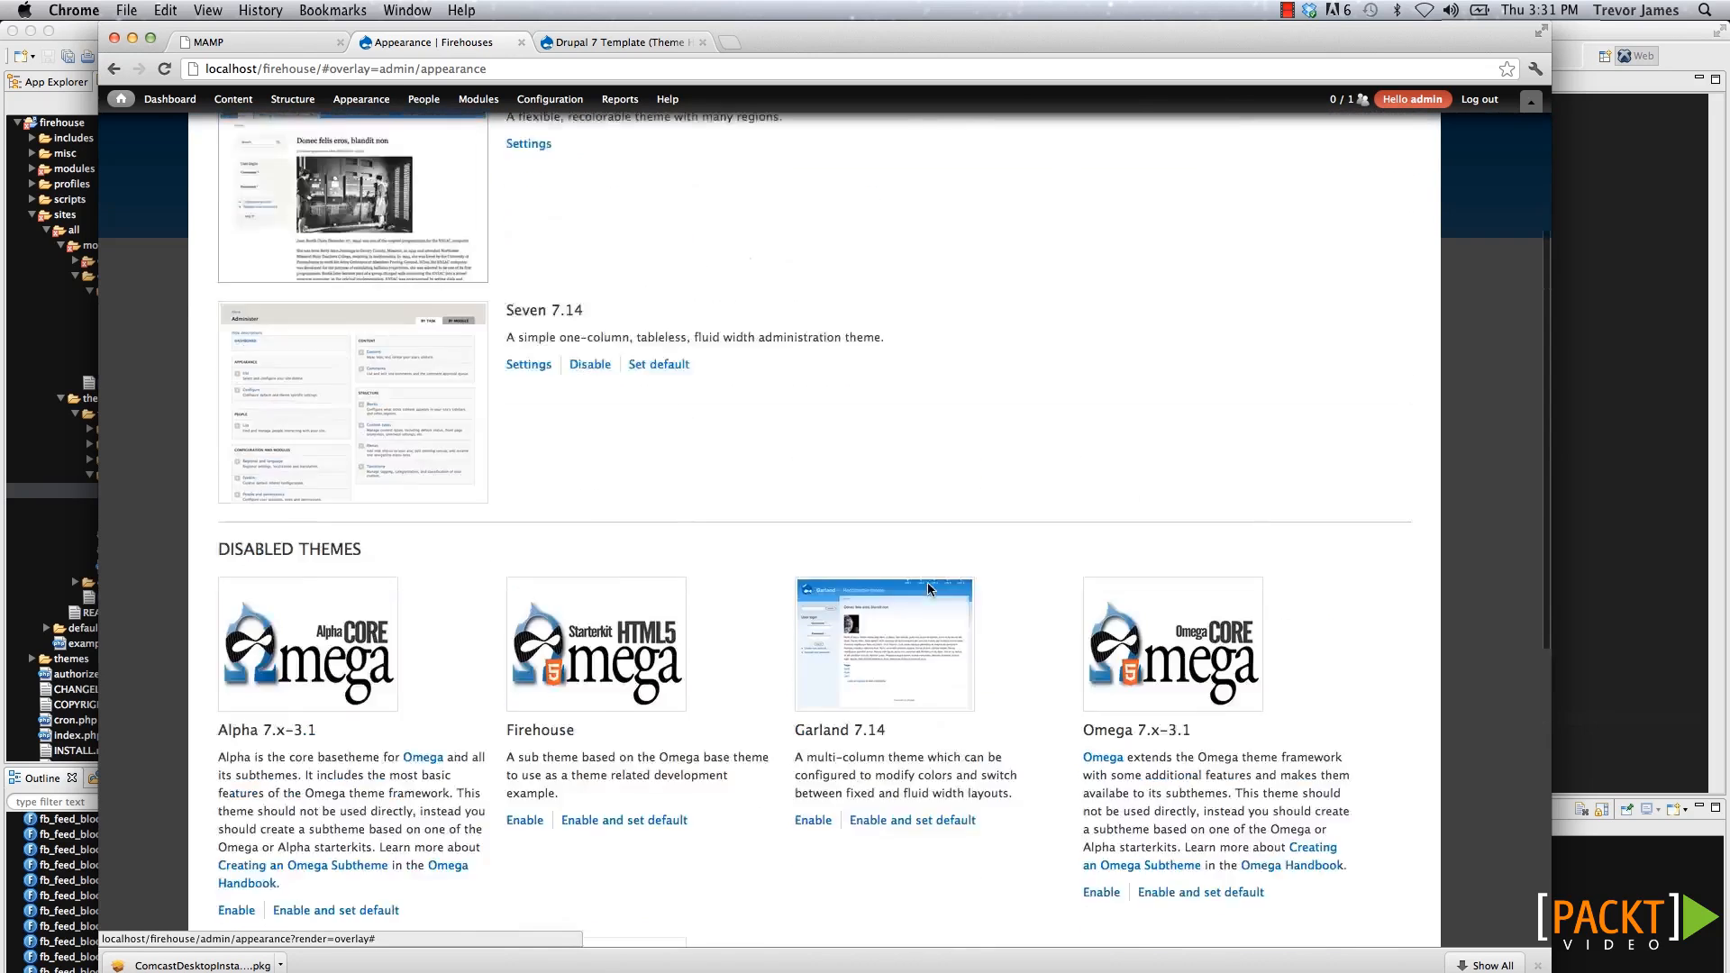
scroll(down, 3)
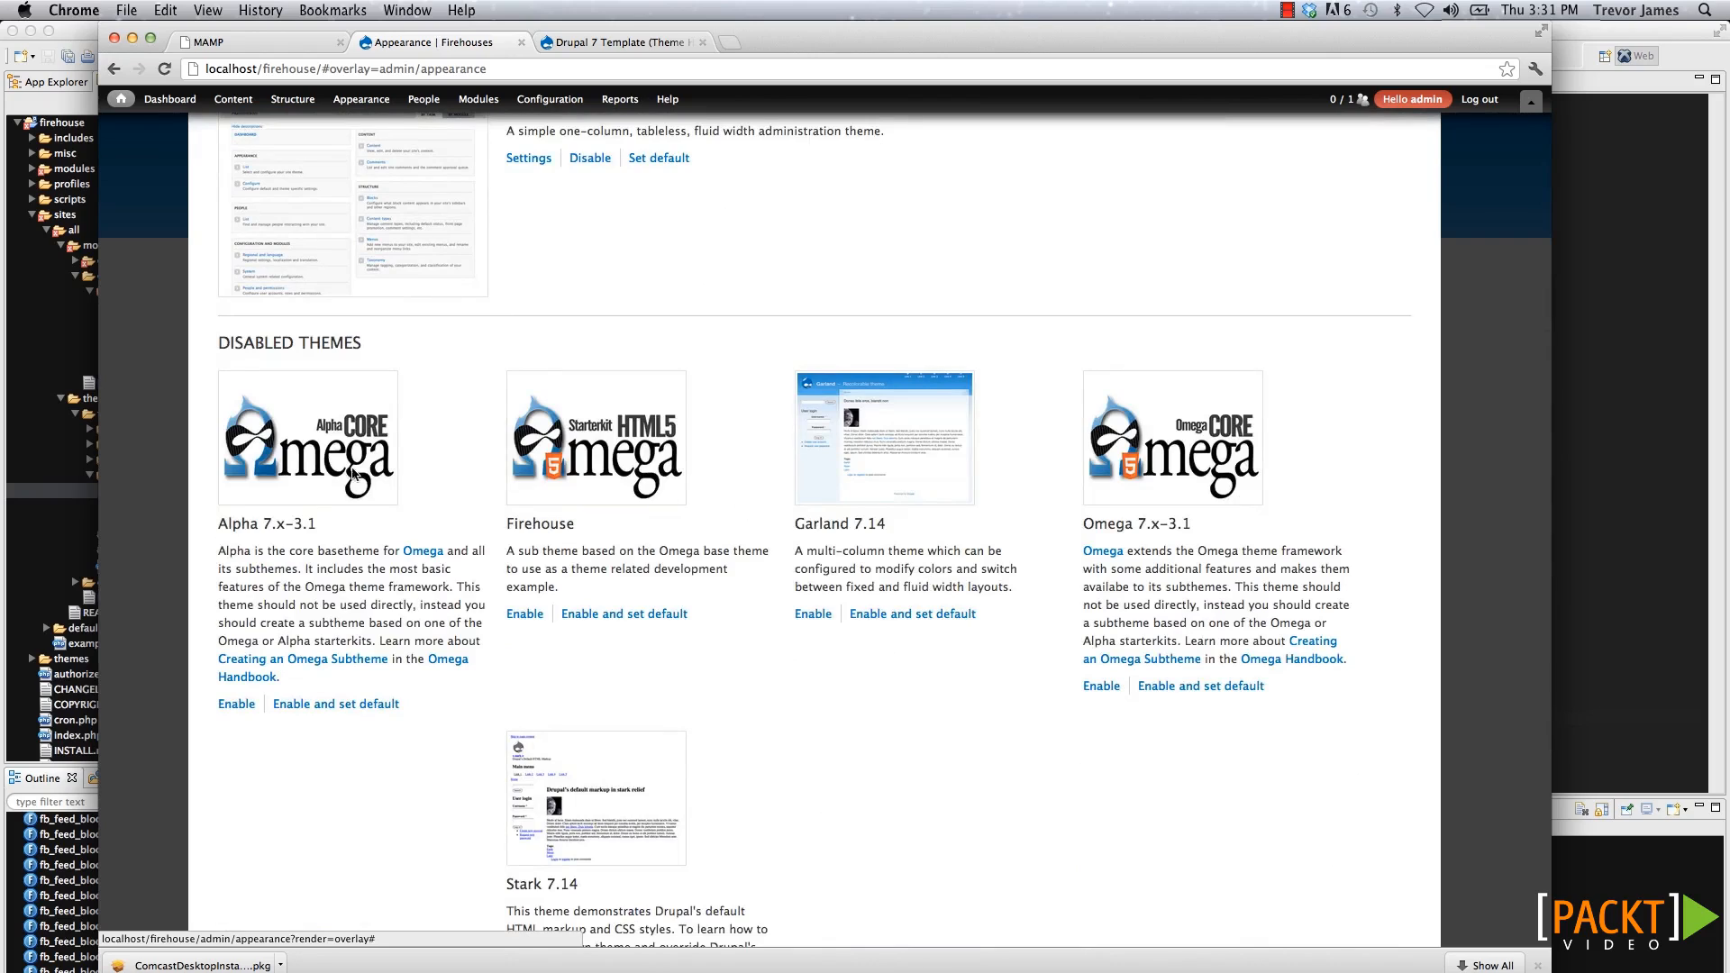
mouse_move(528, 468)
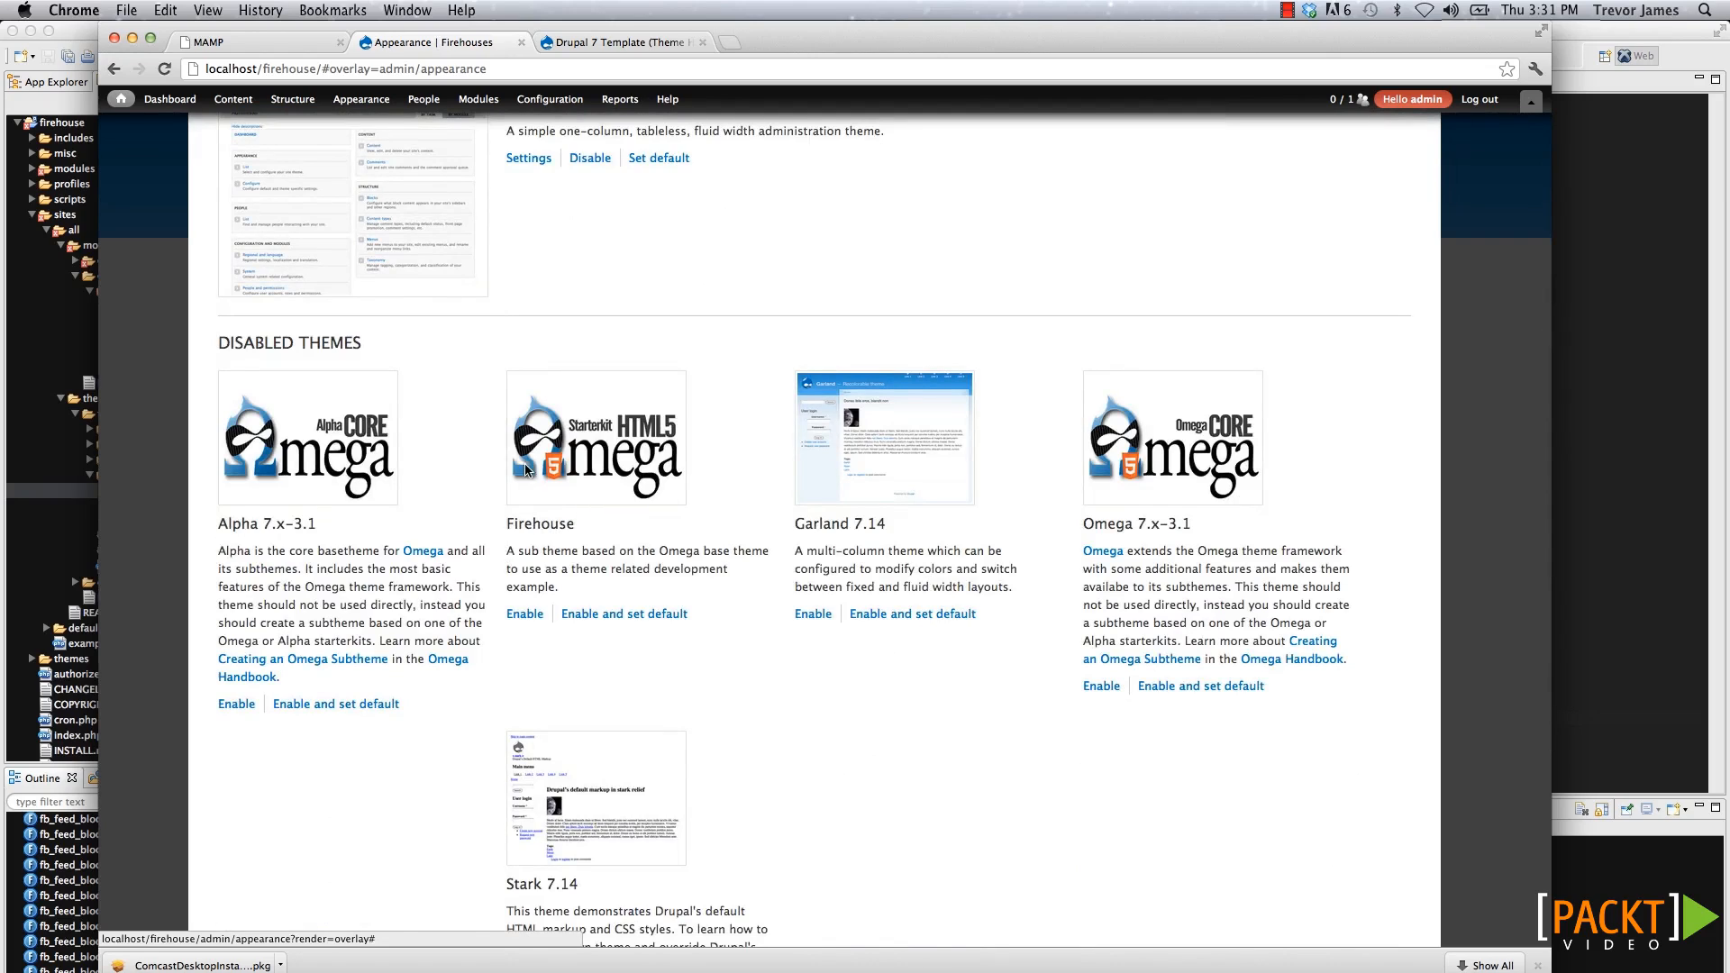
mouse_move(546, 530)
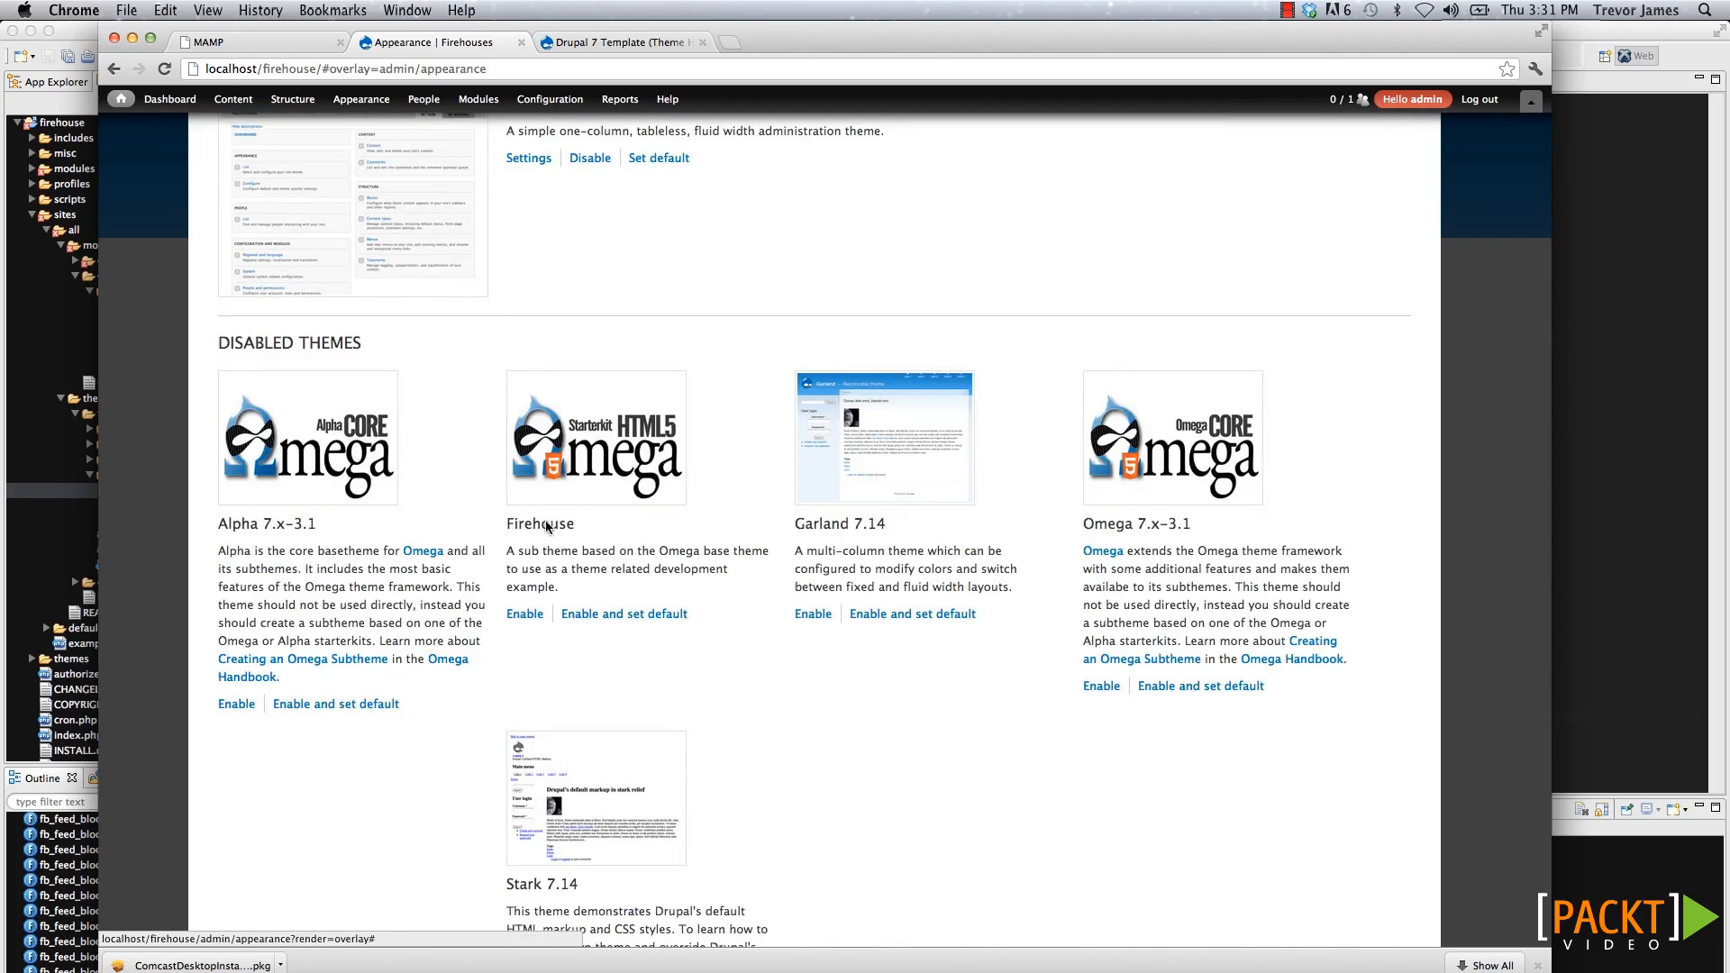
click(624, 612)
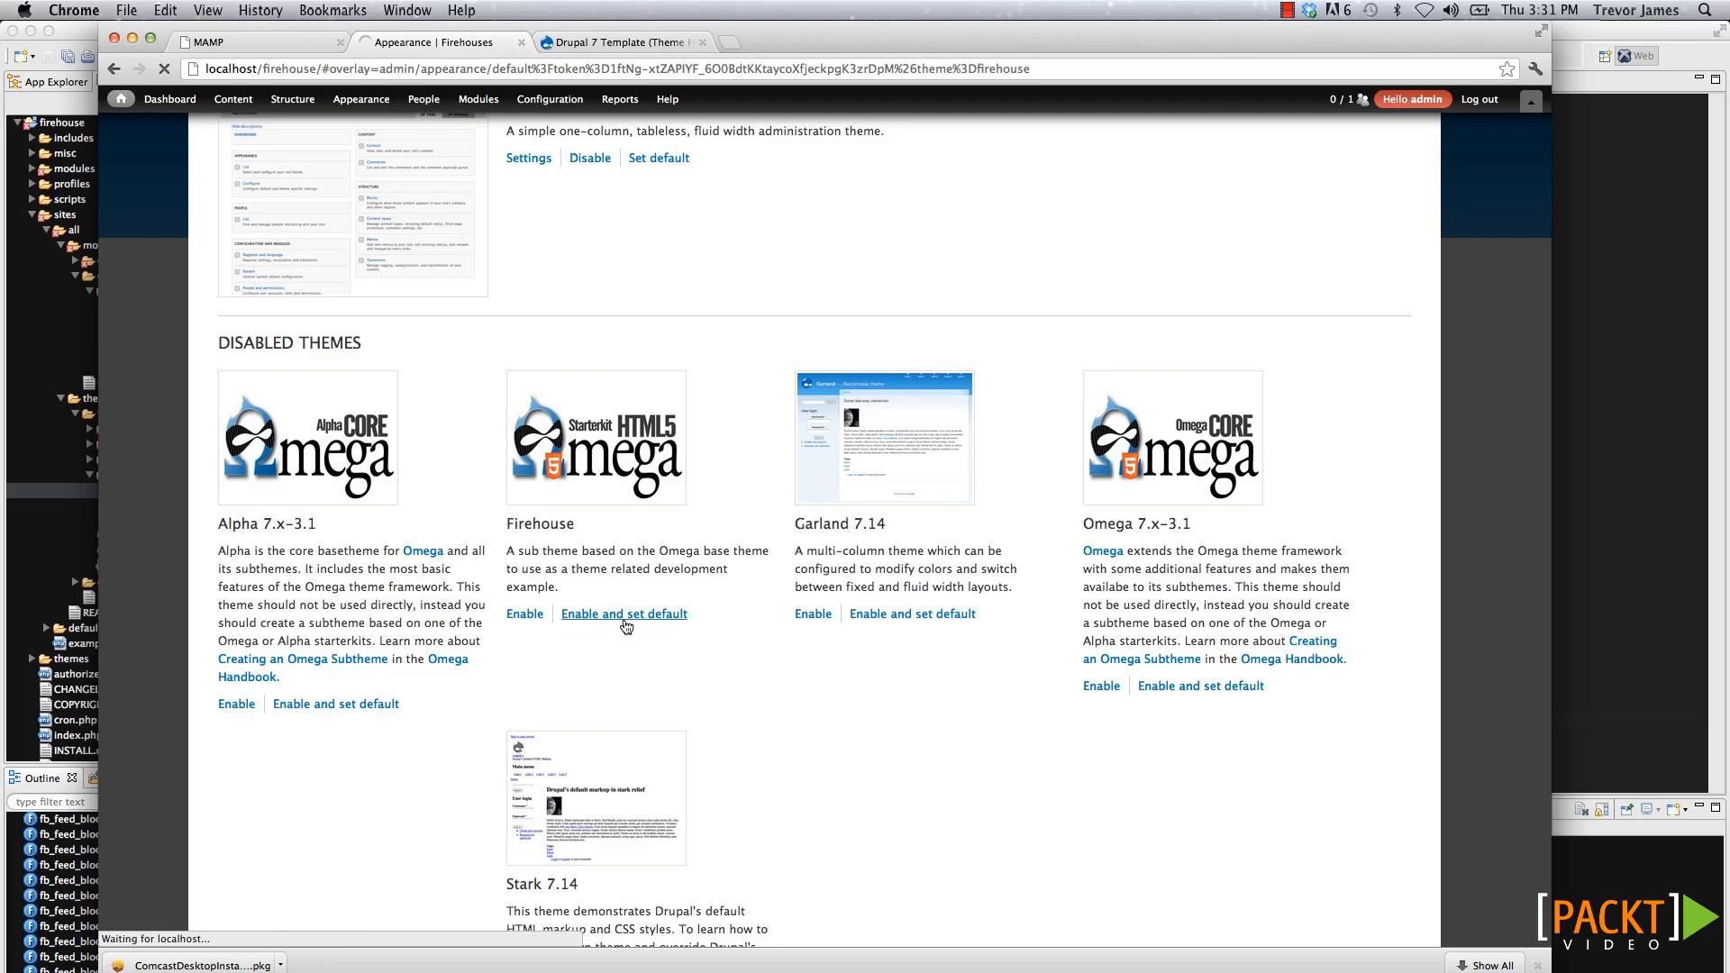
click(622, 613)
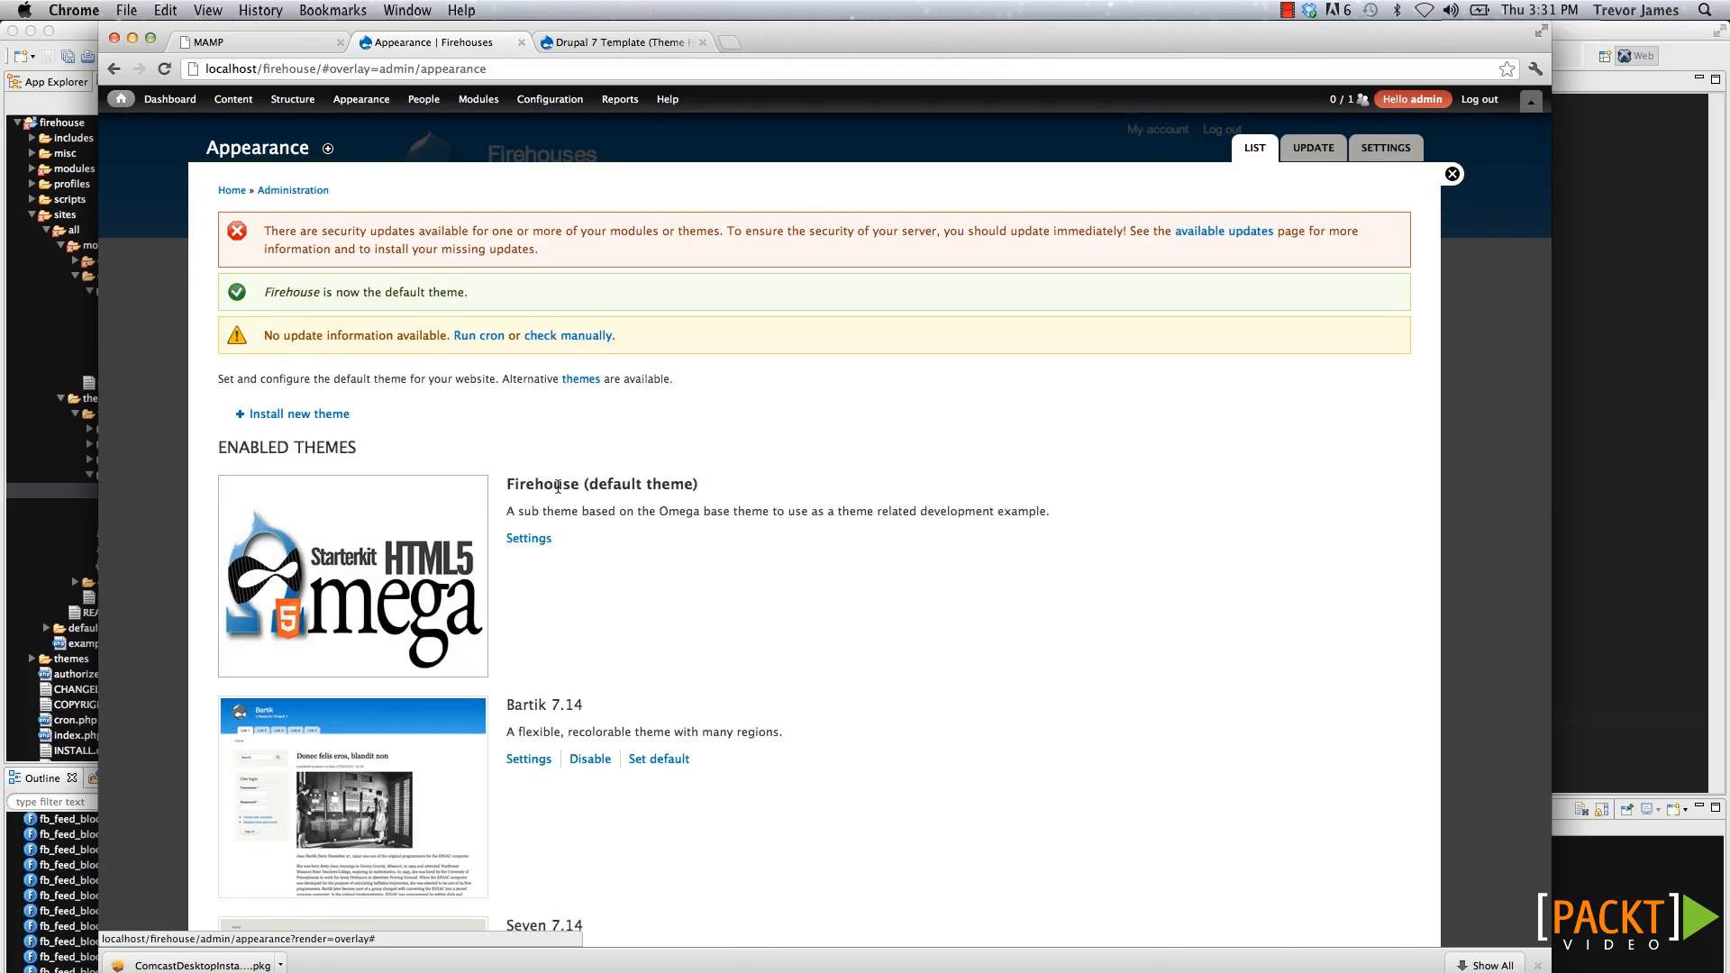
click(120, 98)
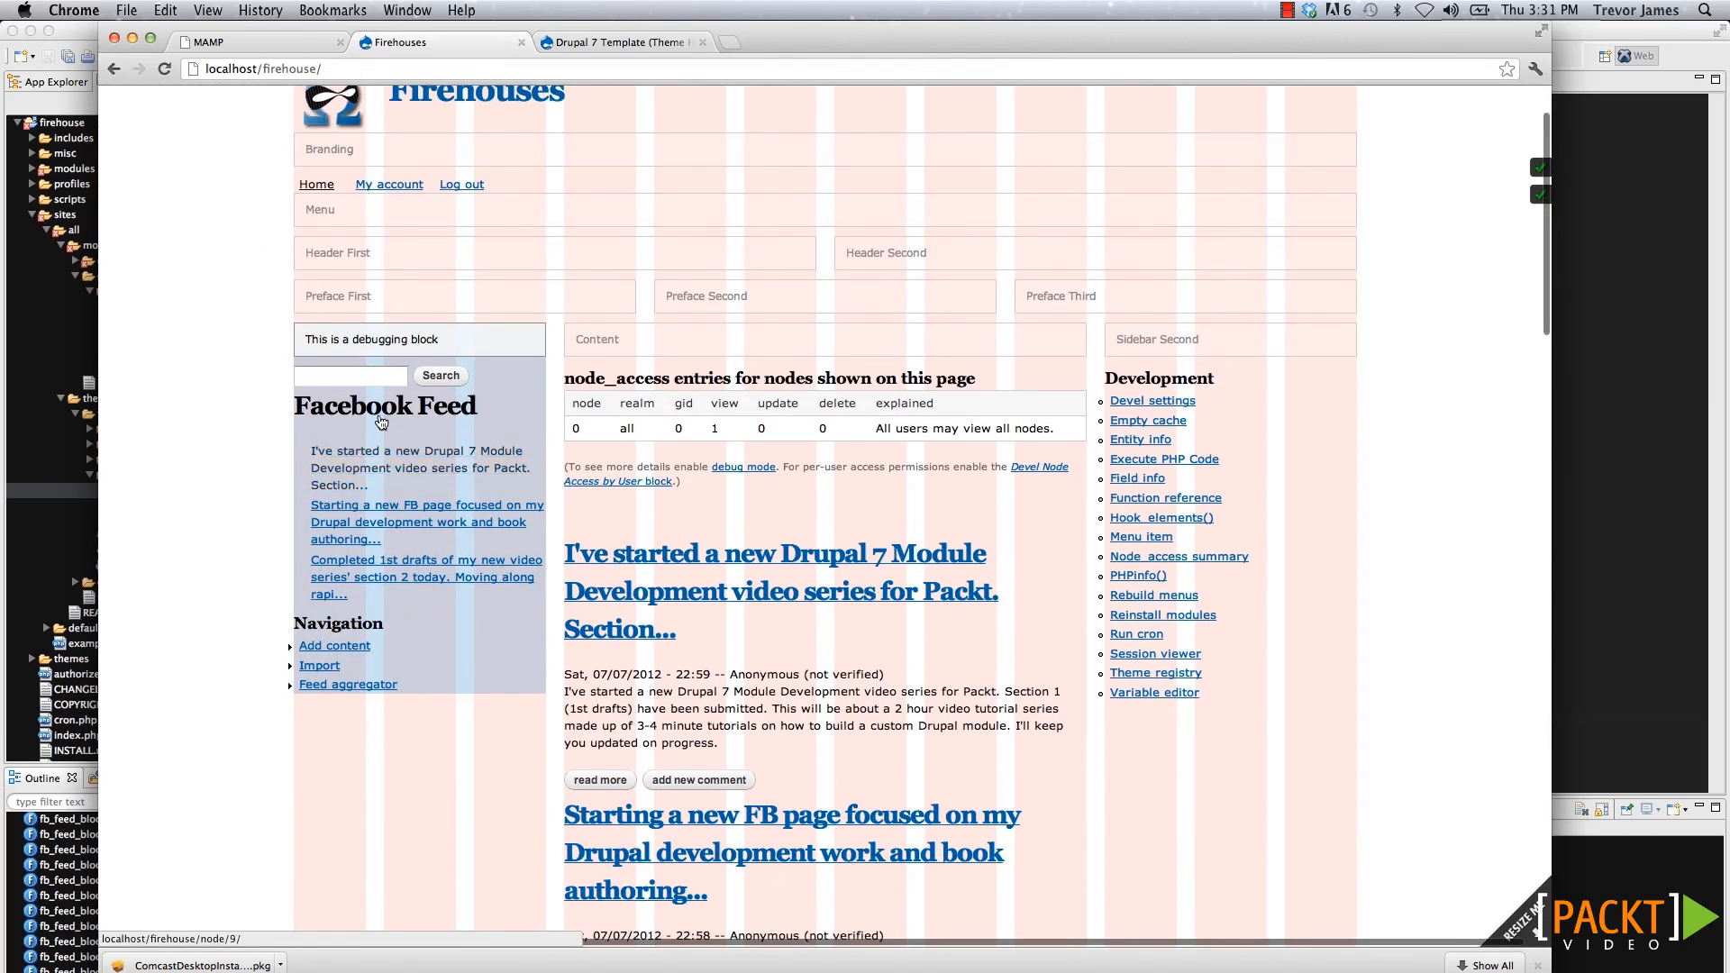
Confirm in the Firehouse block layout that Facebook Posts stays in the Sidebar First region.
scroll(up, 3)
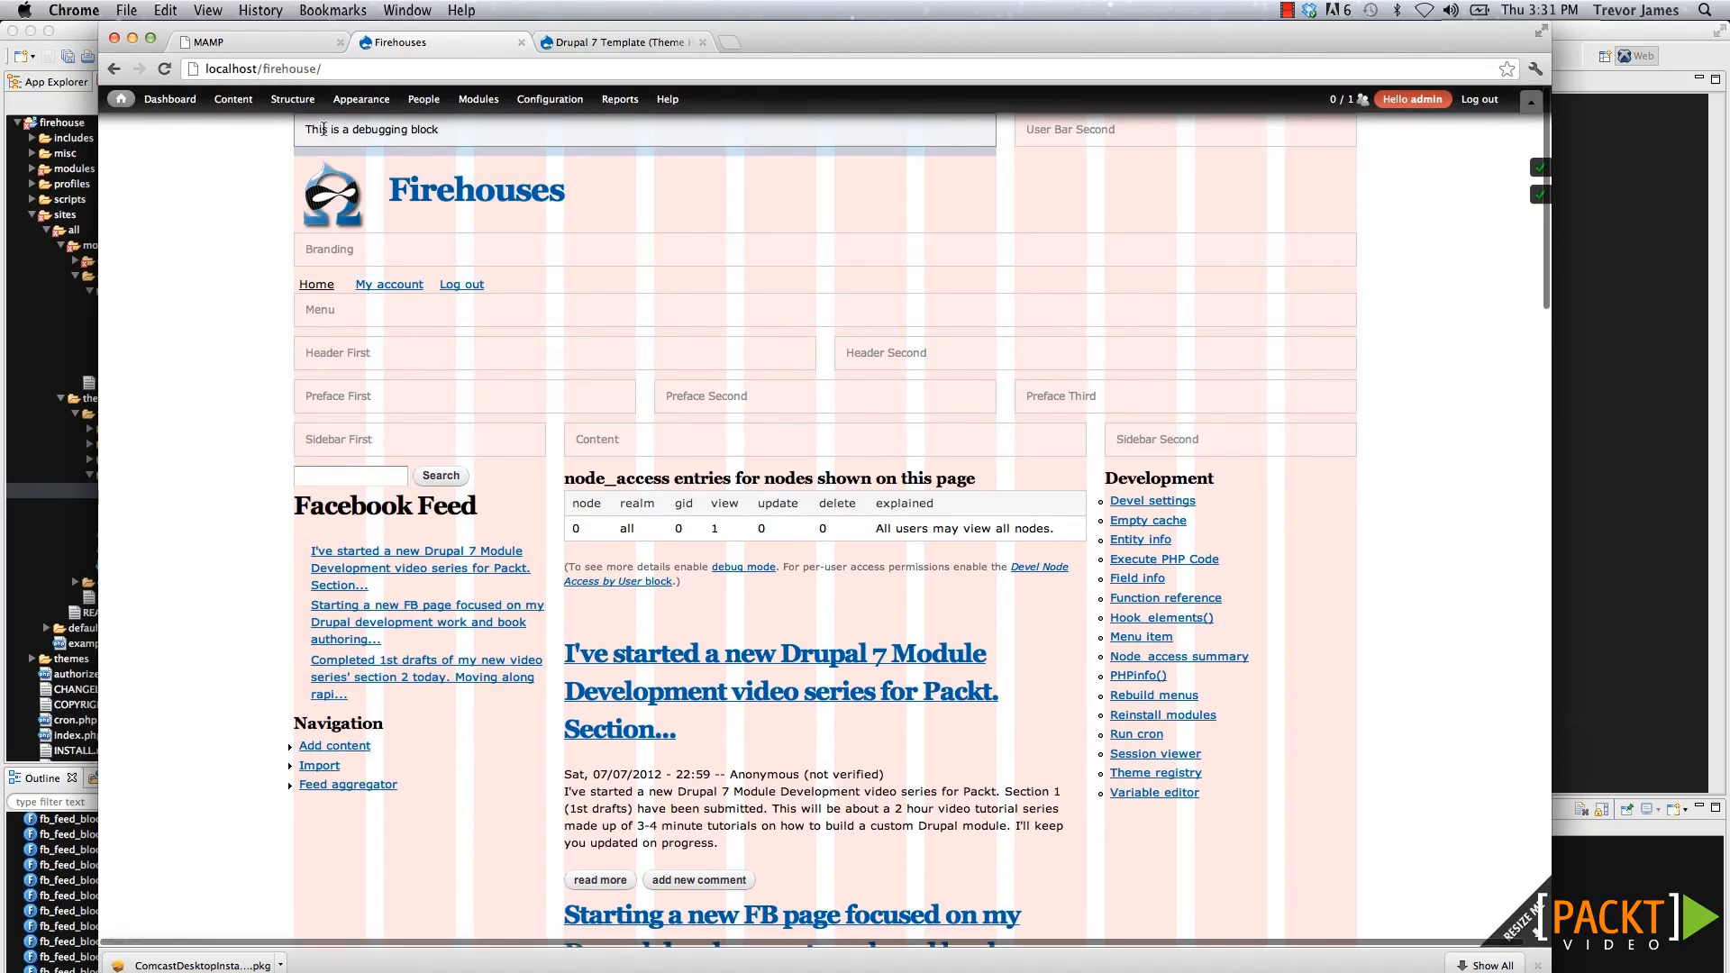
click(361, 98)
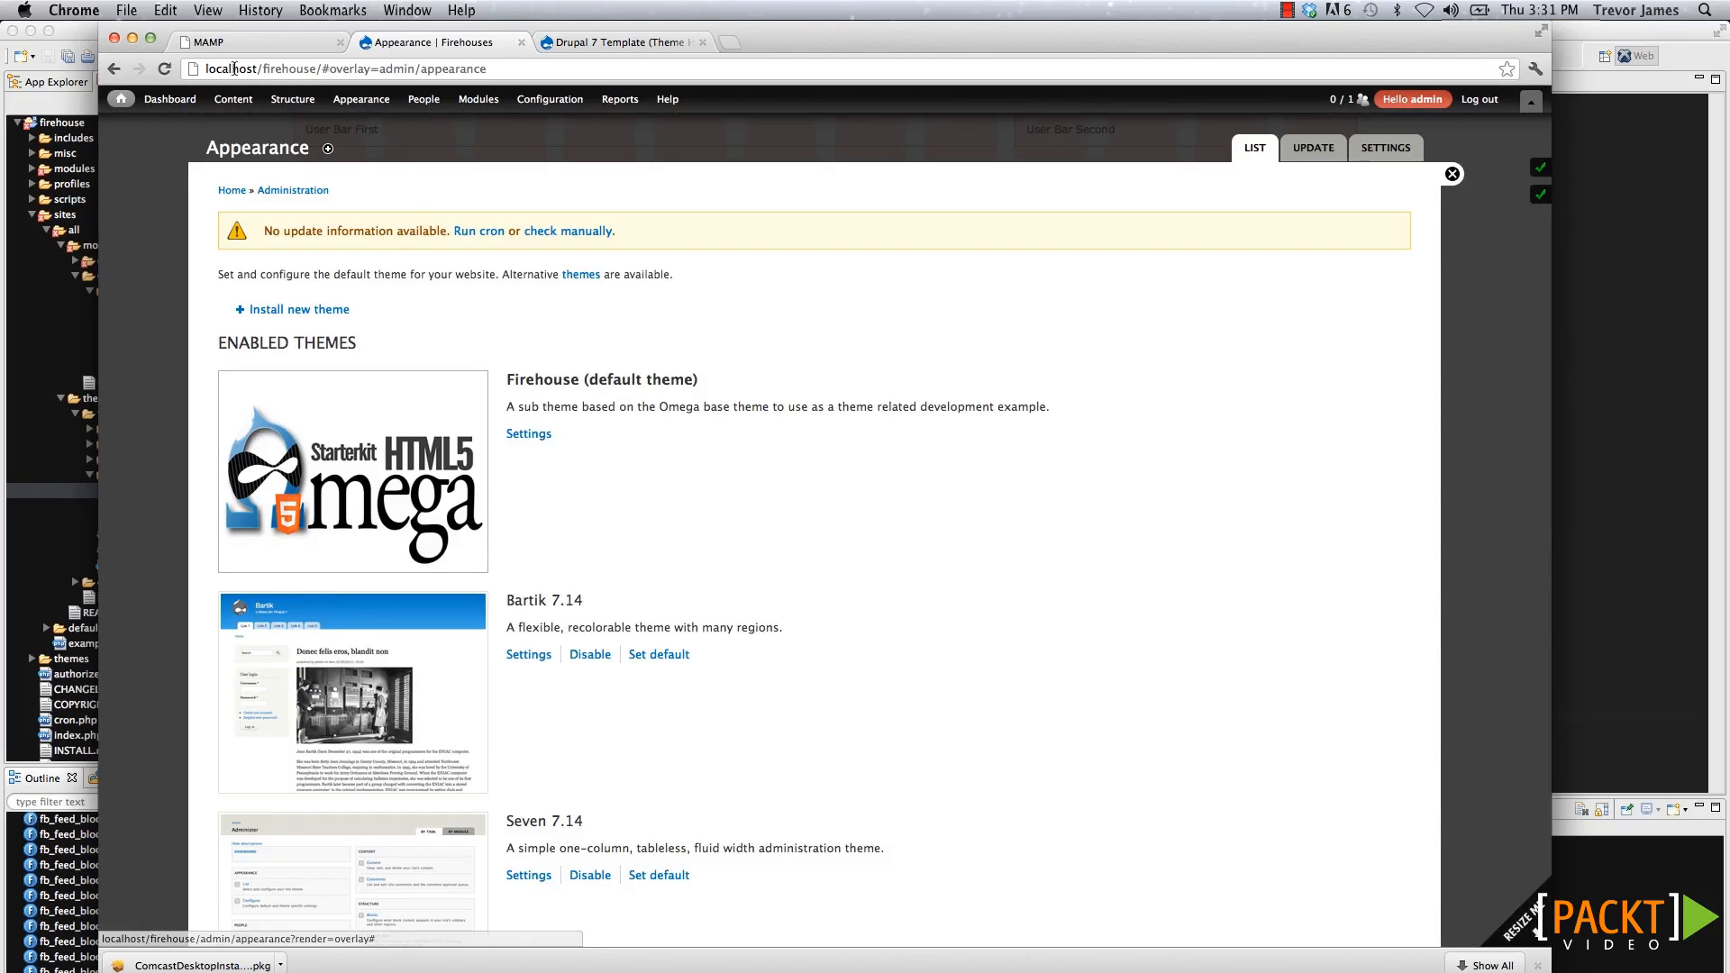
click(292, 97)
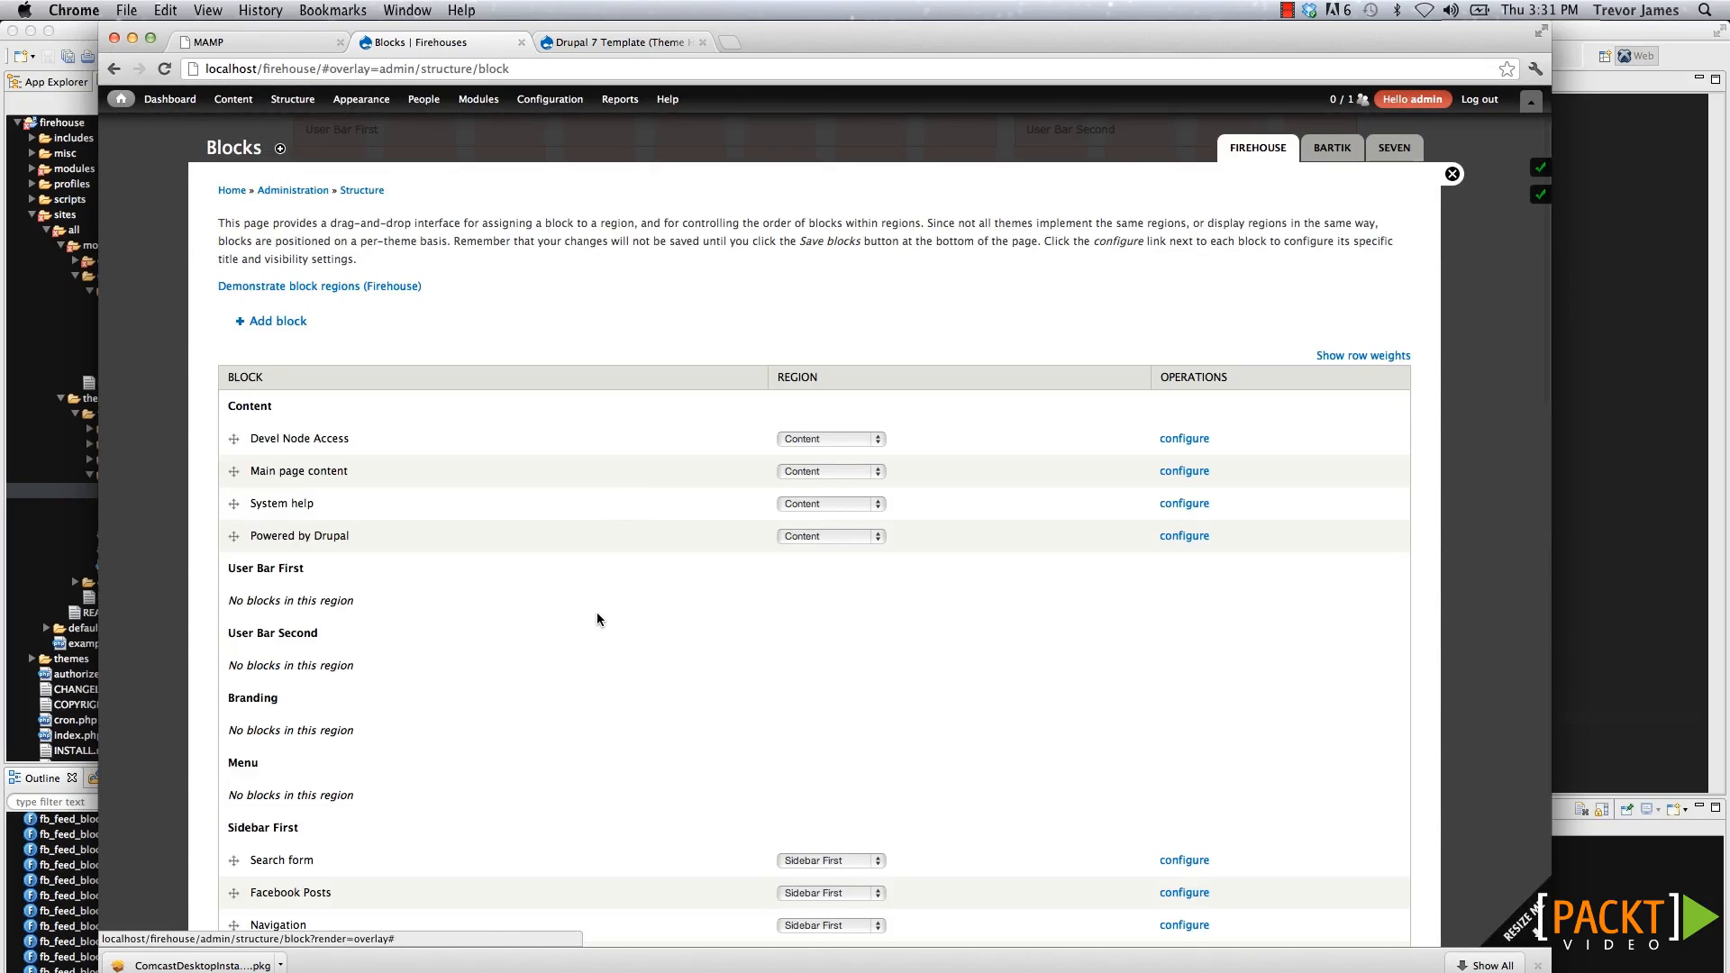
scroll(down, 3)
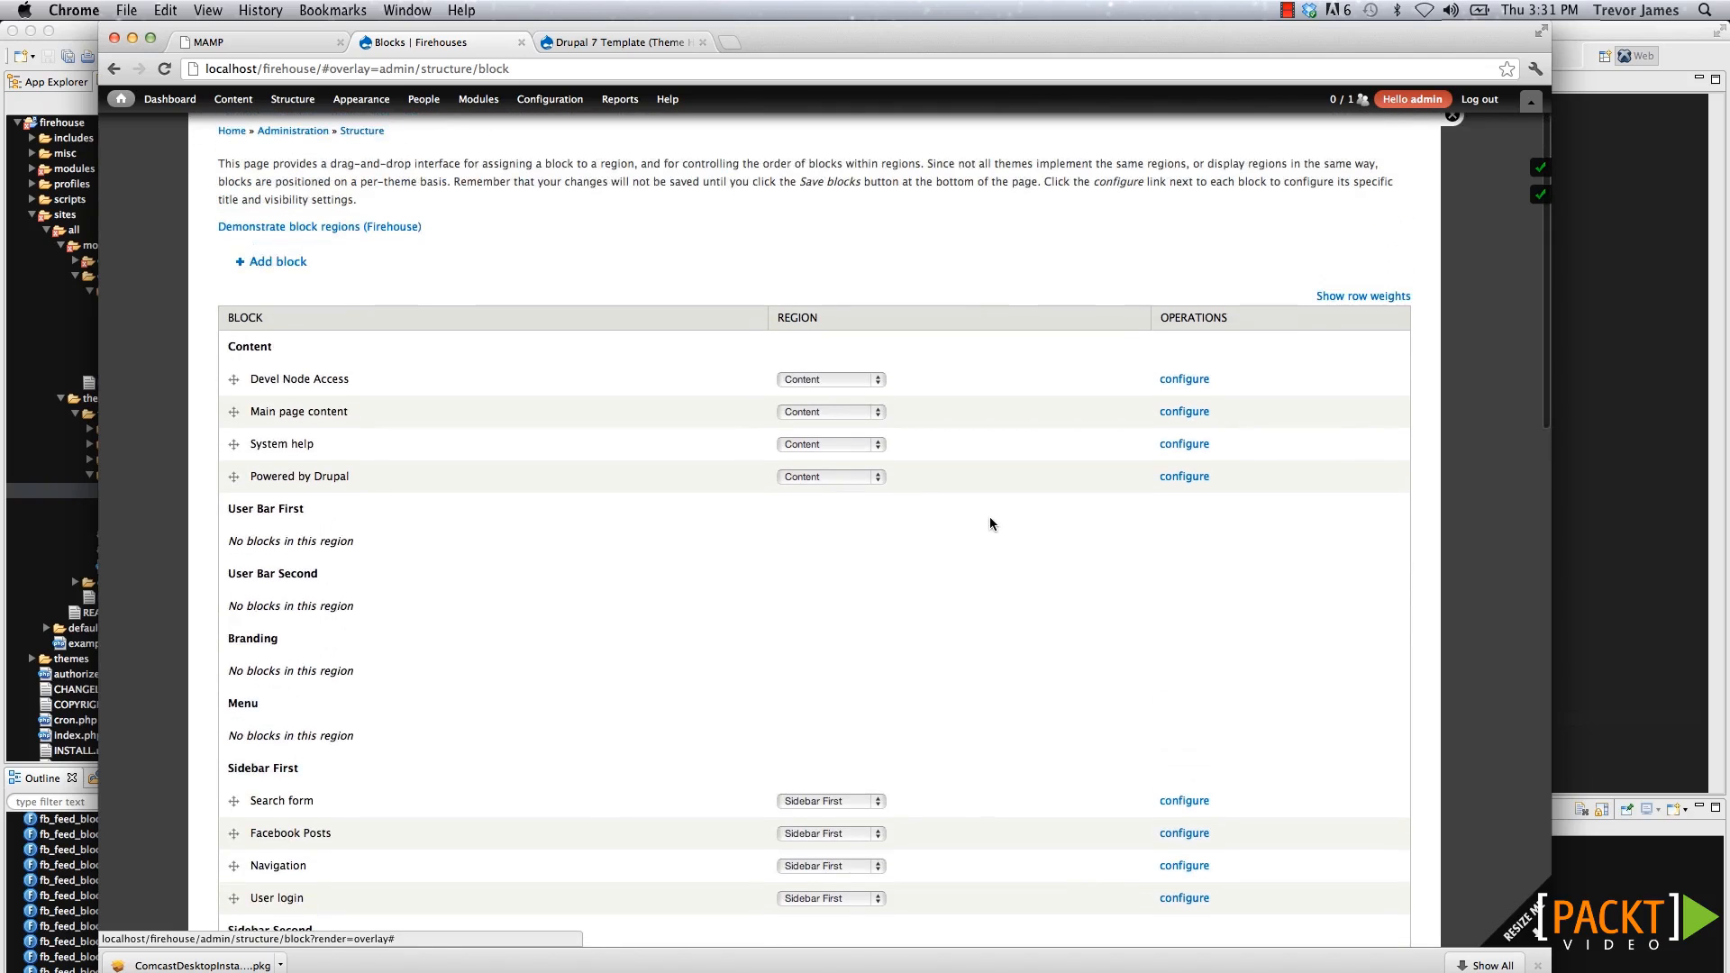
scroll(down, 3)
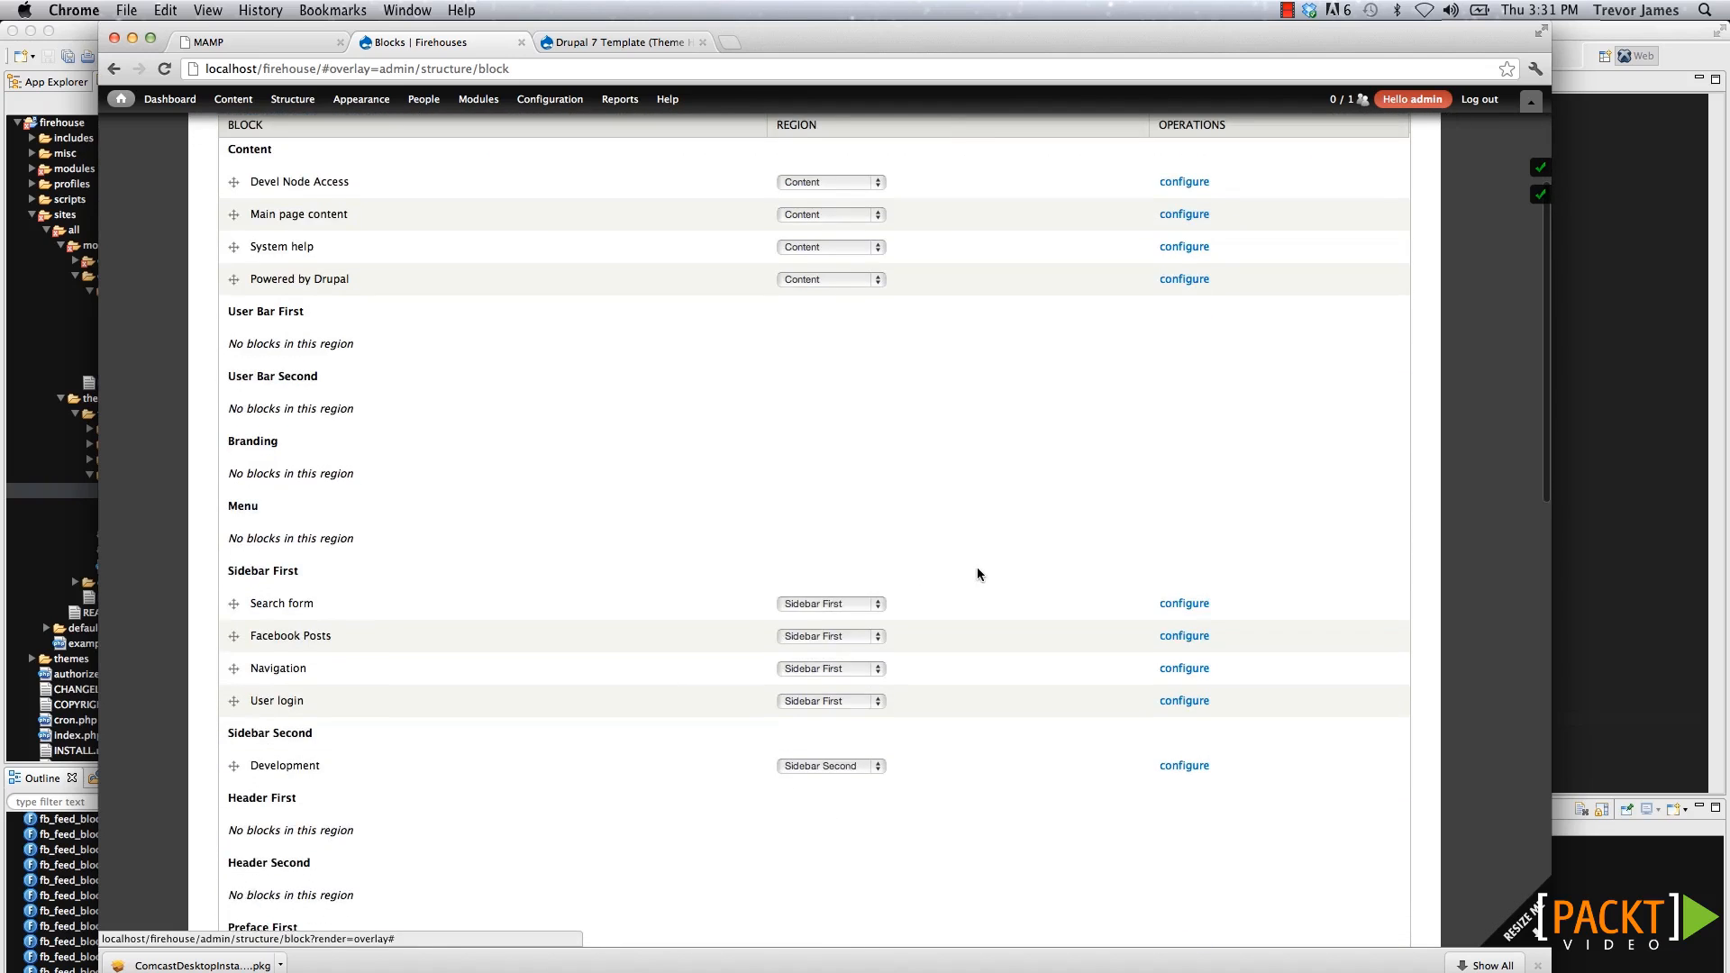
click(829, 603)
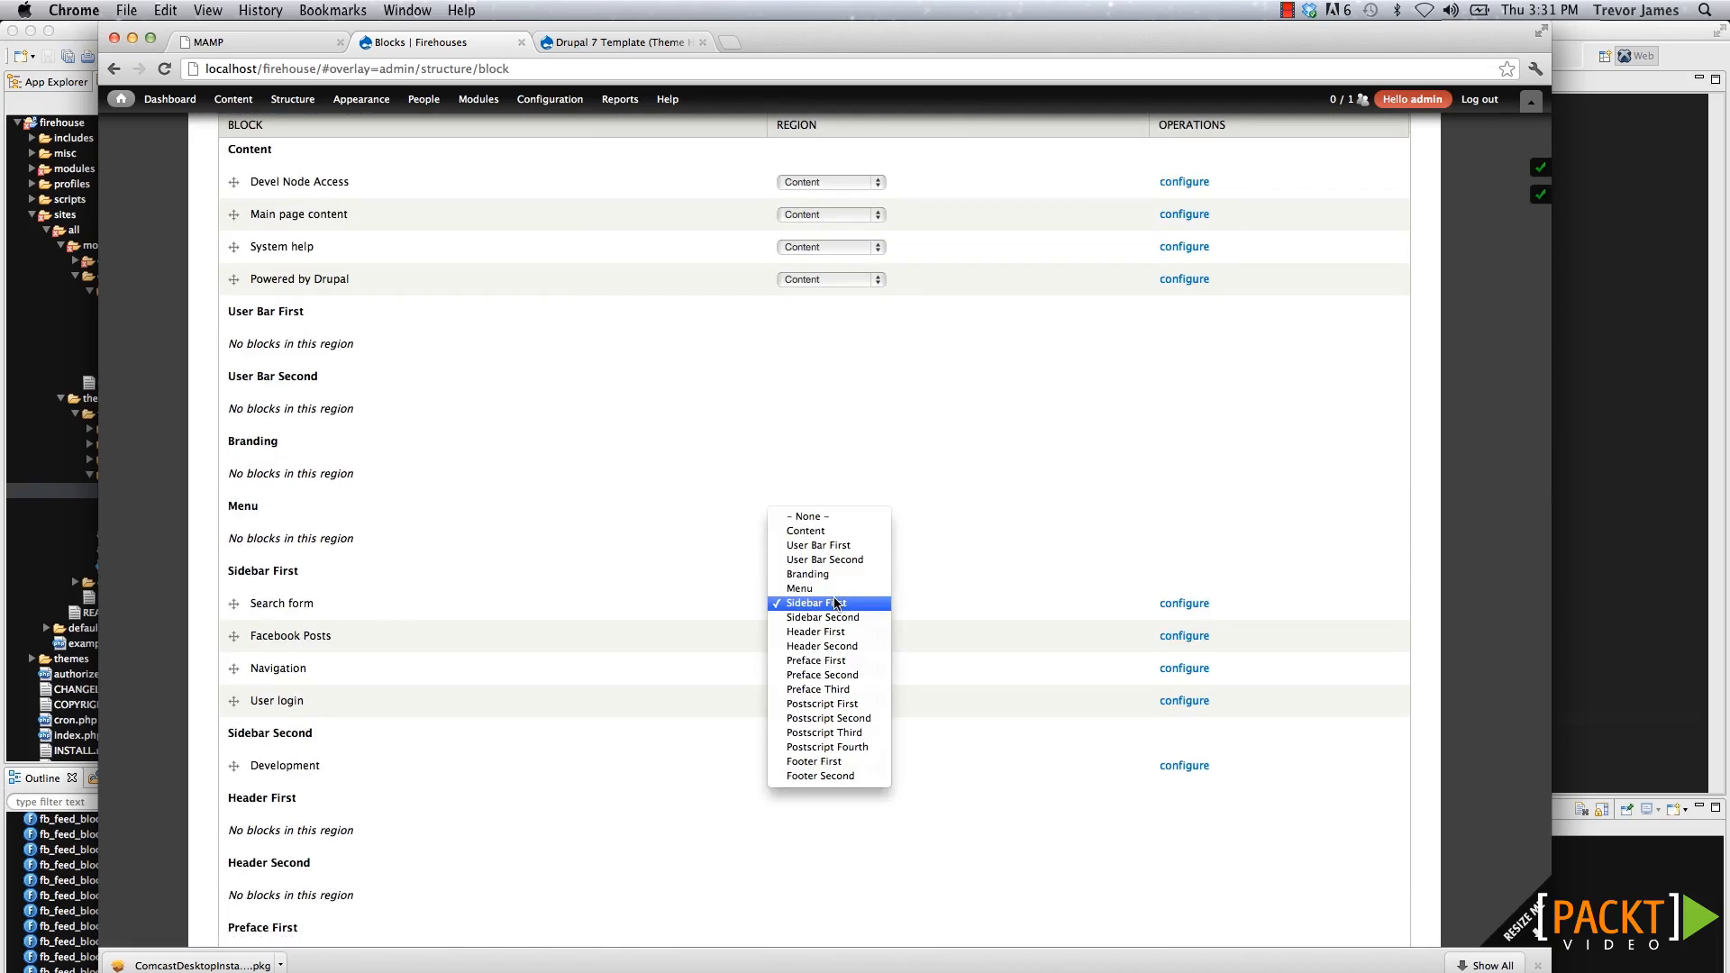
click(822, 602)
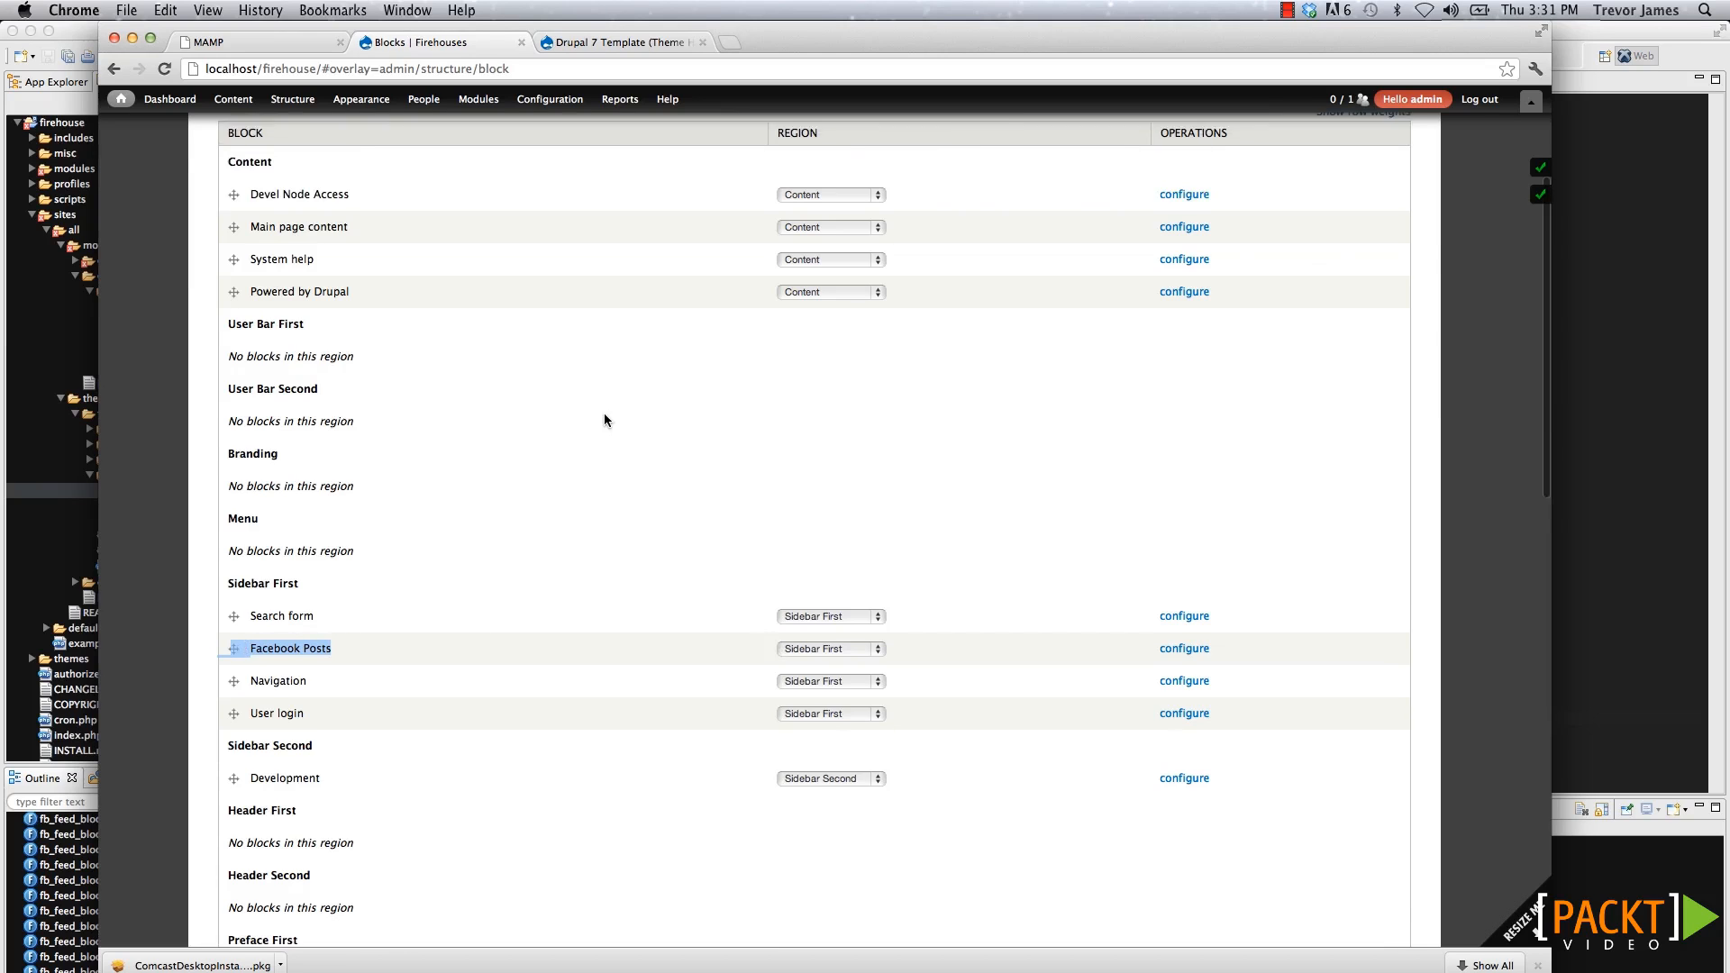
scroll(up, 3)
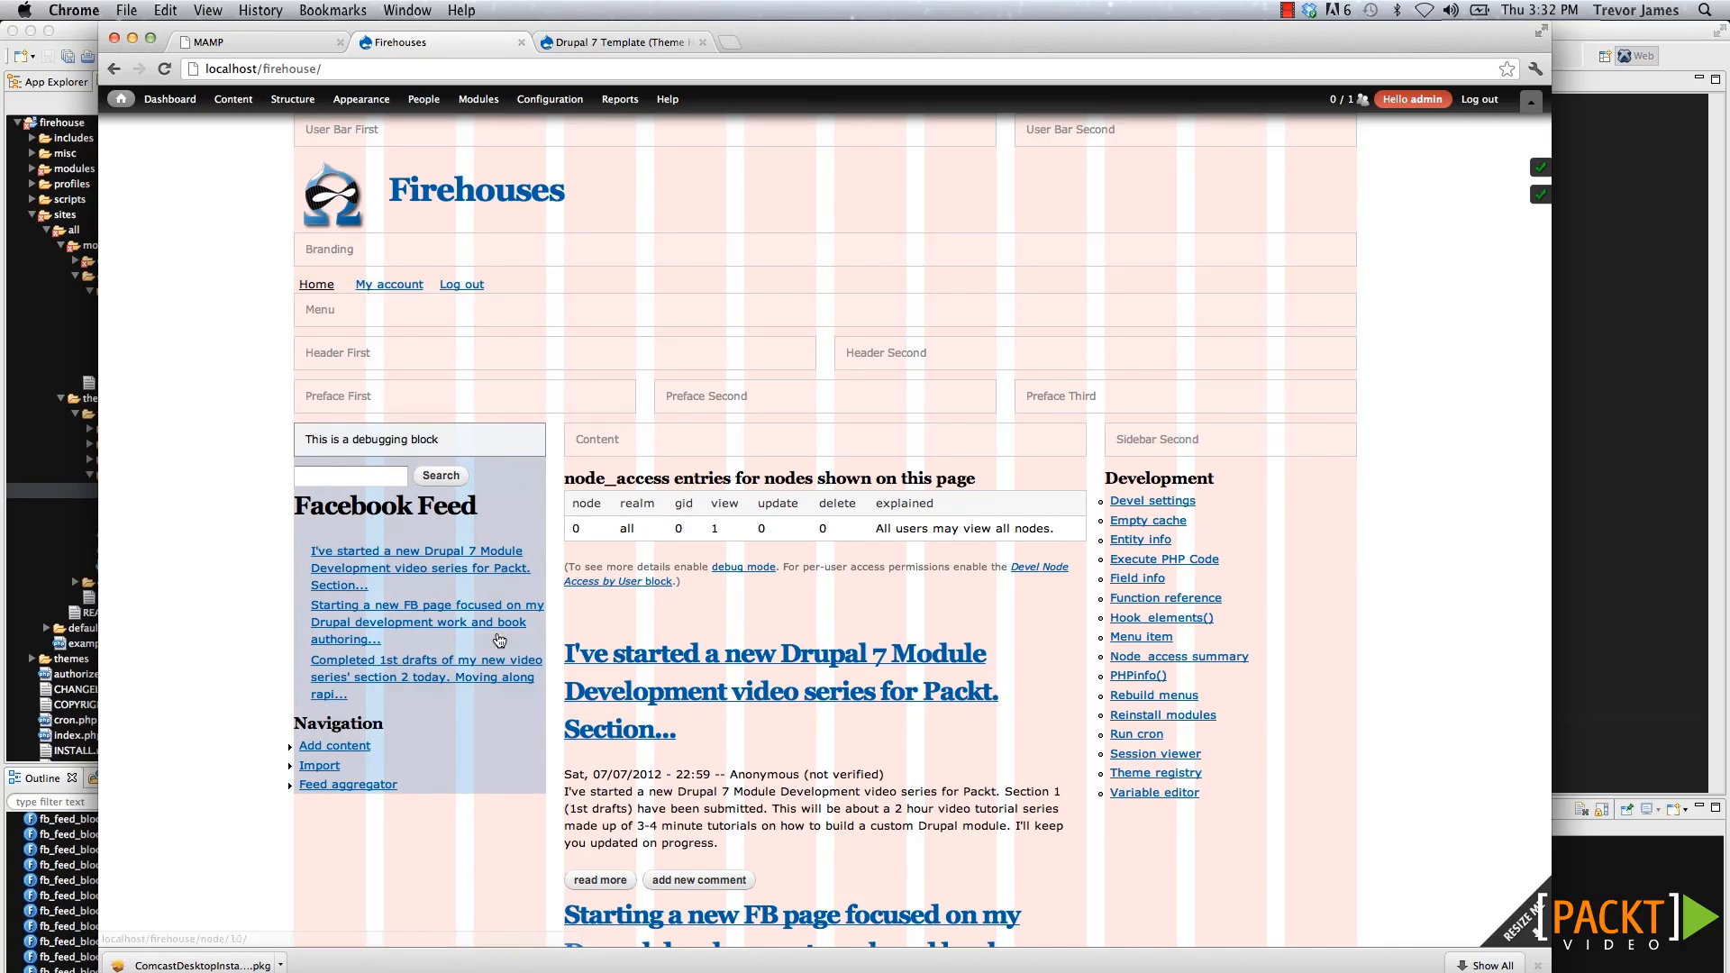
mouse_move(348, 539)
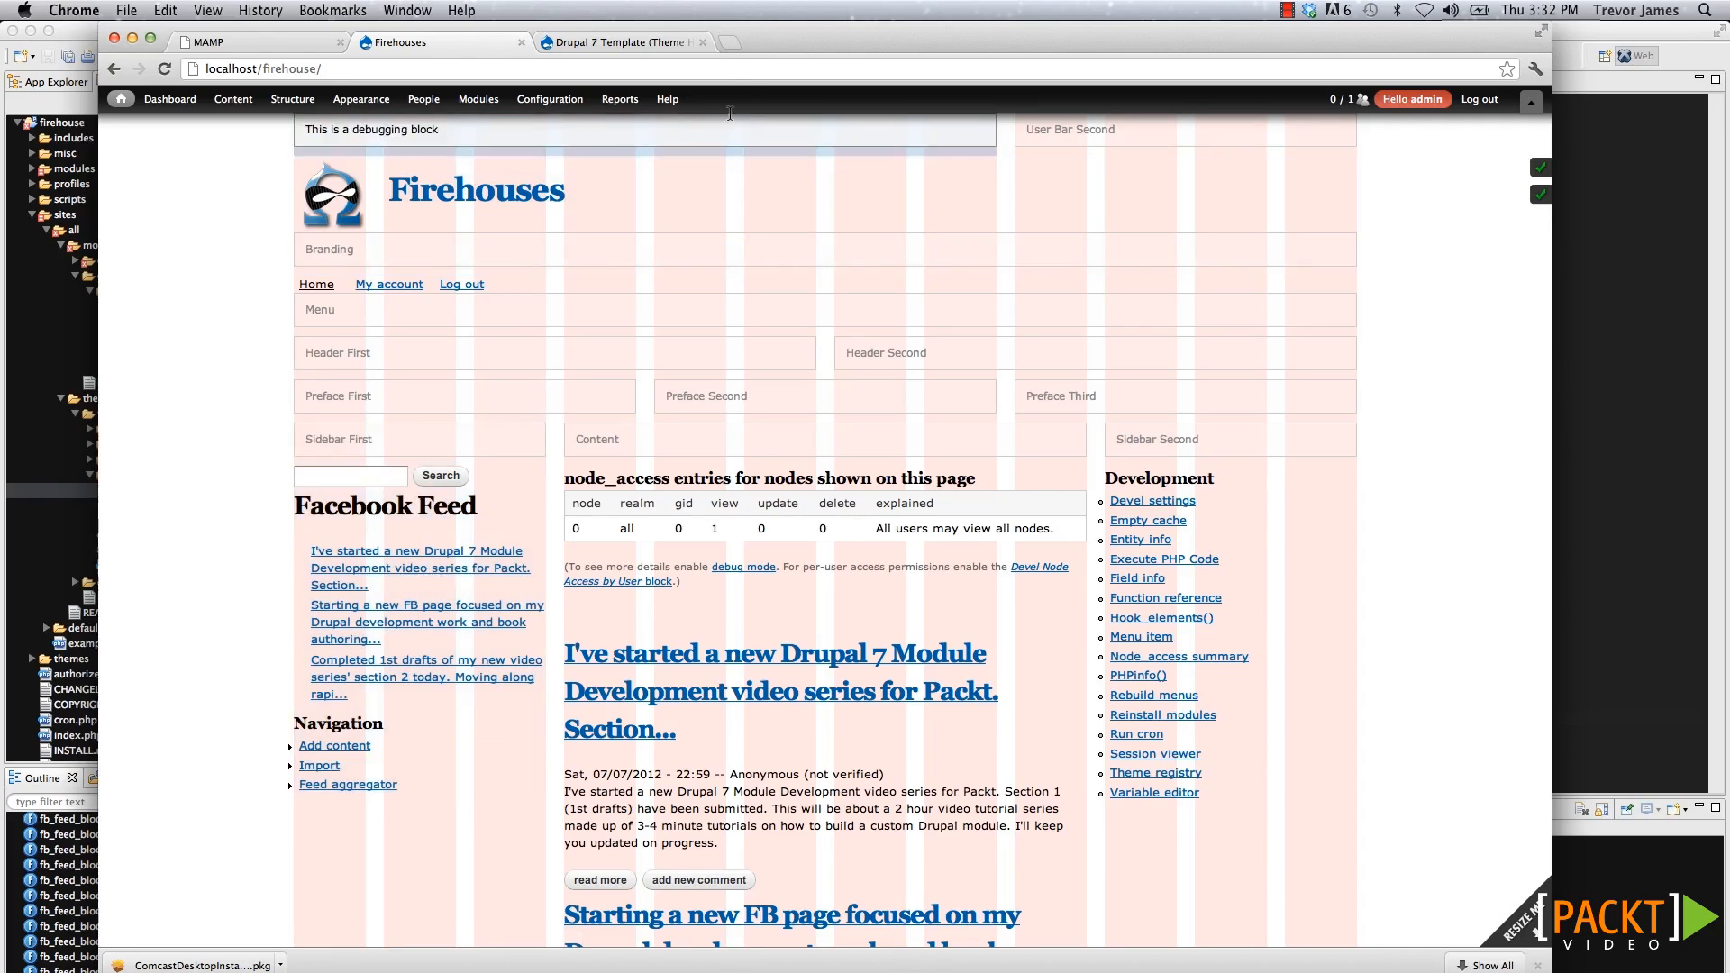
Review the block--module--delta and block--module template naming patterns in the Drupal 7 docs.
click(618, 41)
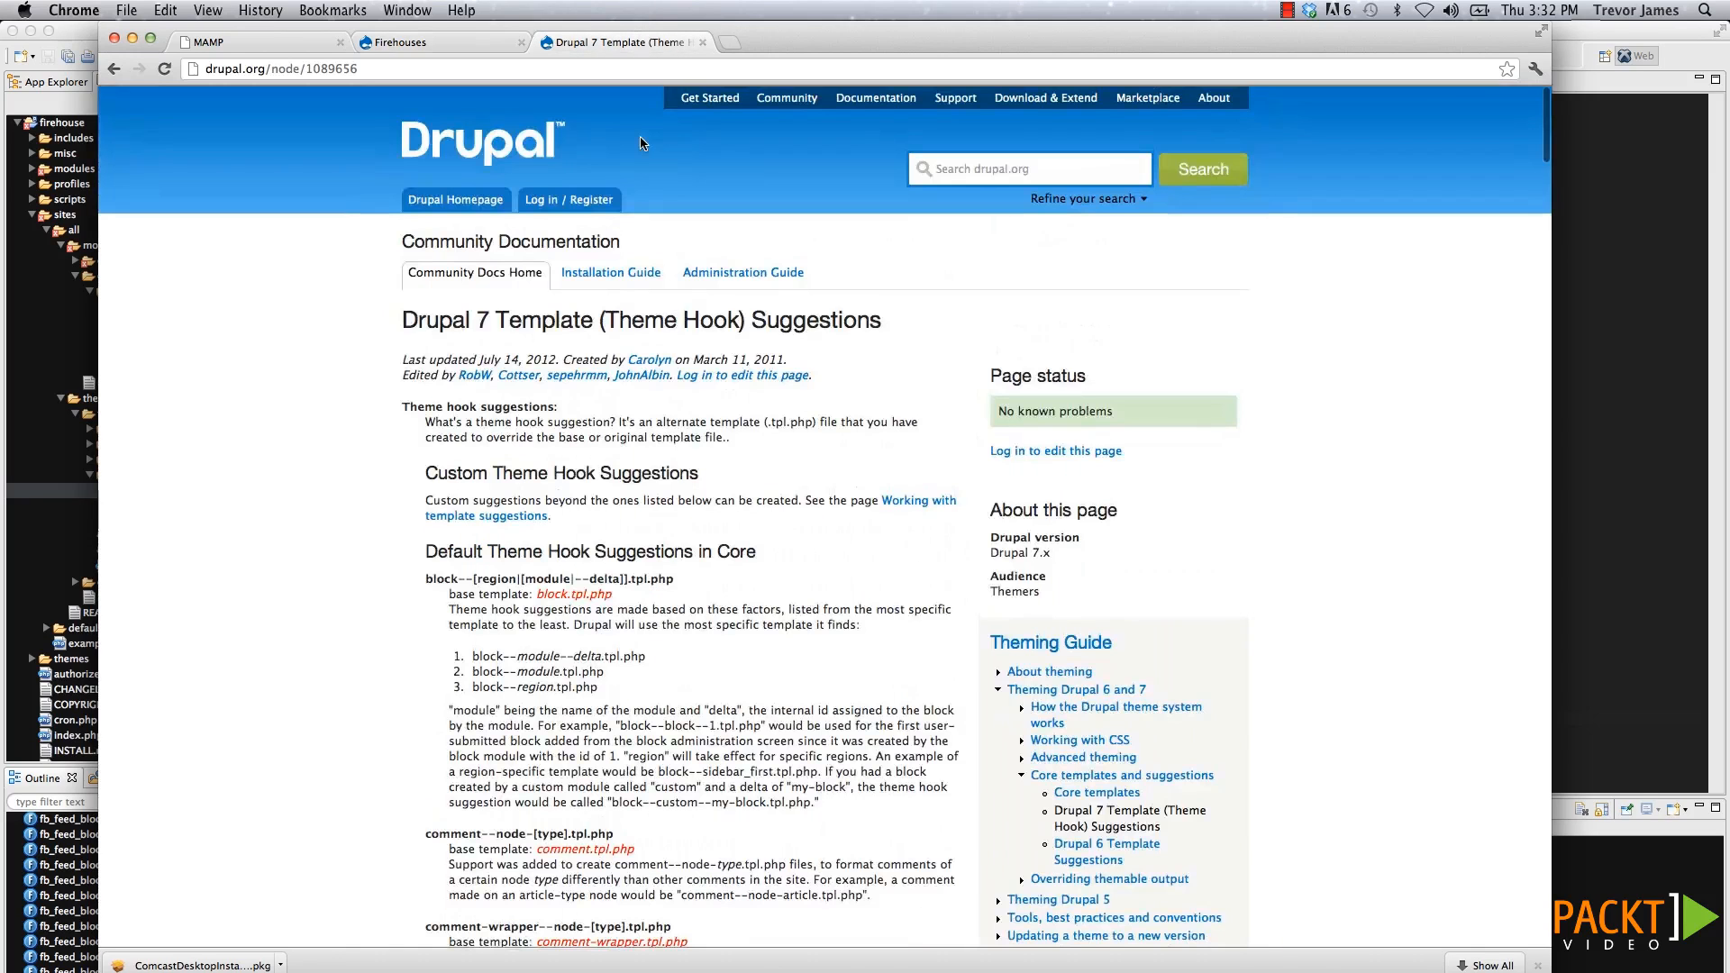
scroll(down, 3)
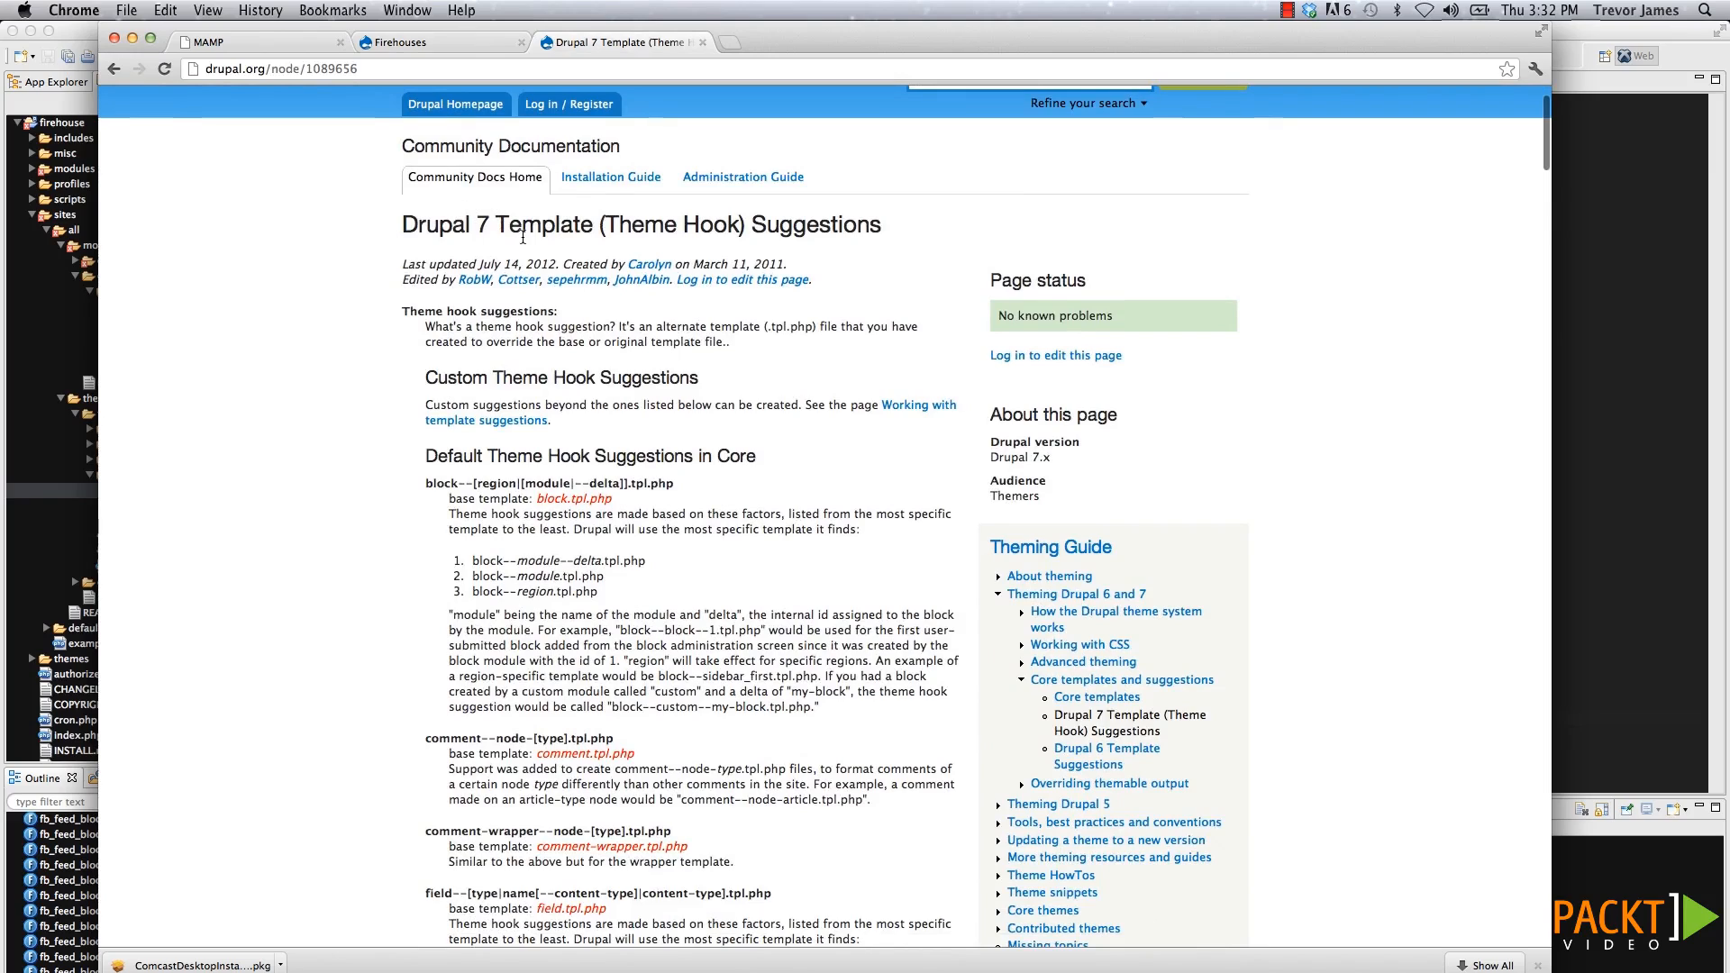
mouse_move(454, 517)
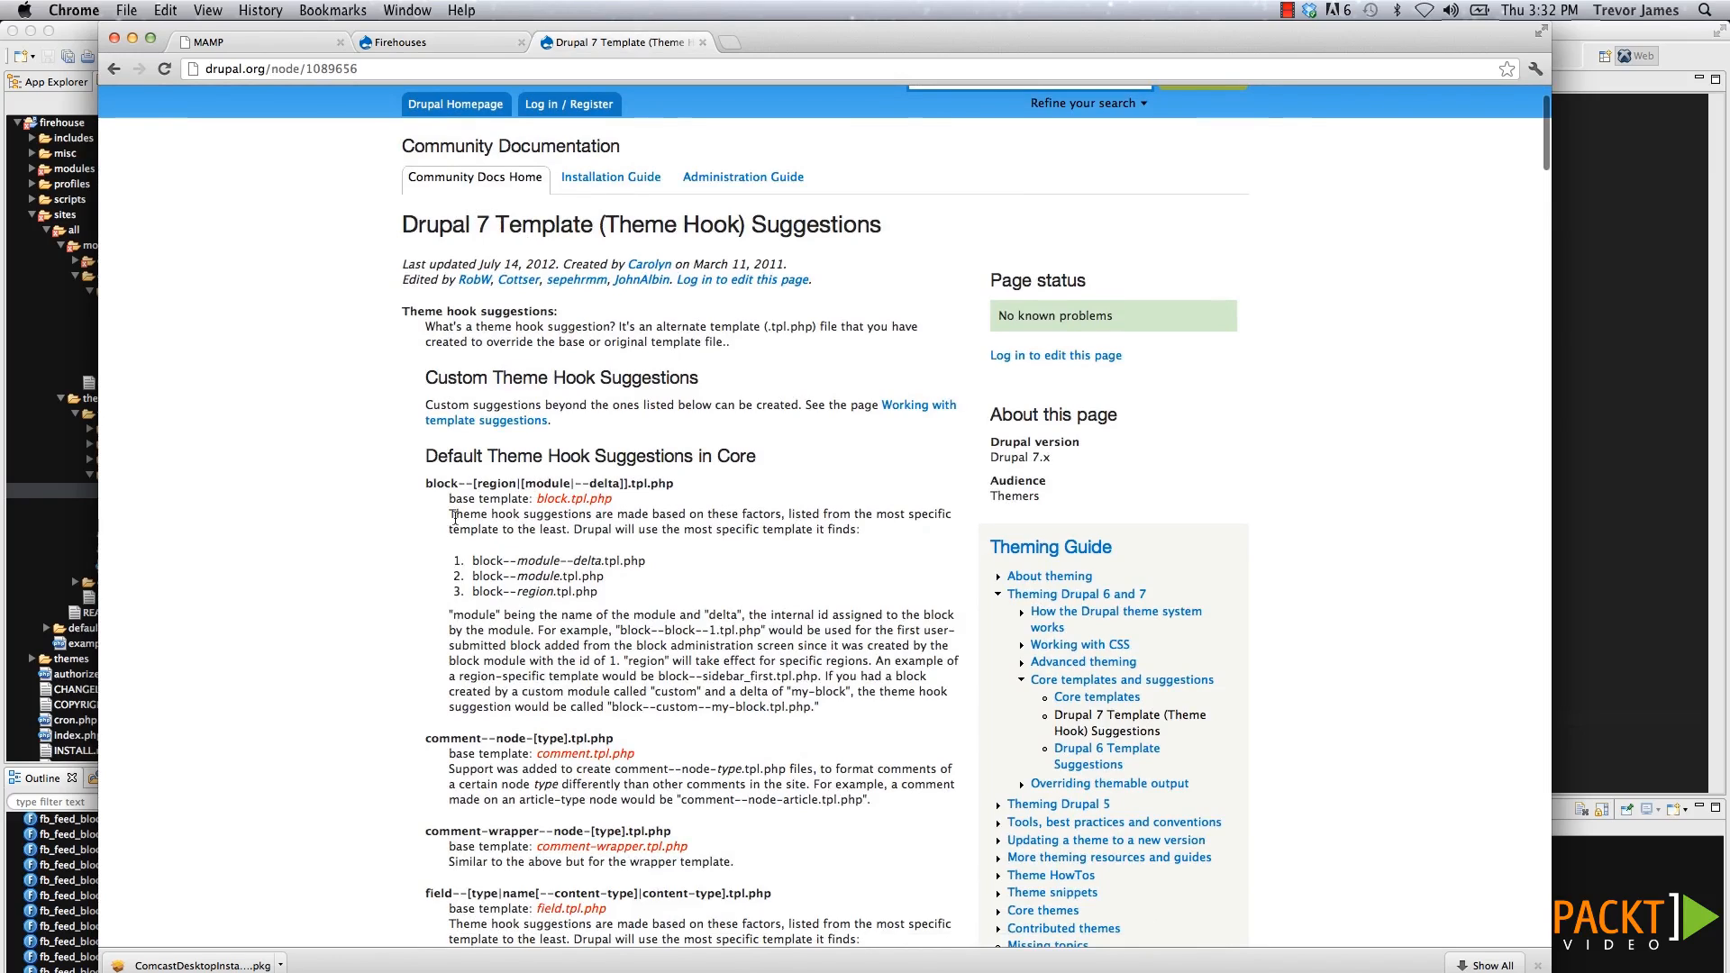
mouse_move(446, 483)
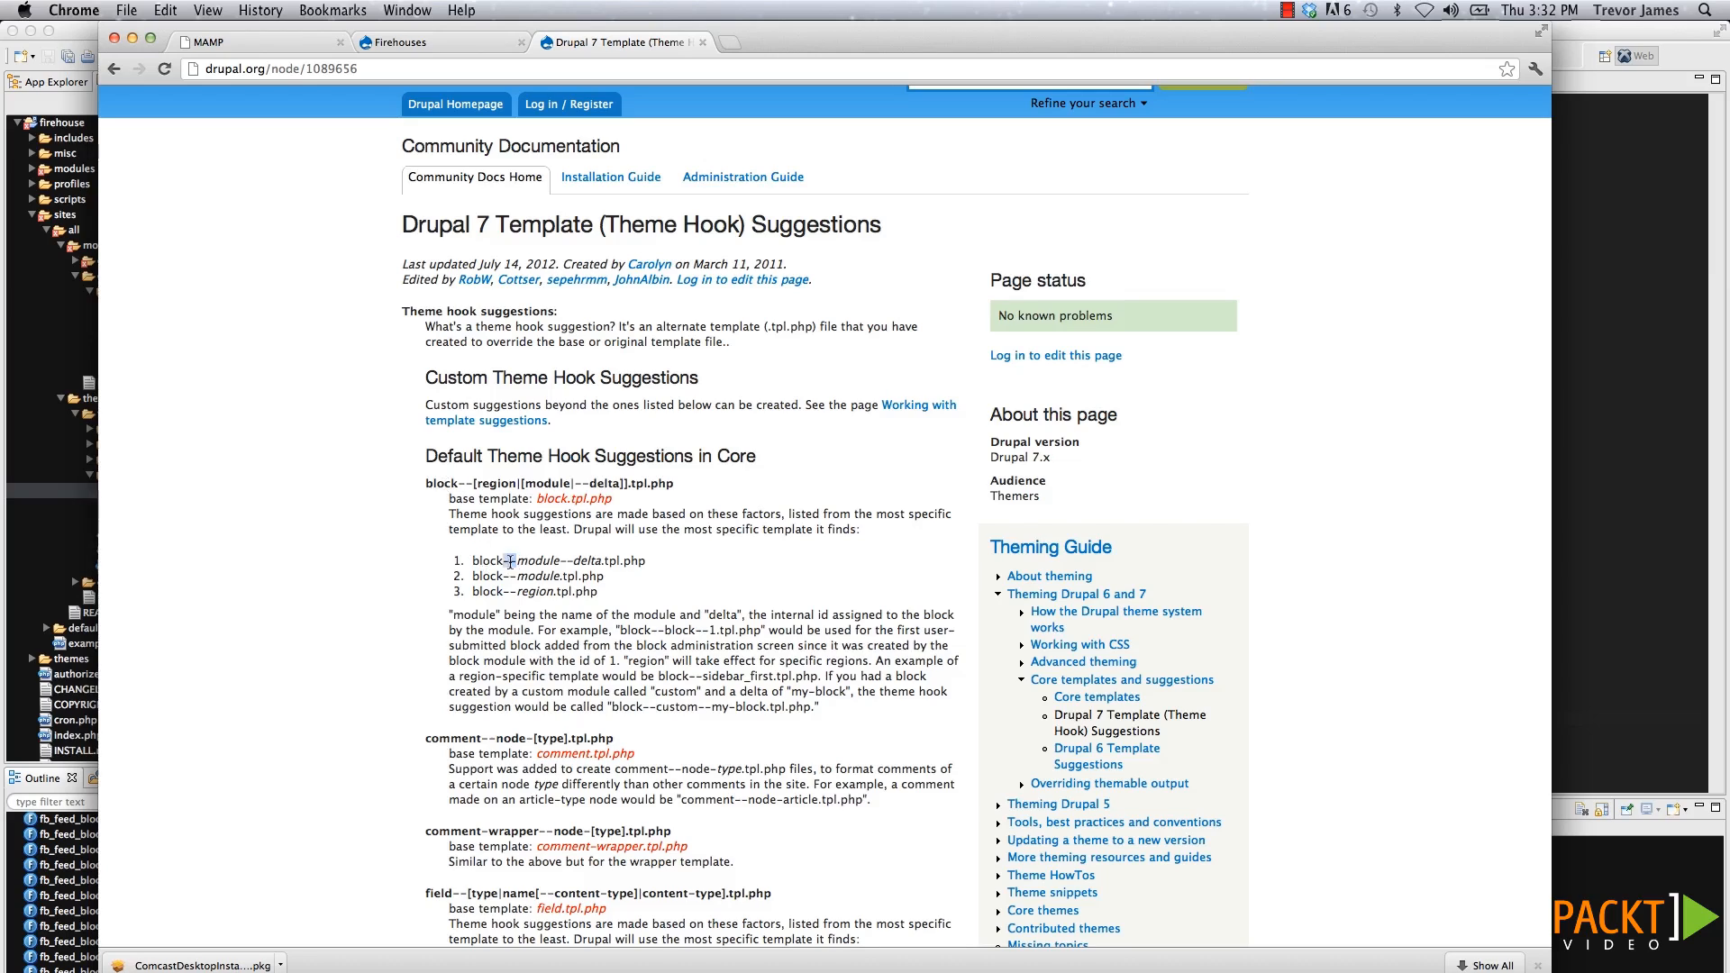
double_click(488, 560)
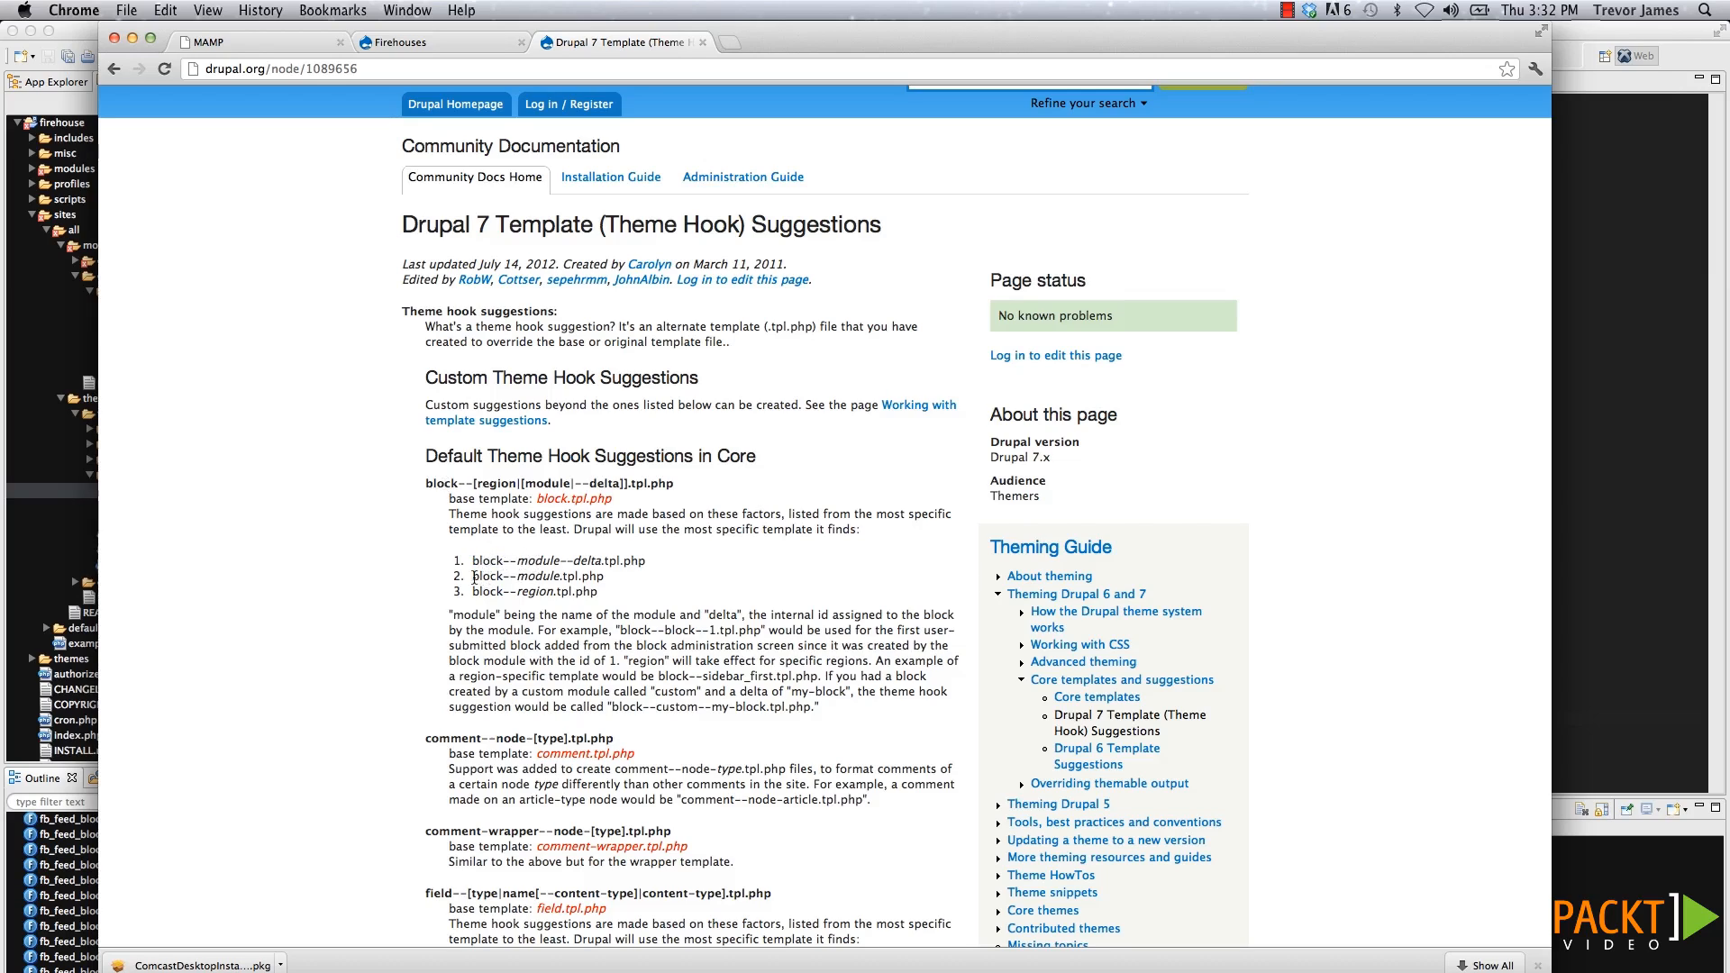
double_click(537, 577)
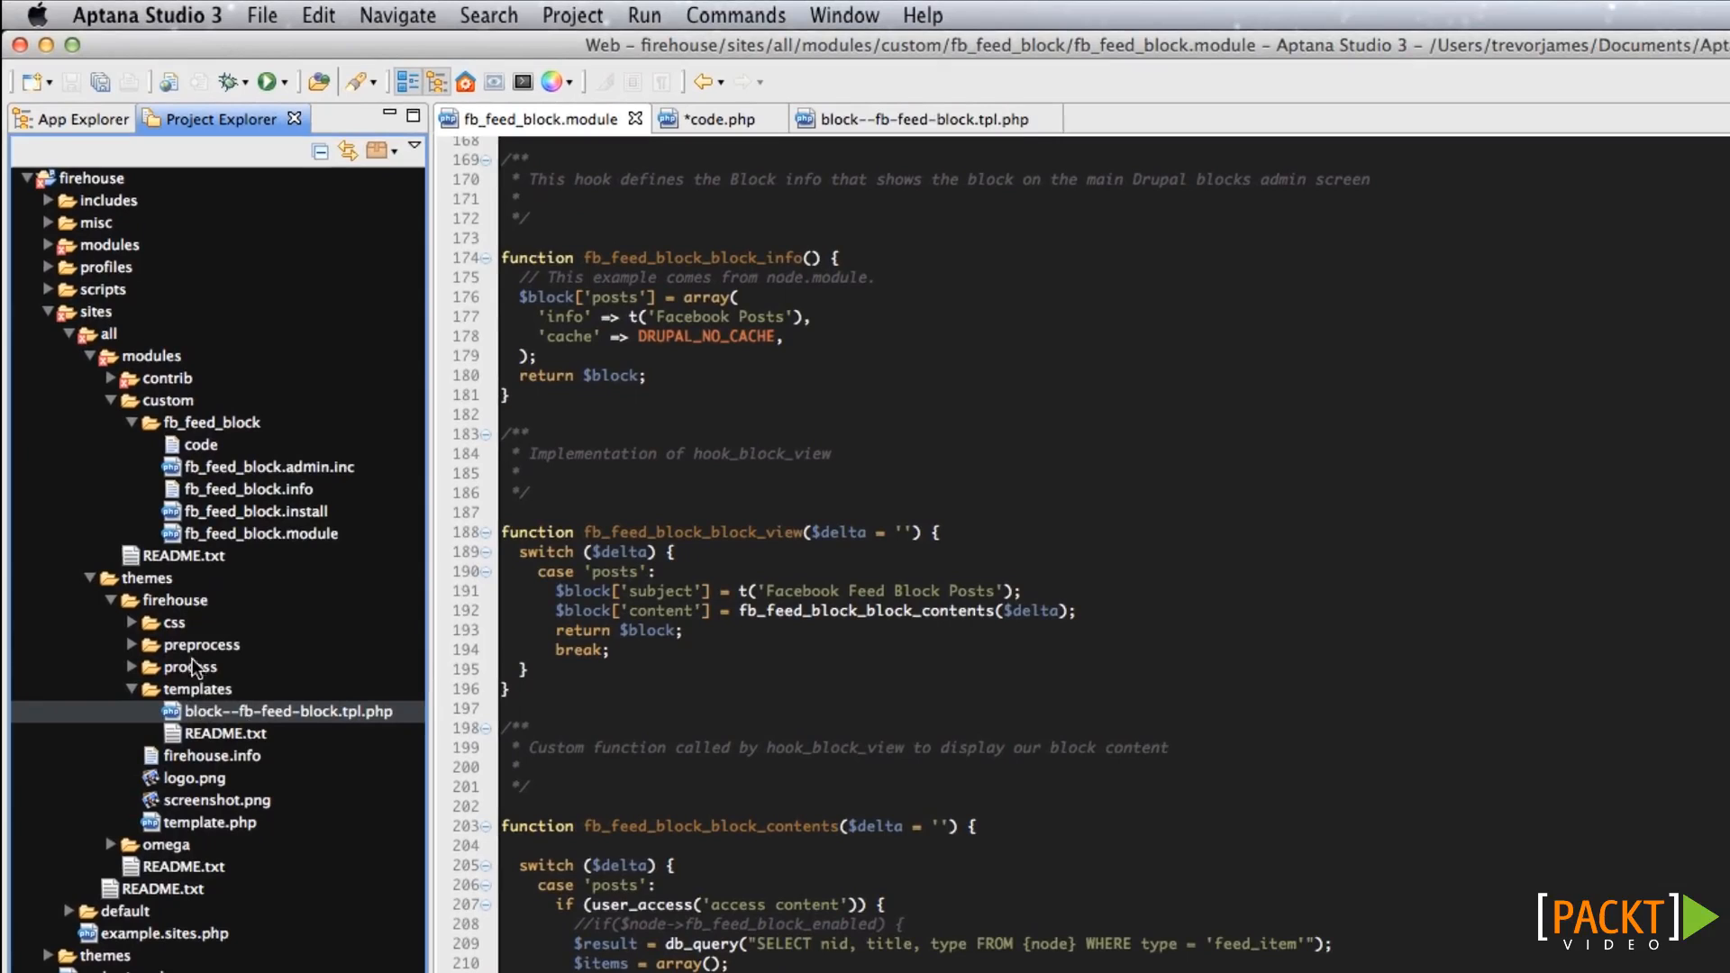
mouse_move(205, 726)
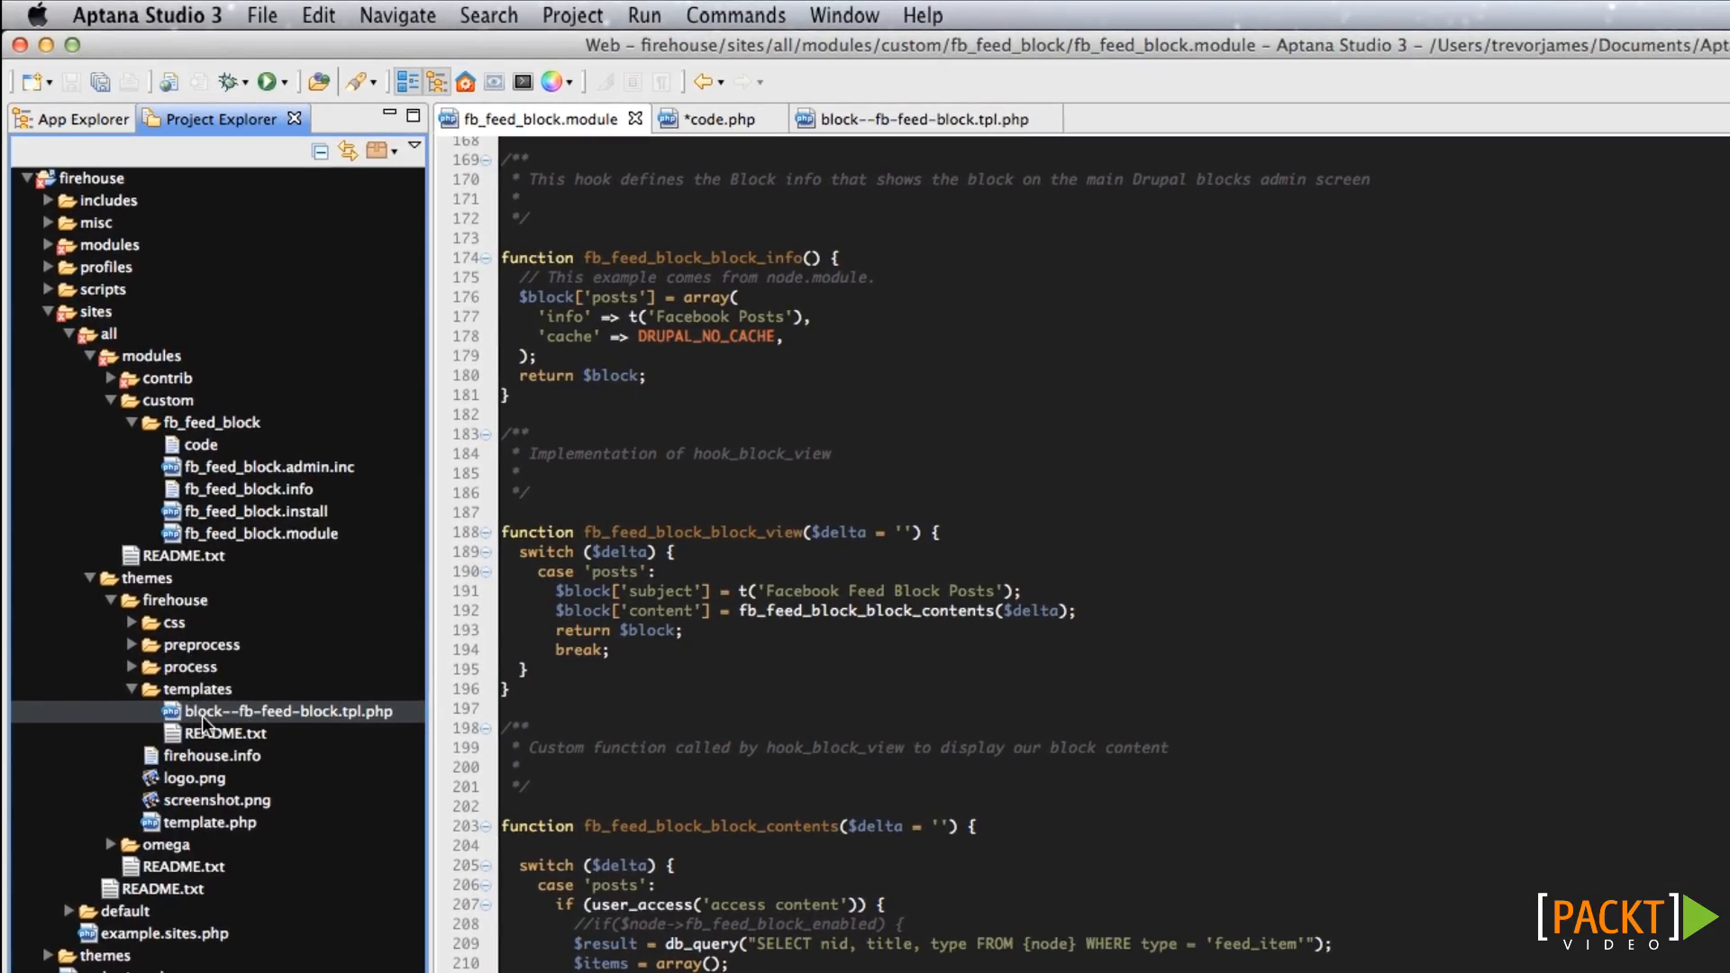
mouse_move(245, 732)
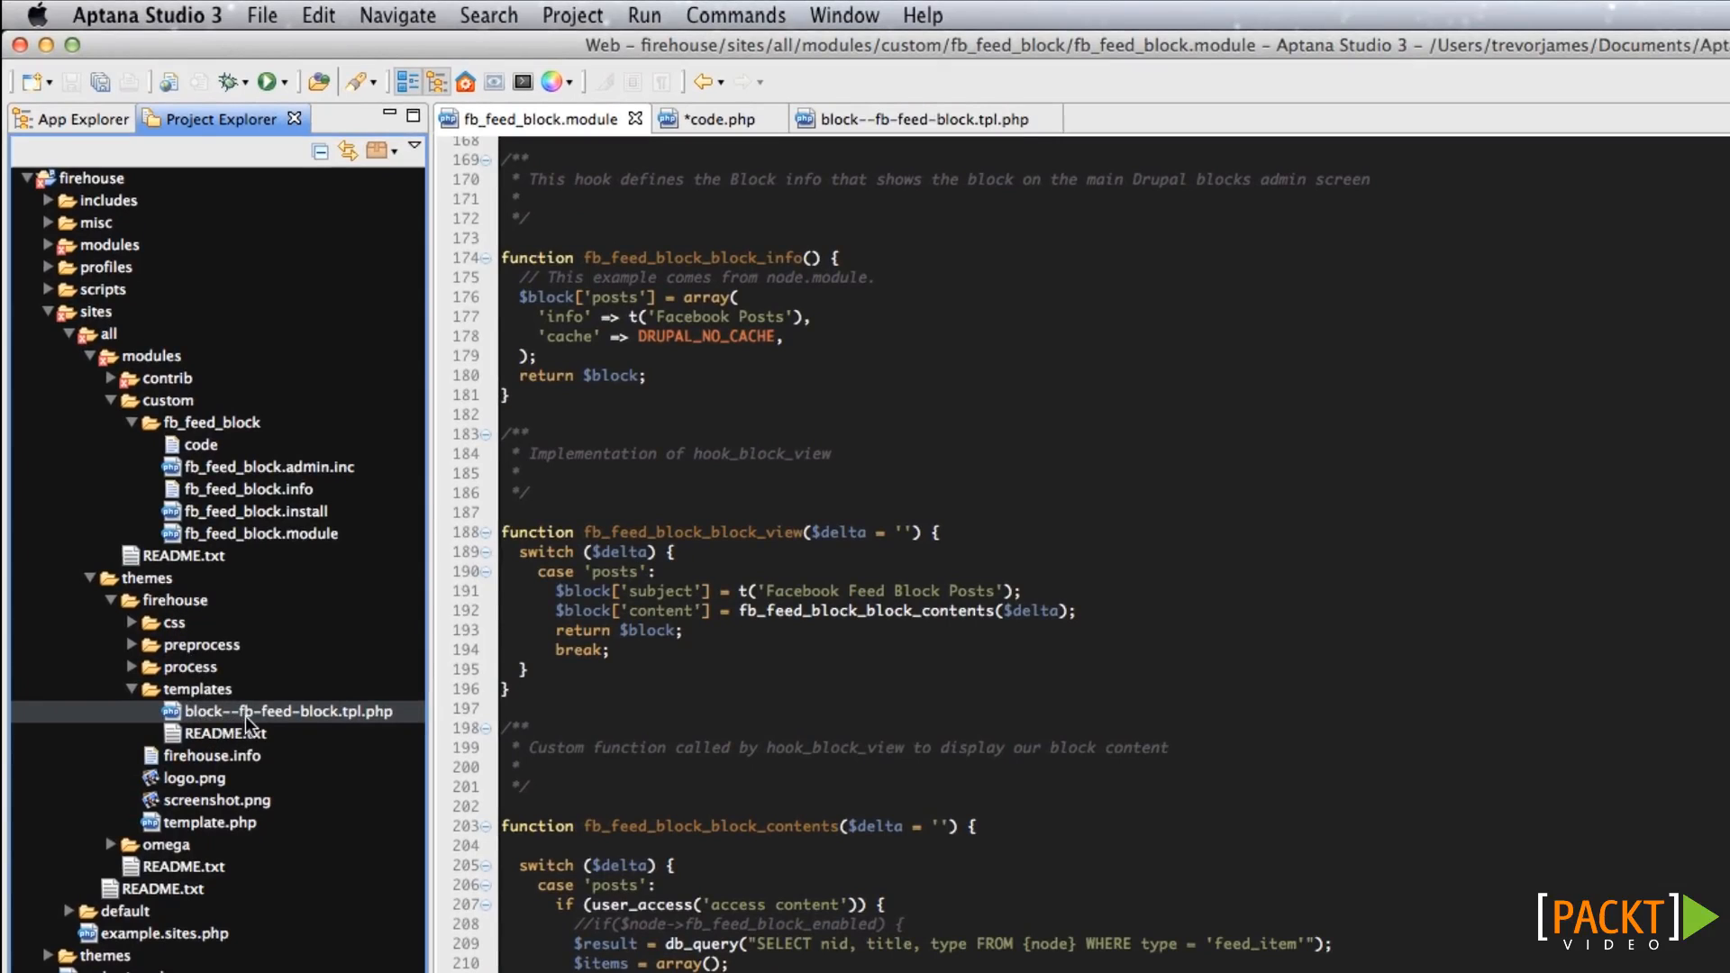
mouse_move(317, 732)
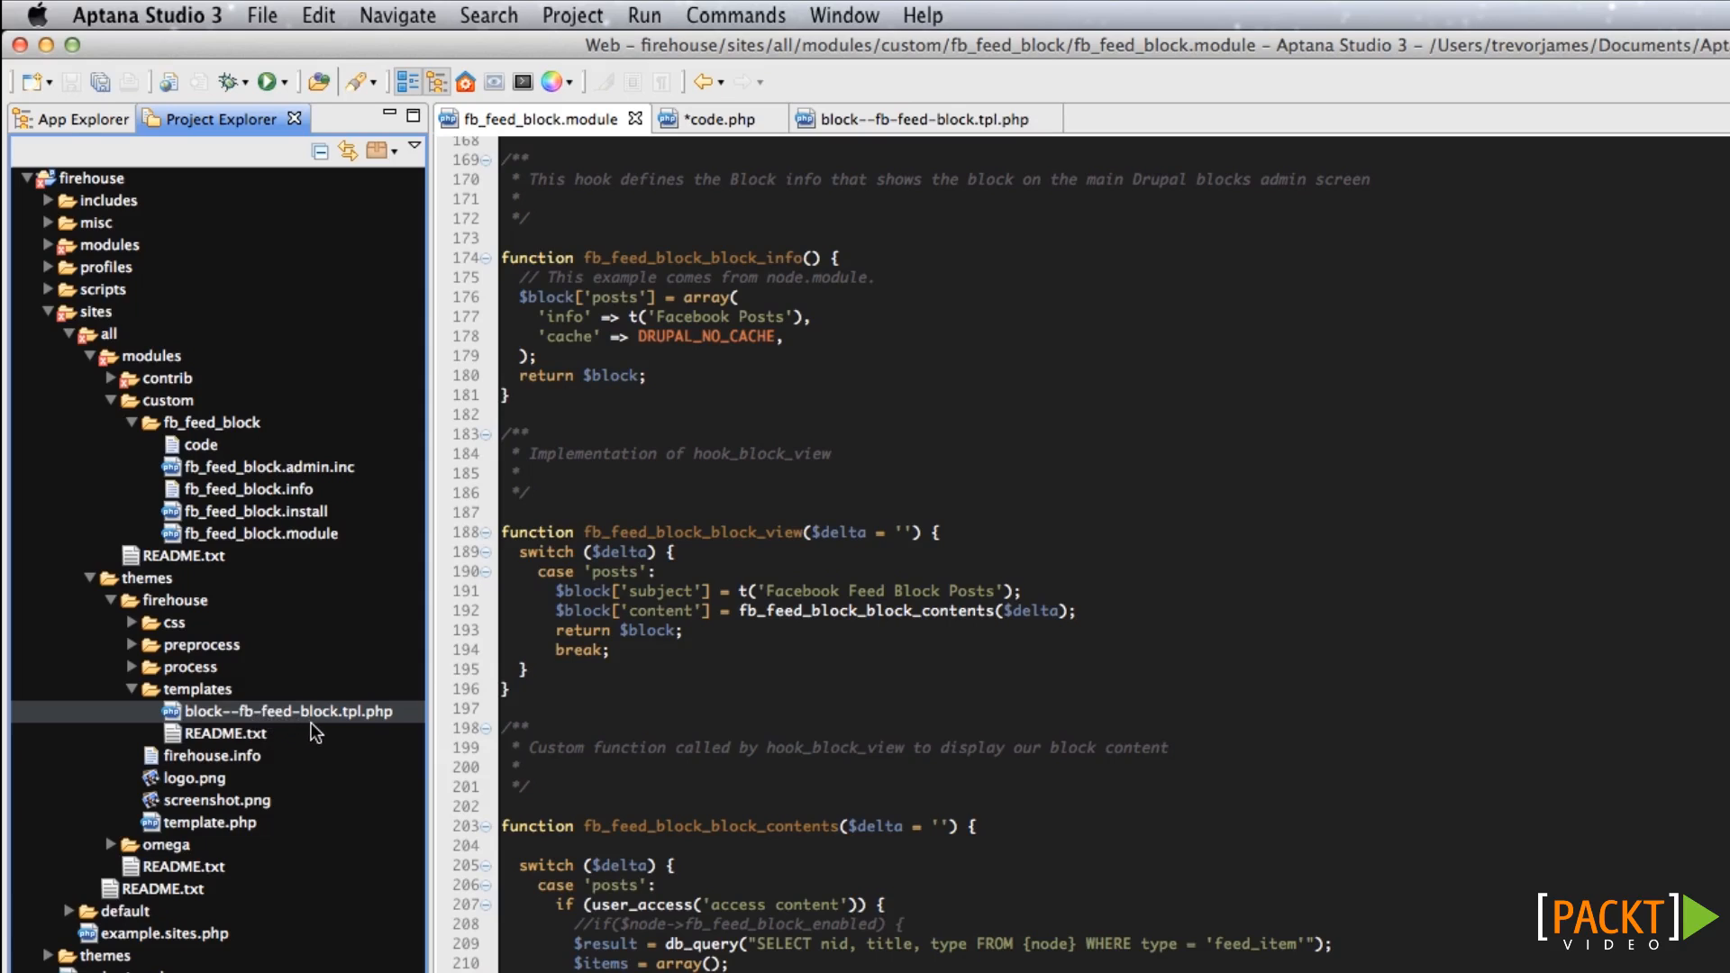
mouse_move(212, 734)
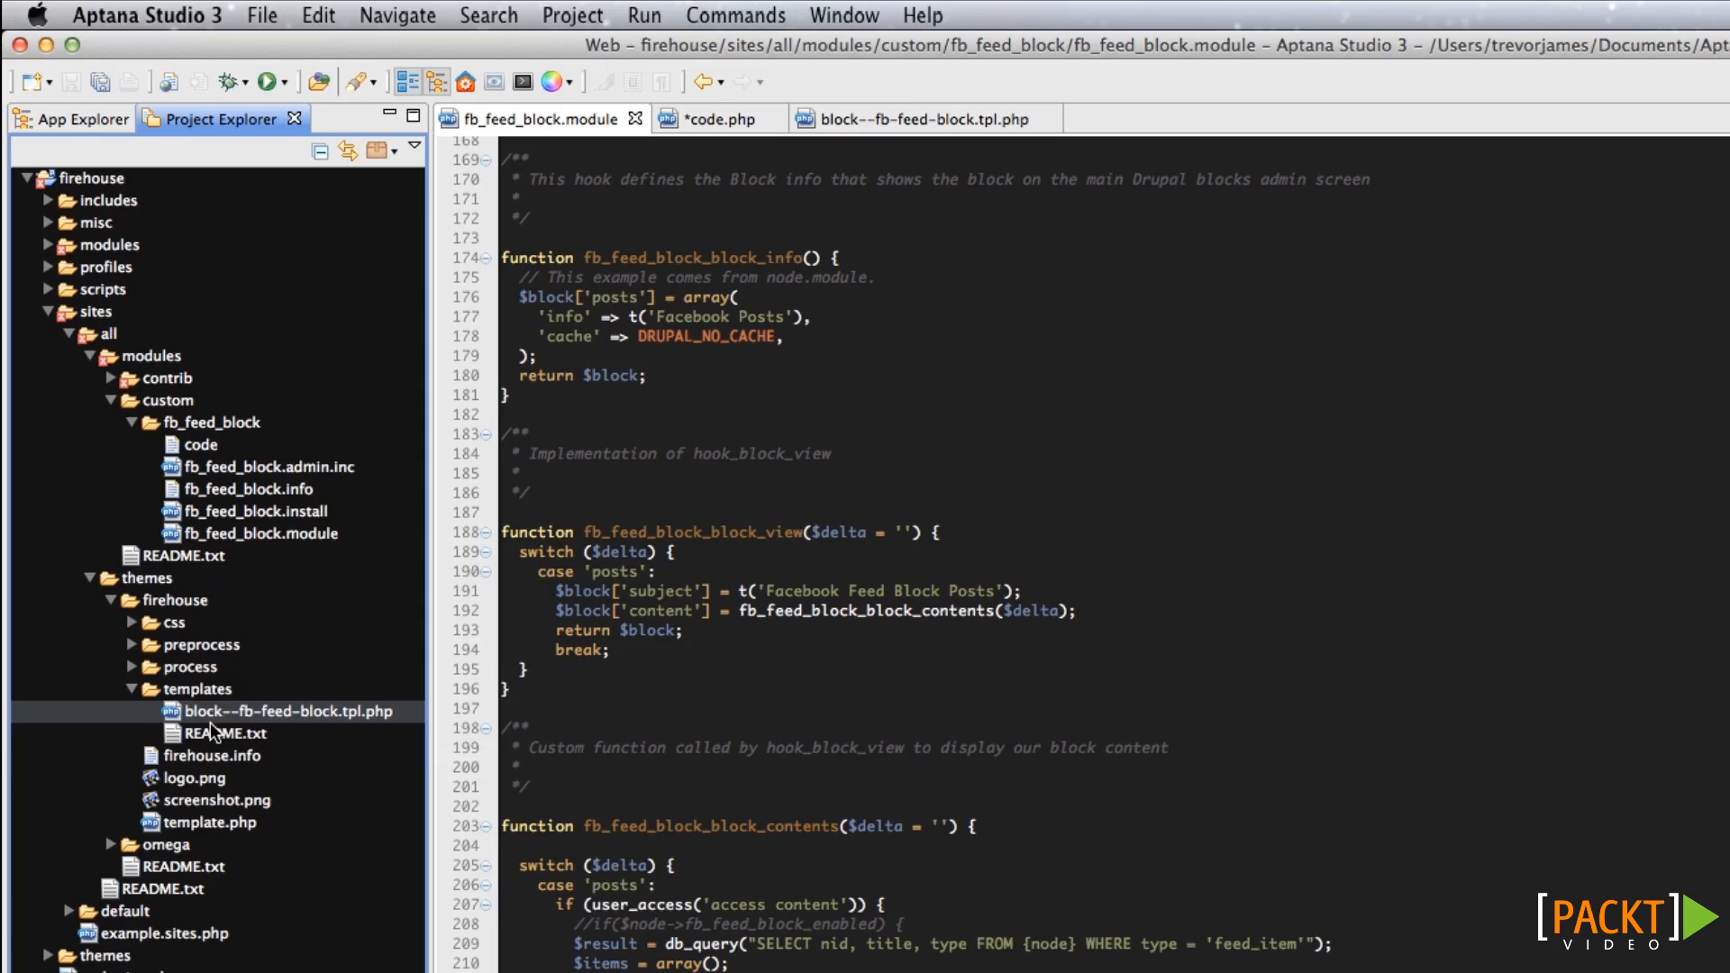
mouse_move(323, 728)
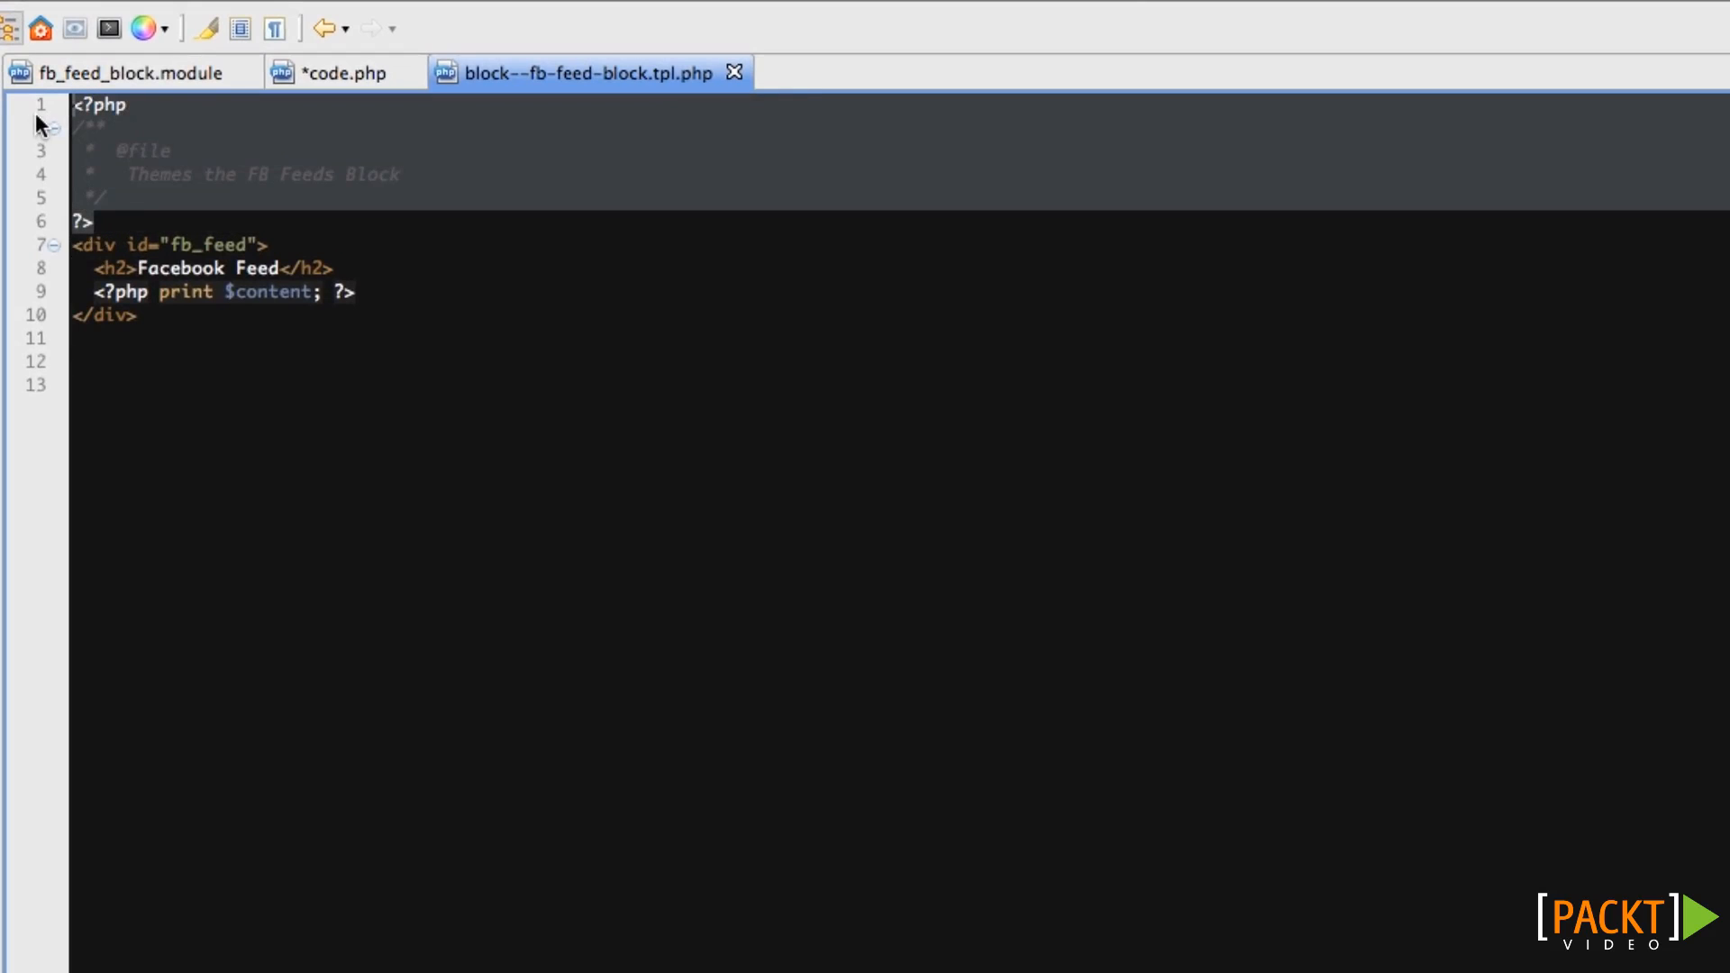
mouse_move(587, 116)
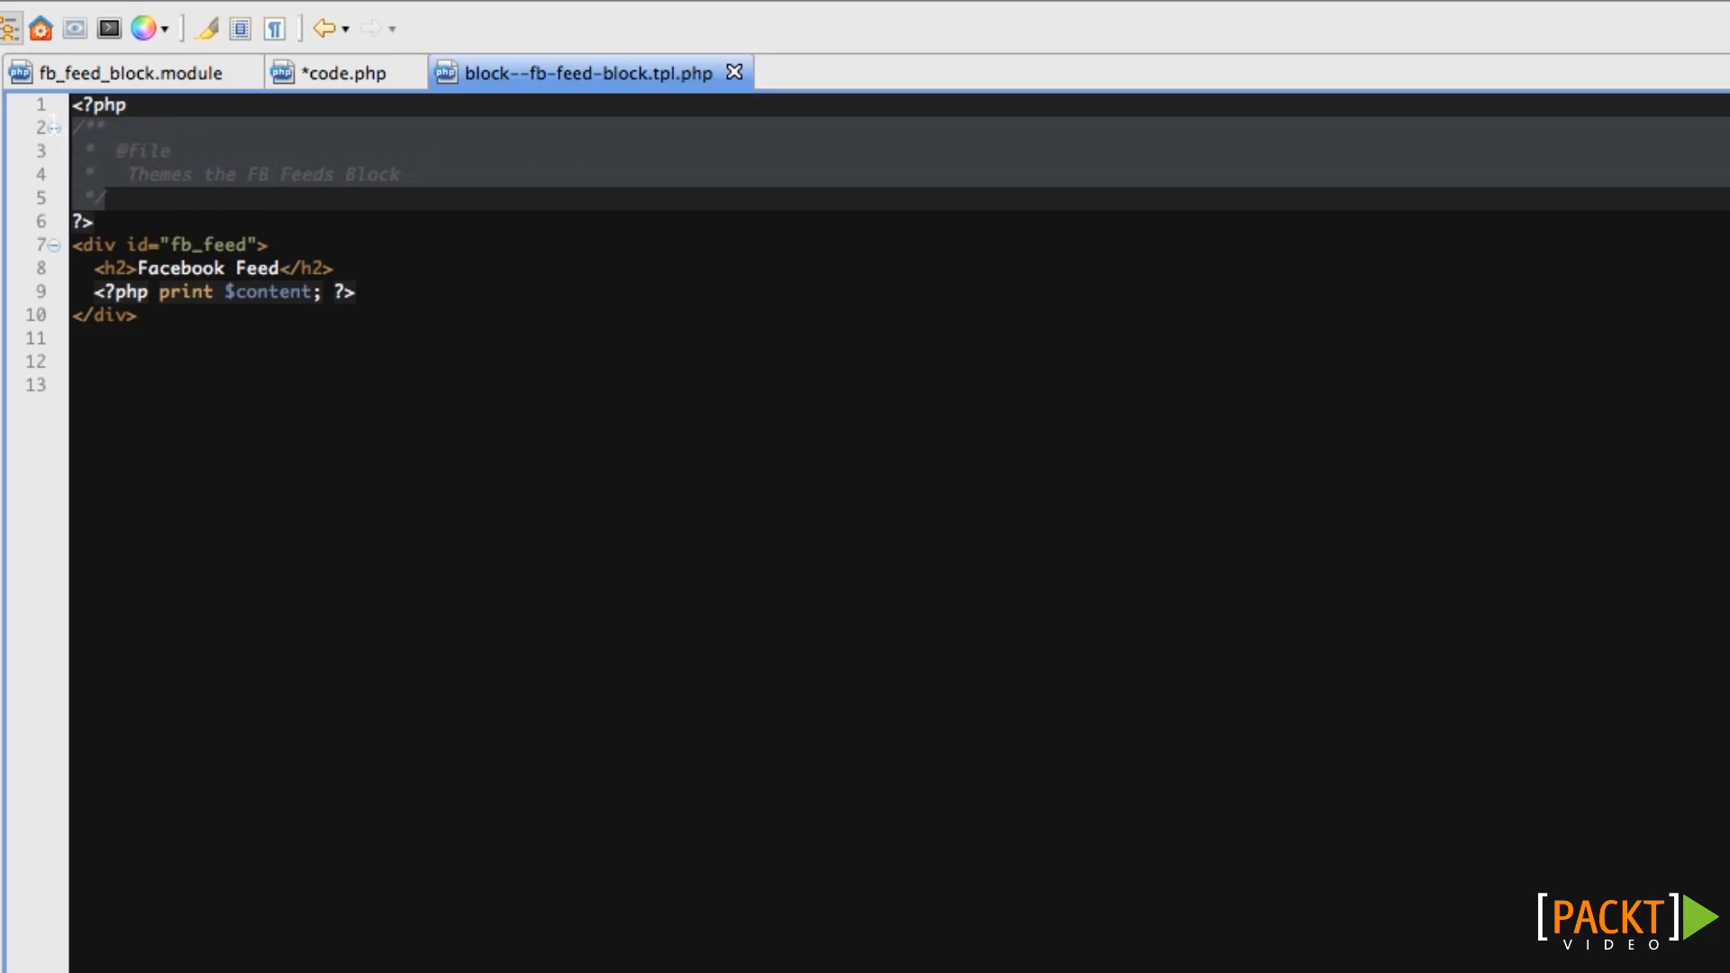
mouse_move(162, 321)
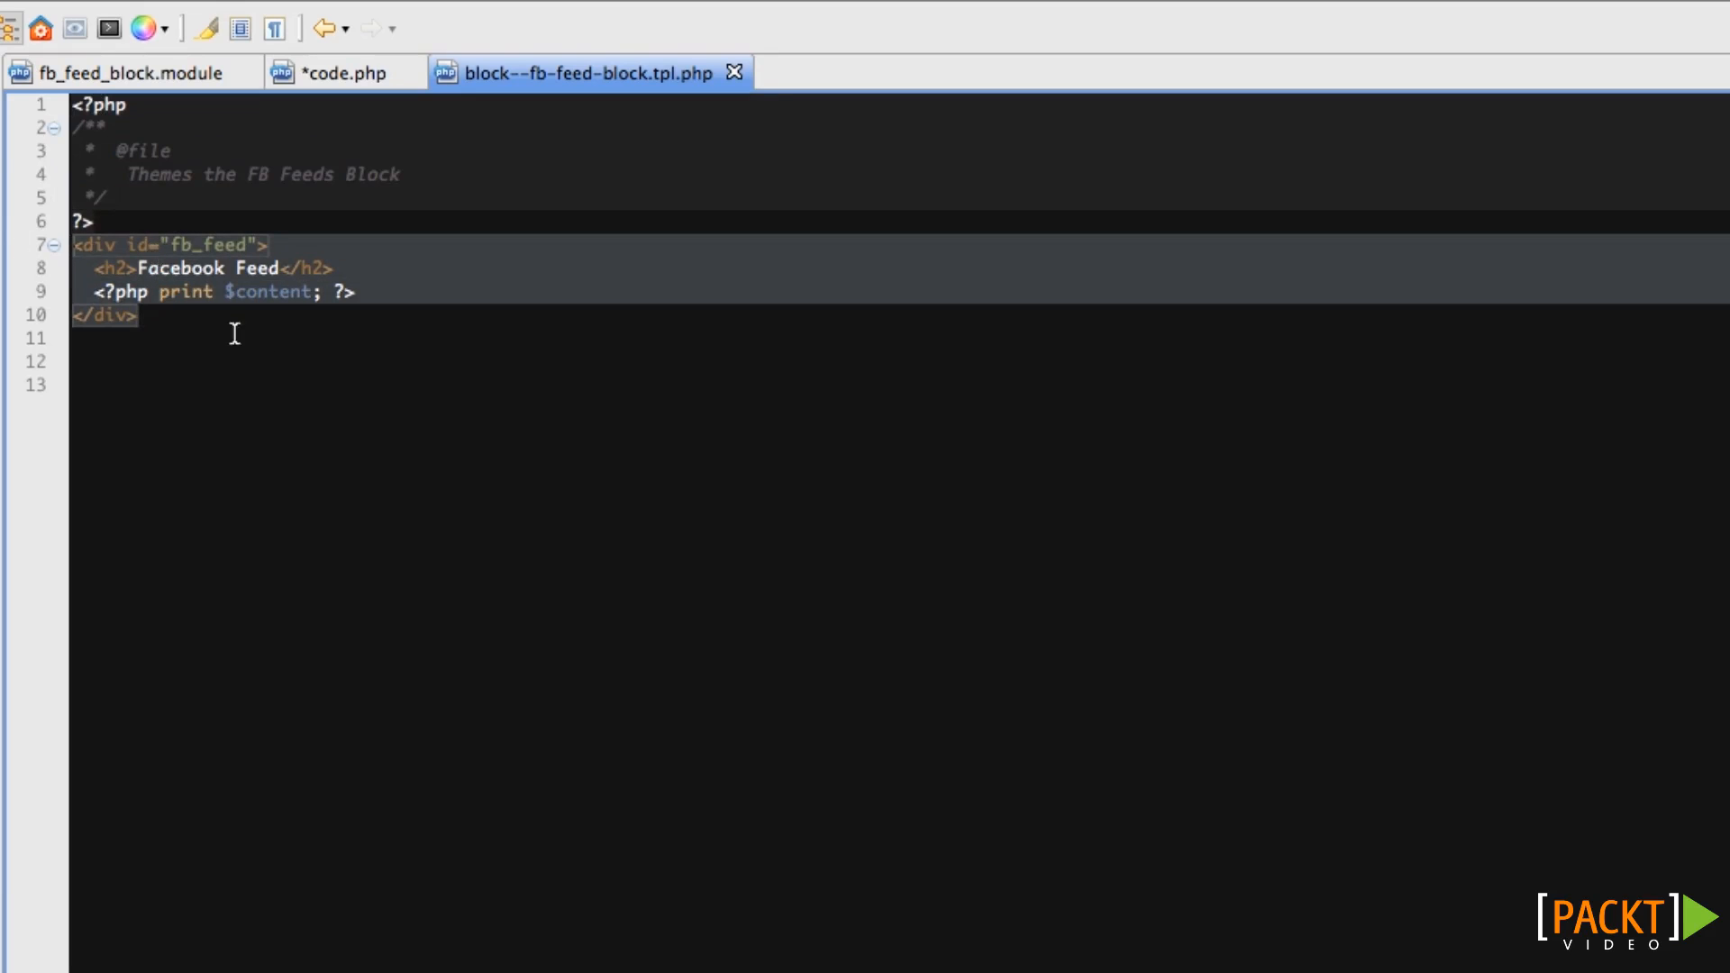
mouse_move(253, 405)
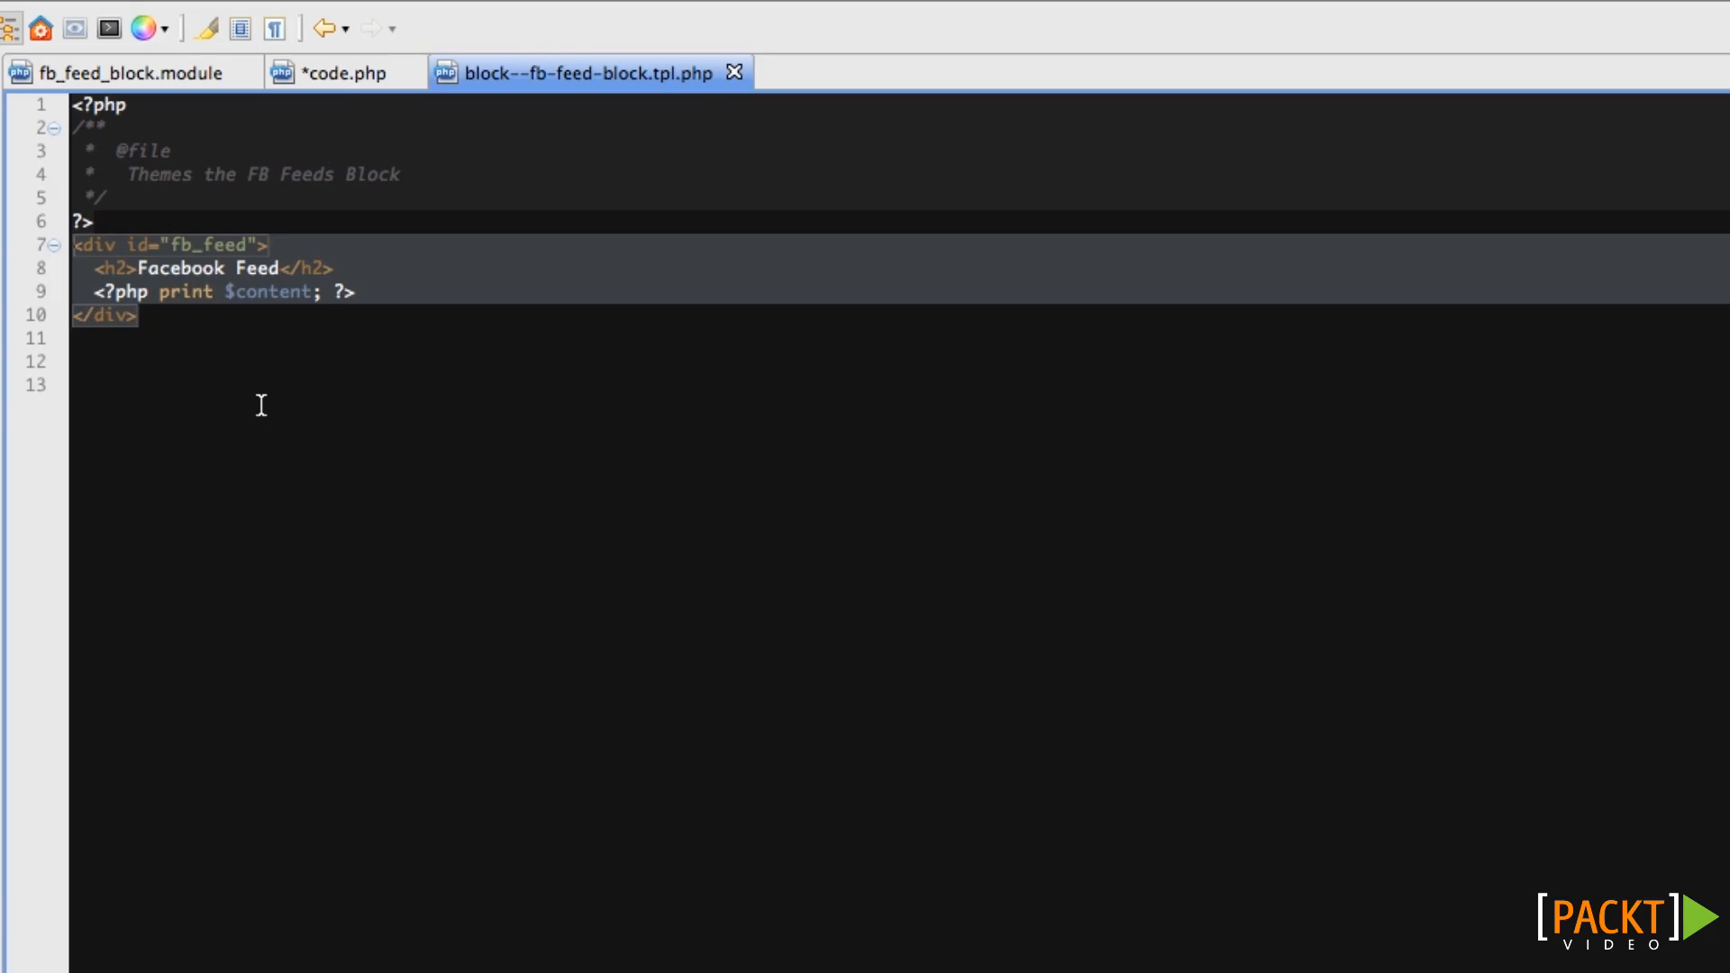
Review the fb_feed div markup in themes/firehouse/templates/block--fb-feed-block.tpl.php.
click(99, 292)
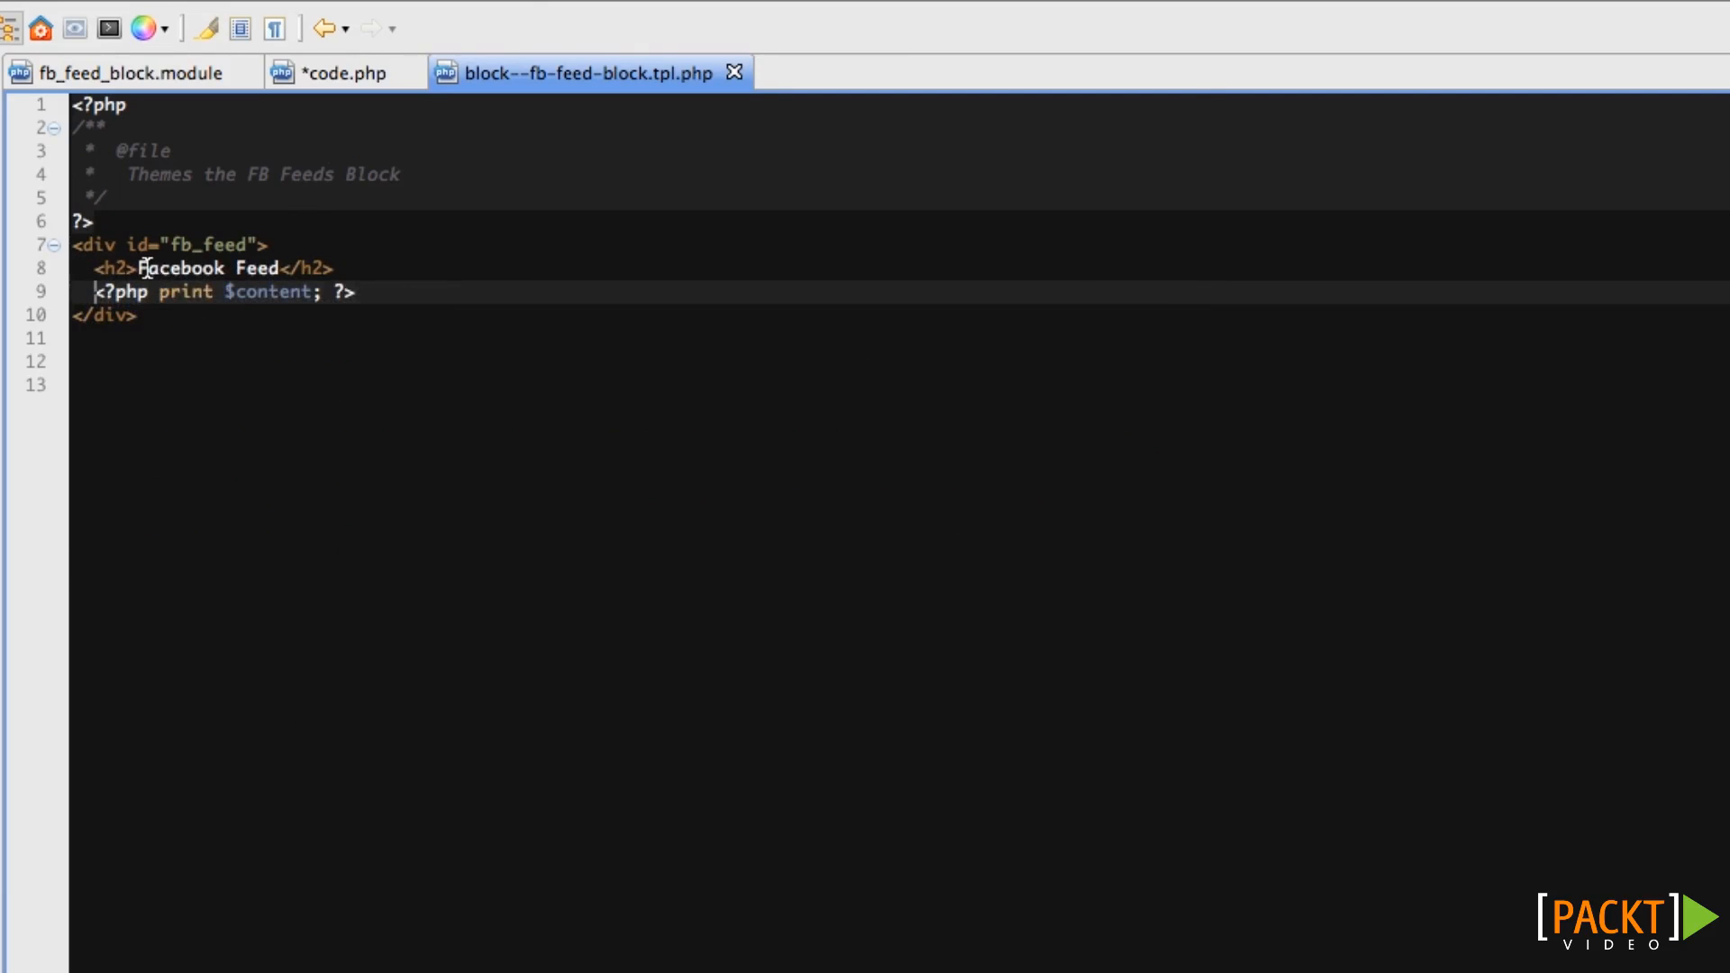
mouse_move(327, 318)
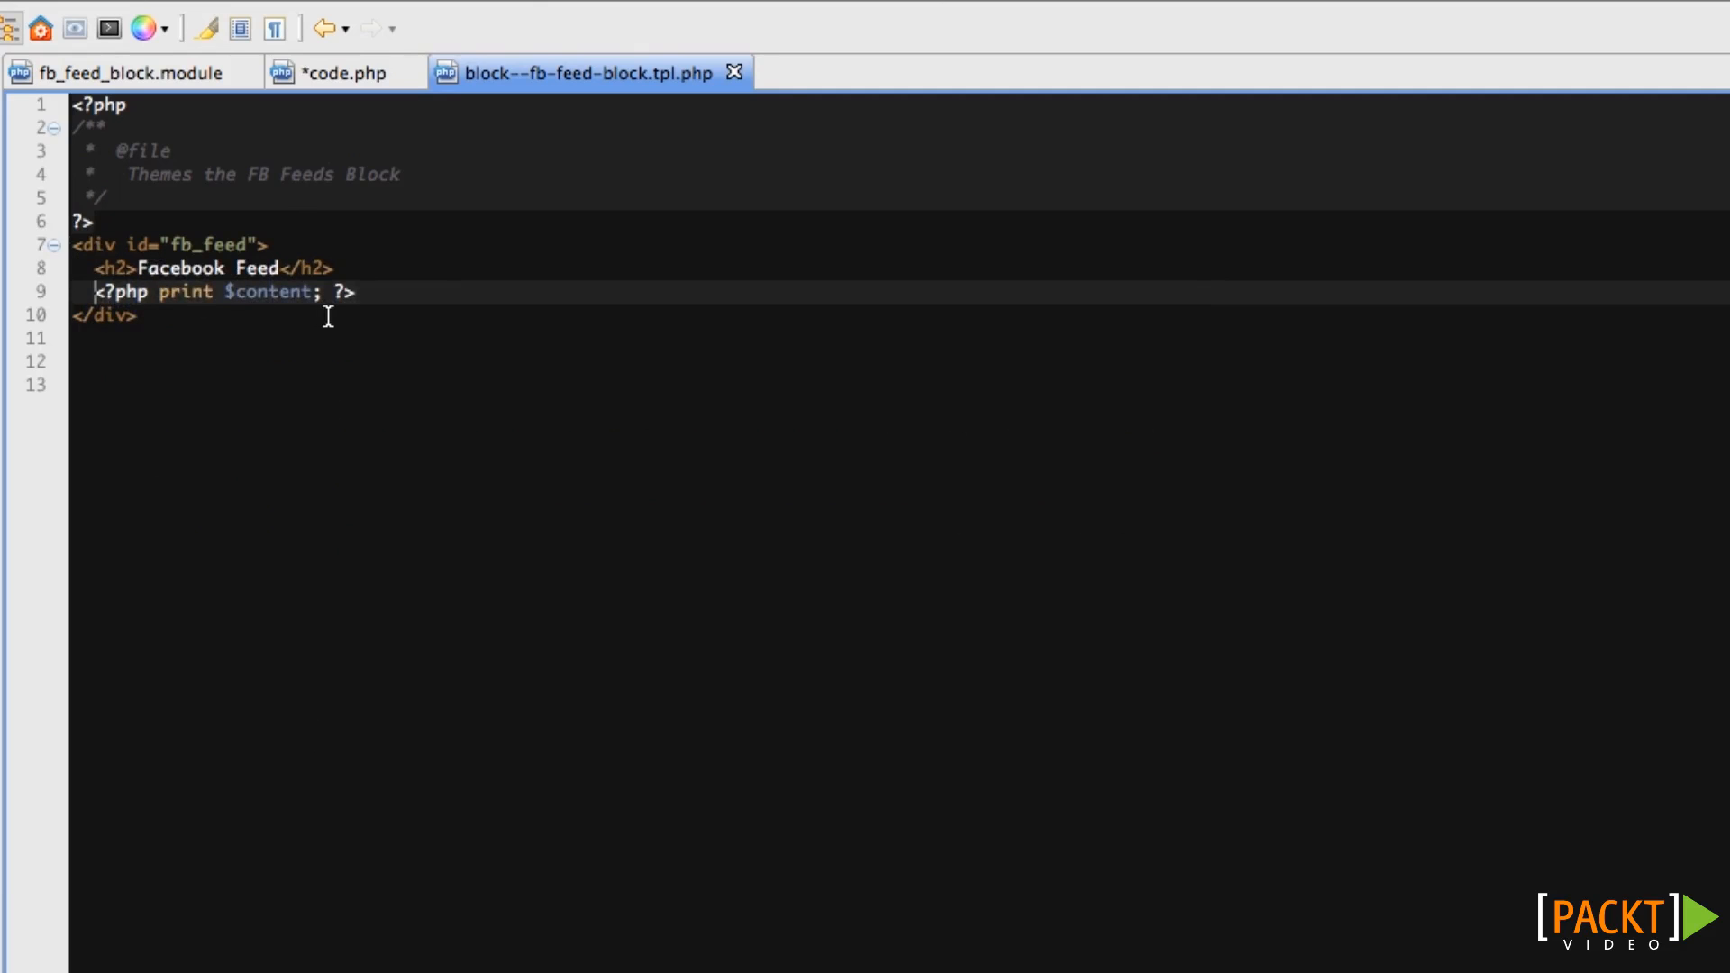
mouse_move(174, 279)
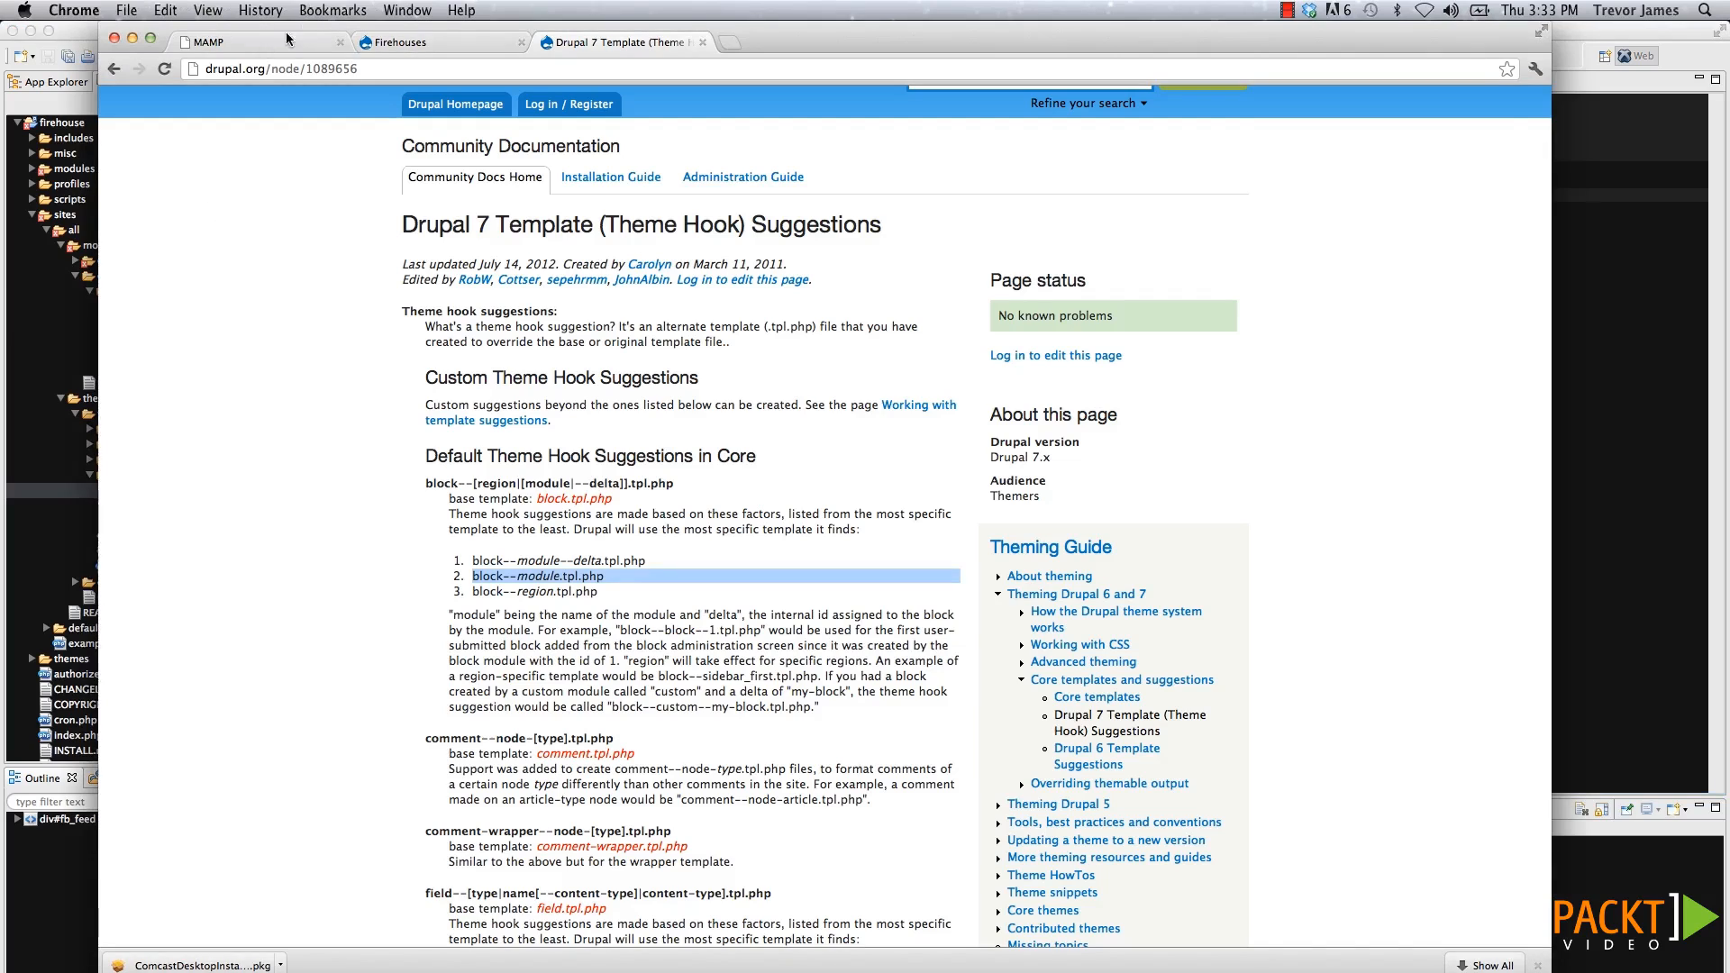
Flush the theme registry cache from the admin menu and view the Firehouses page.
click(396, 42)
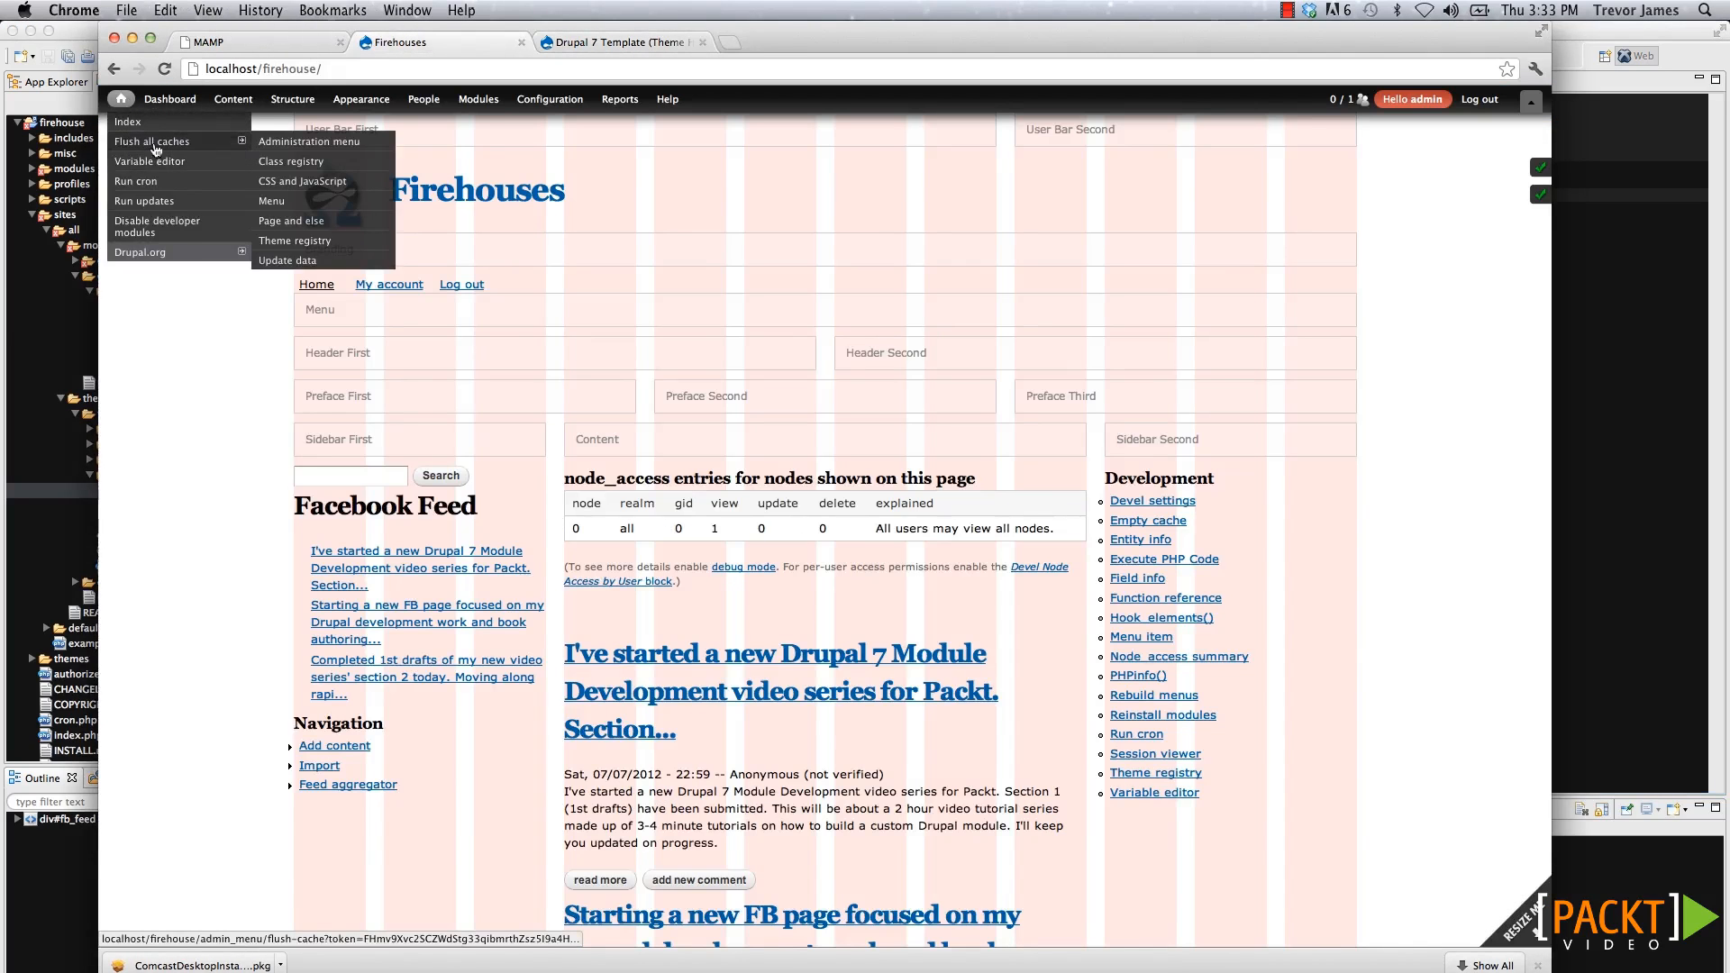
click(303, 240)
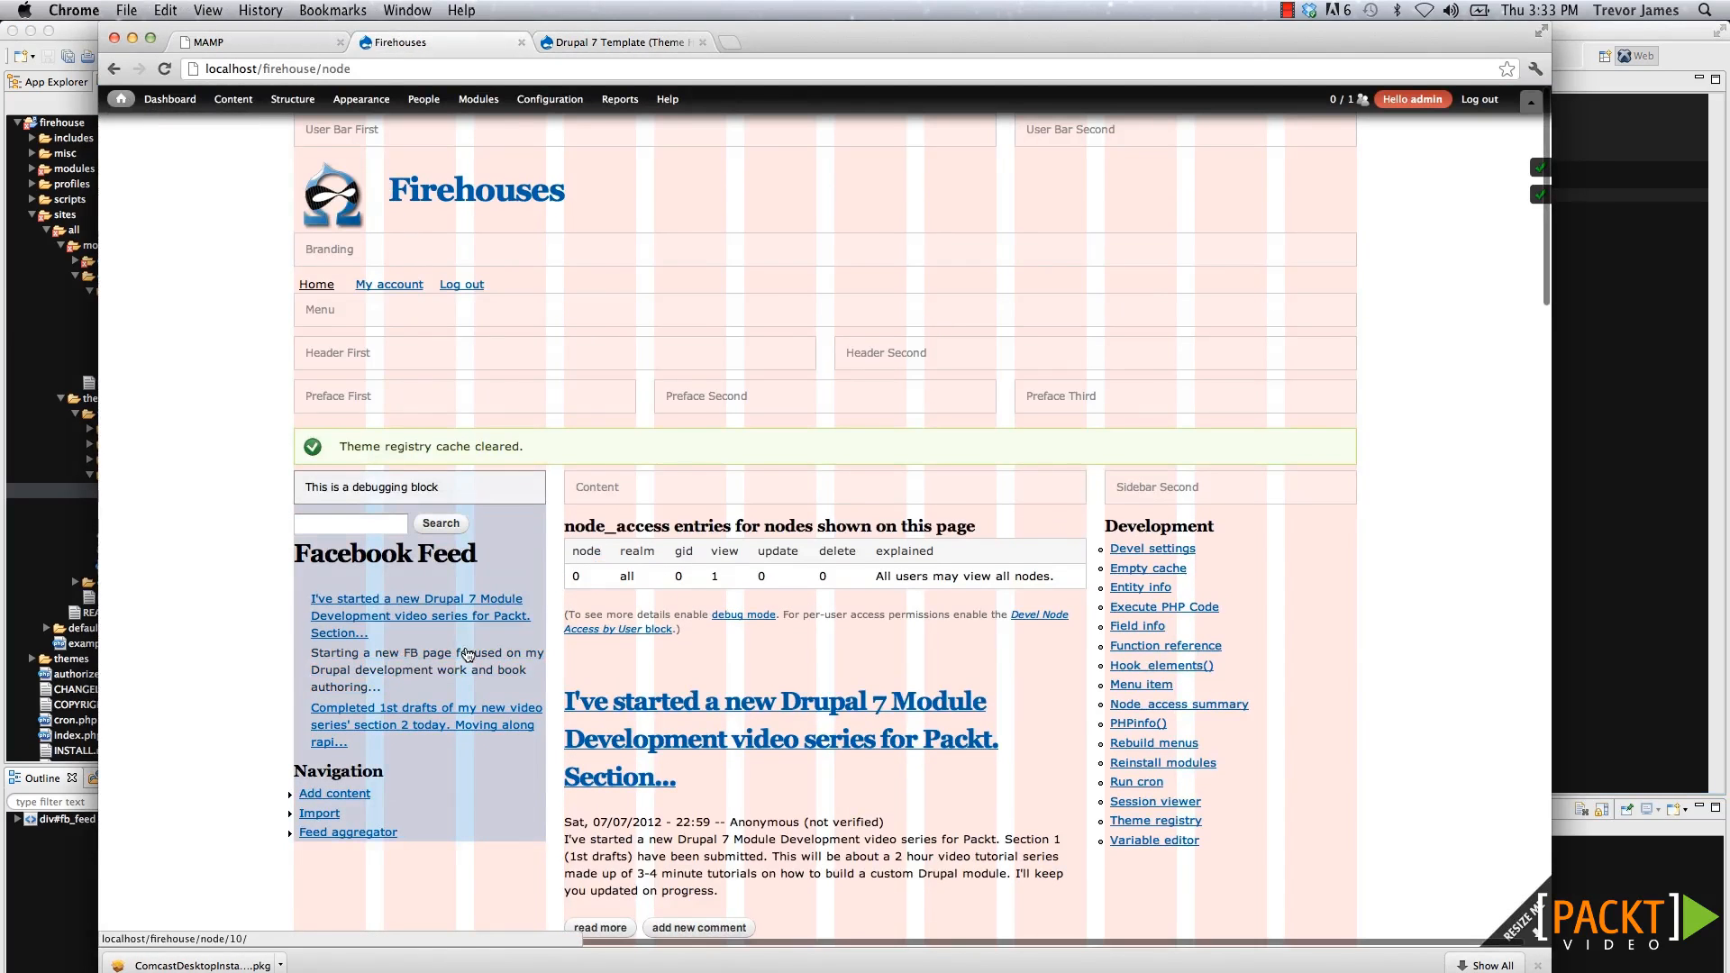
scroll(down, 3)
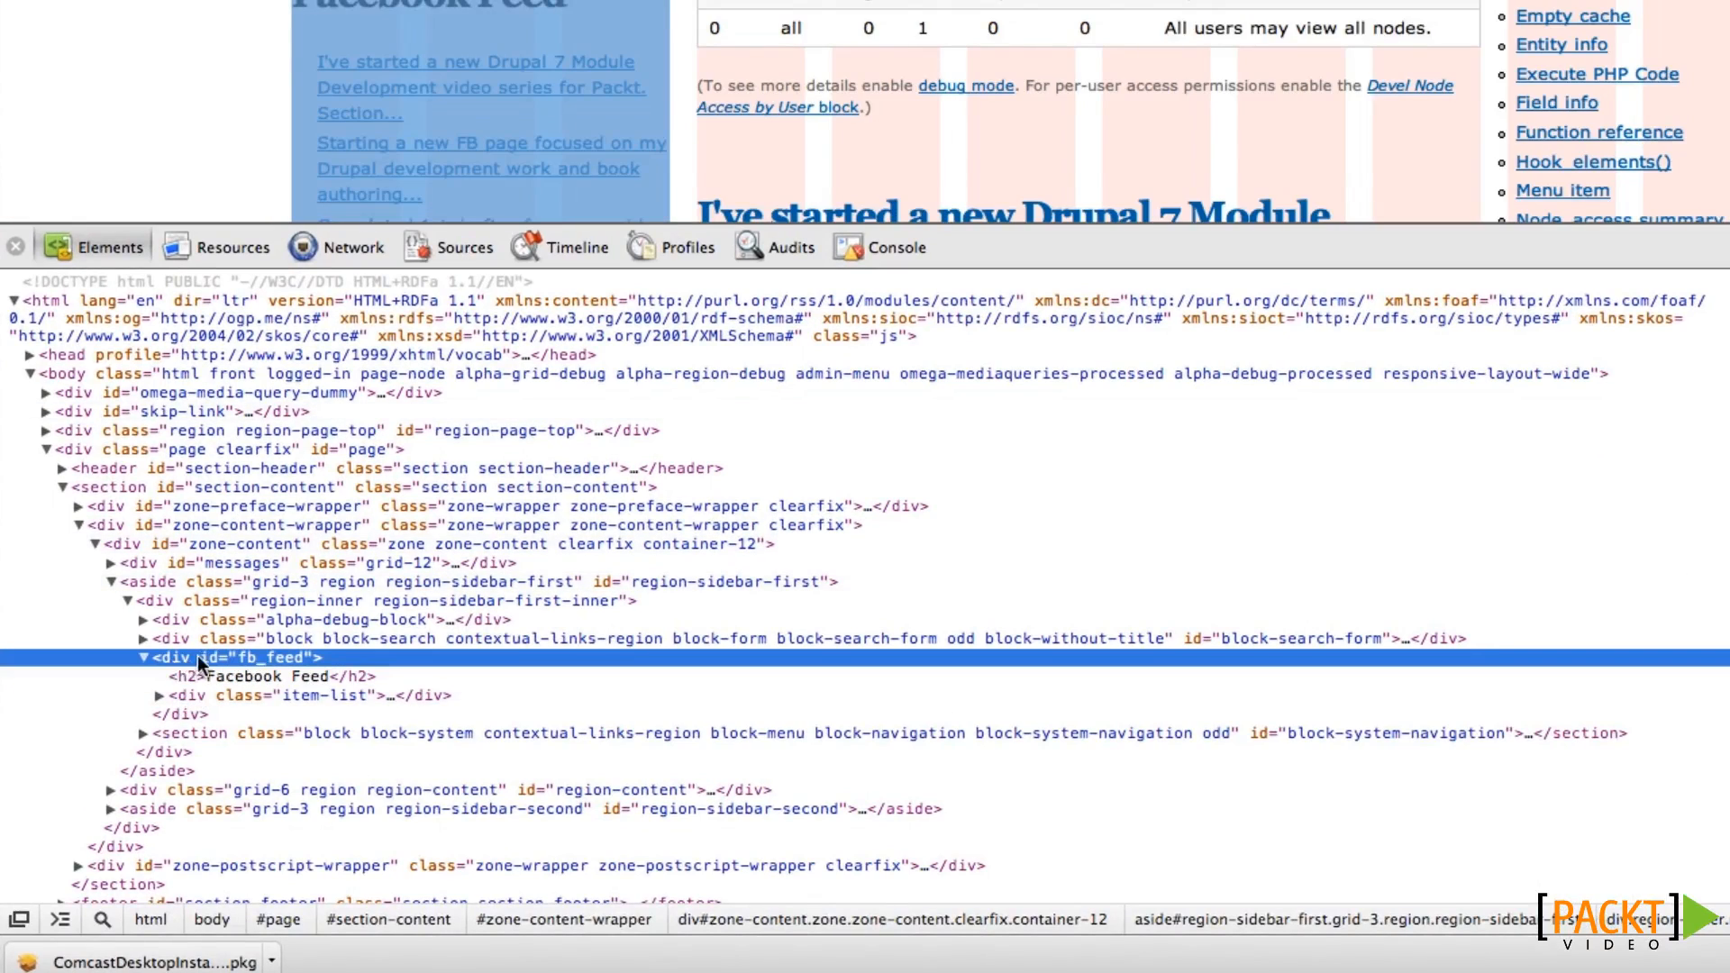
mouse_move(188, 695)
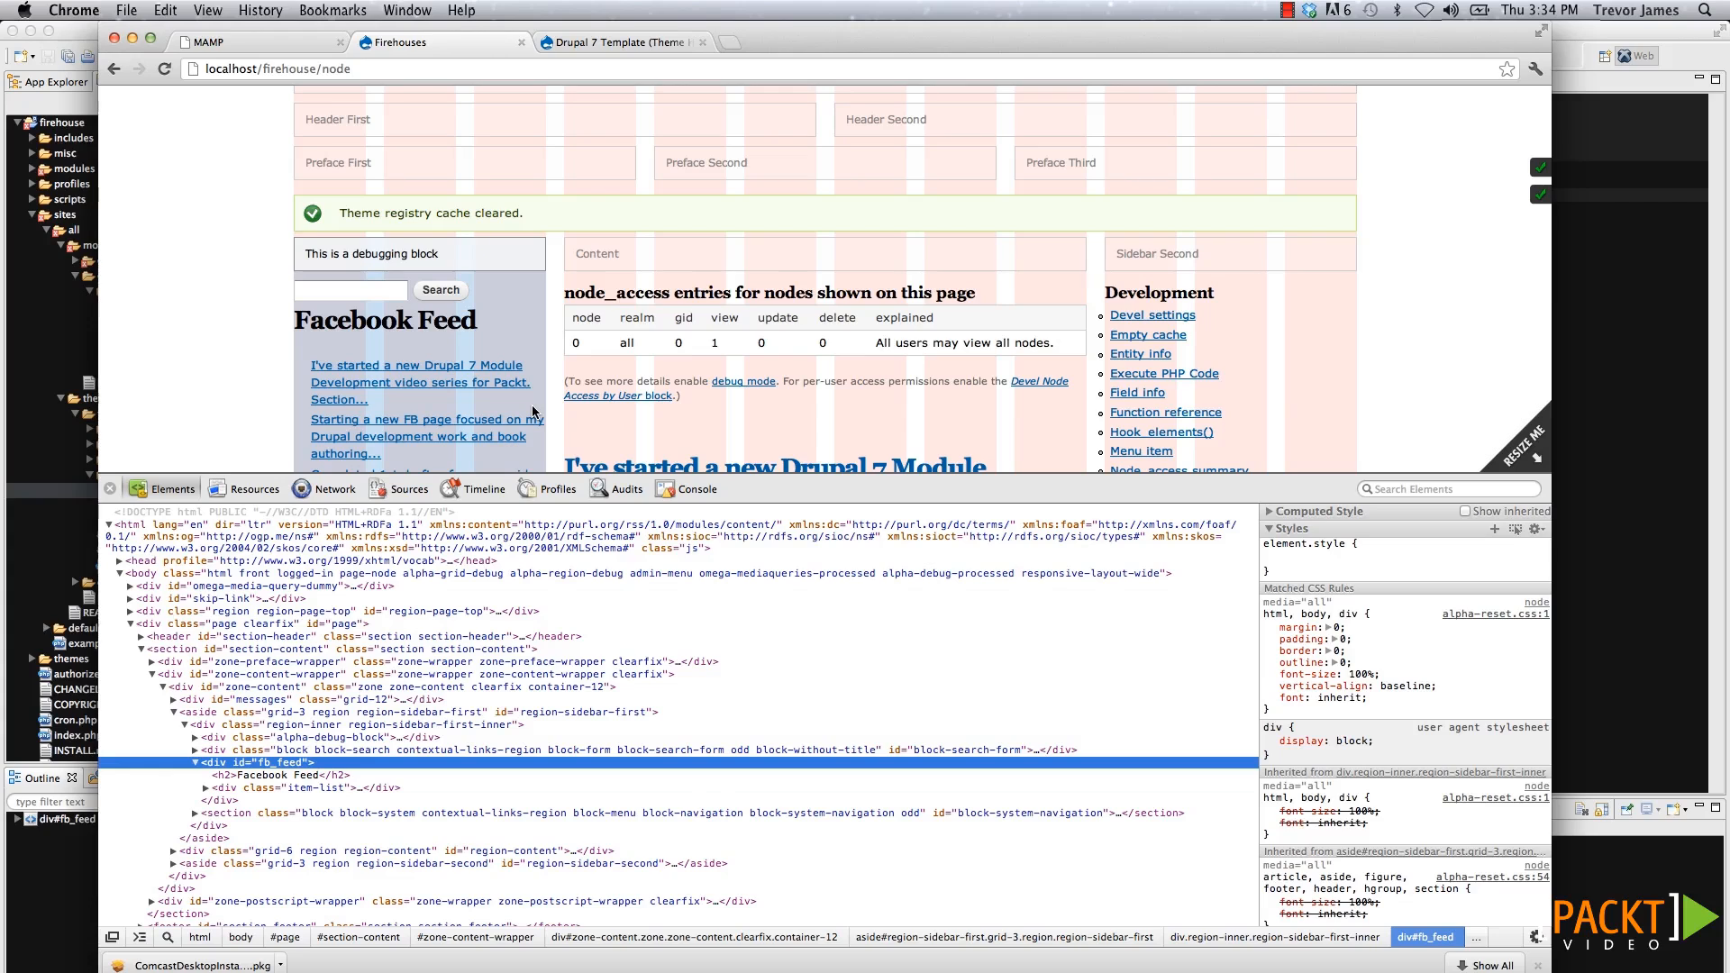
mouse_move(434, 382)
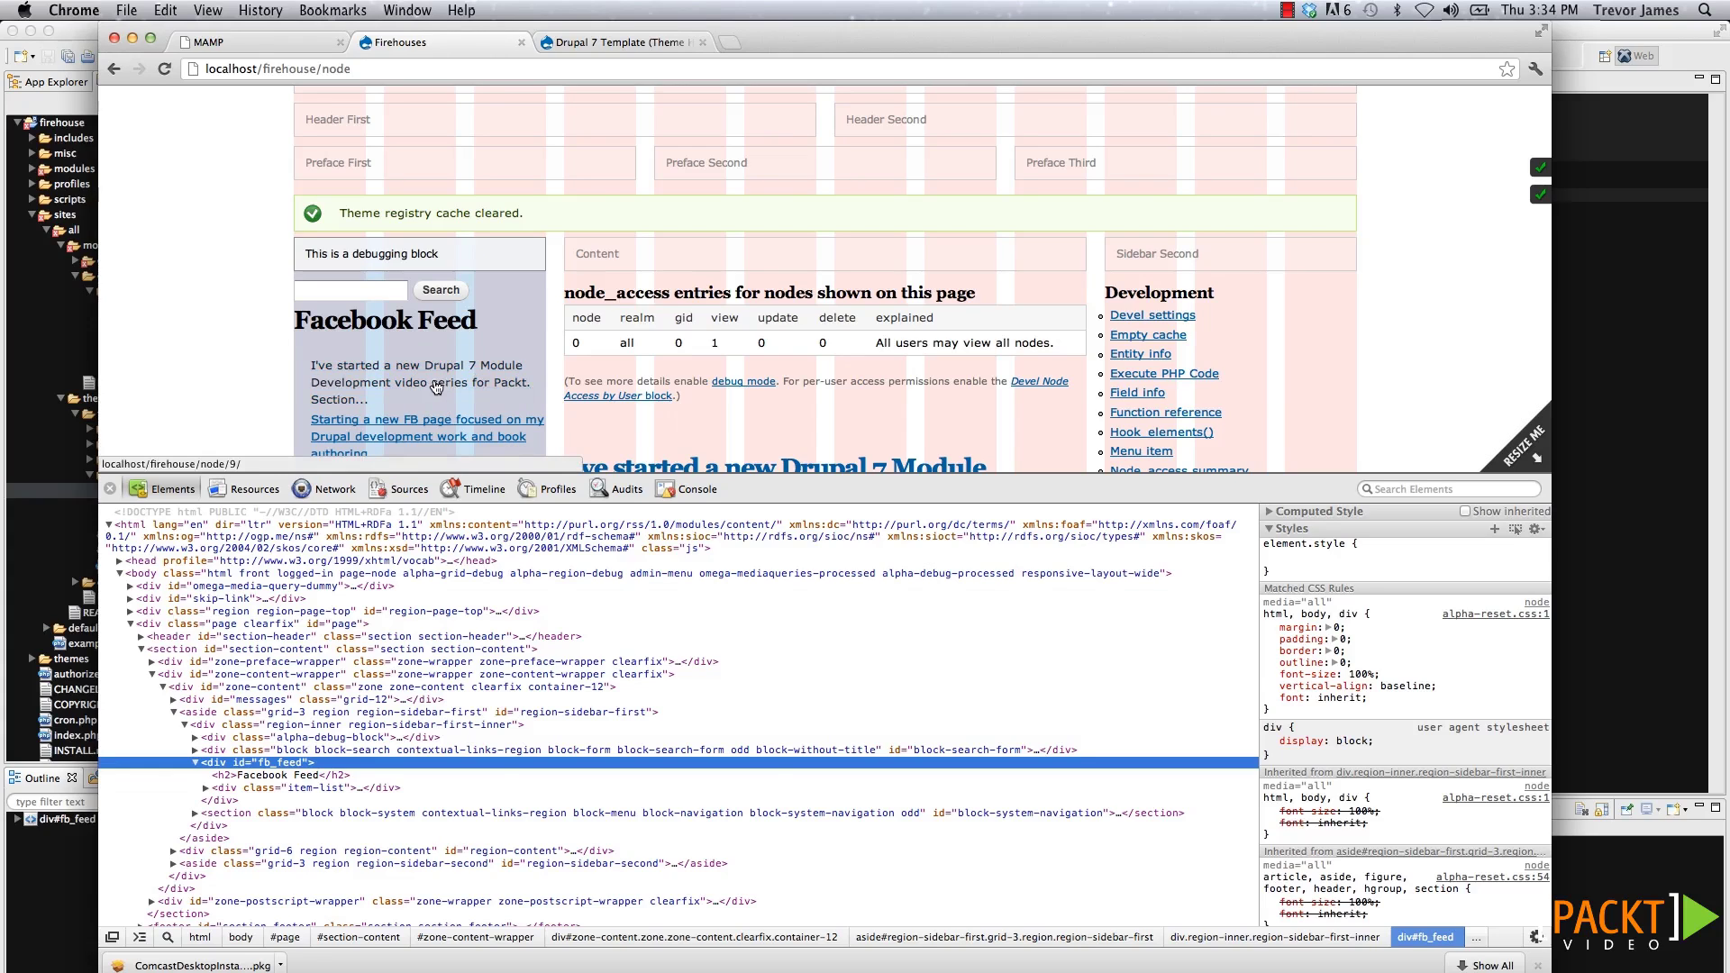